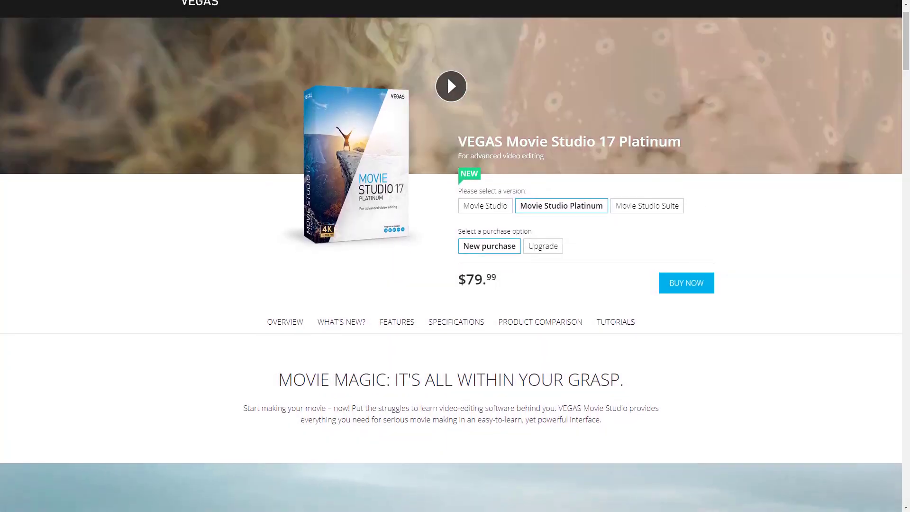
Scroll down the VEGAS Movie Studio product page through the feature overview.
scroll(down, 3)
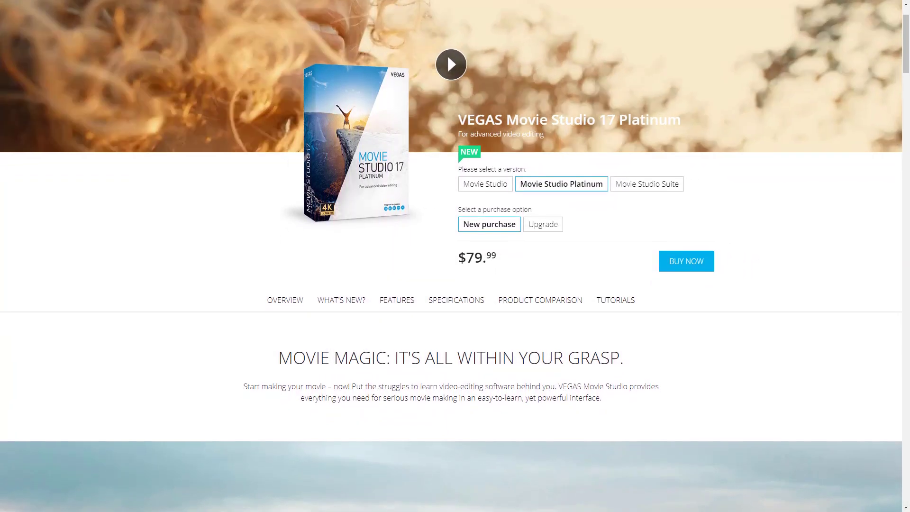
scroll(down, 3)
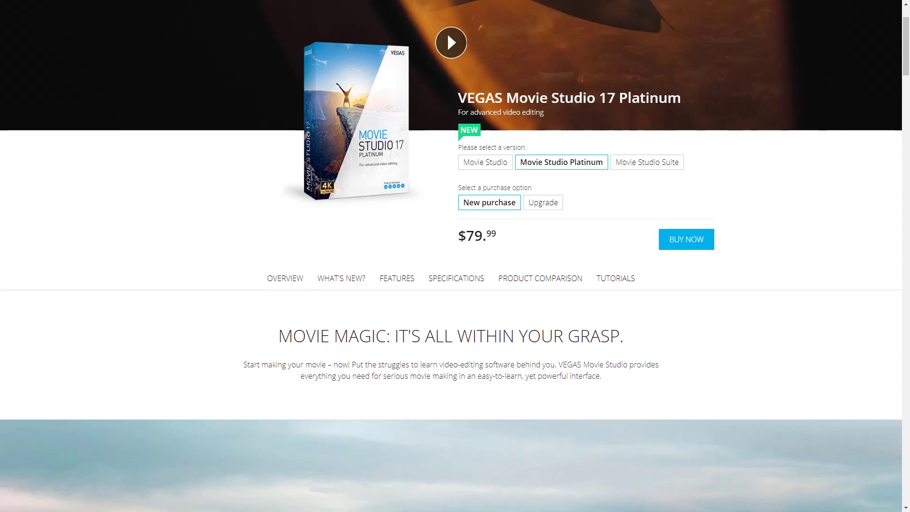
scroll(down, 3)
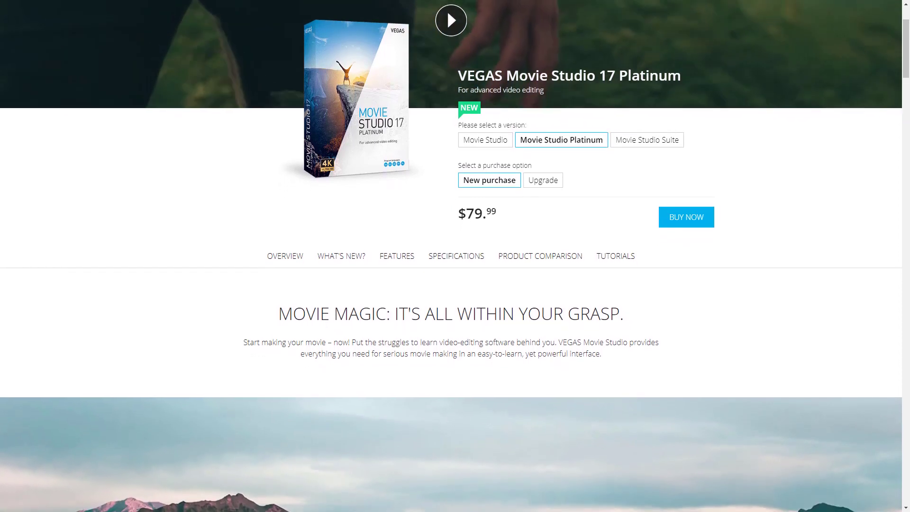
scroll(down, 3)
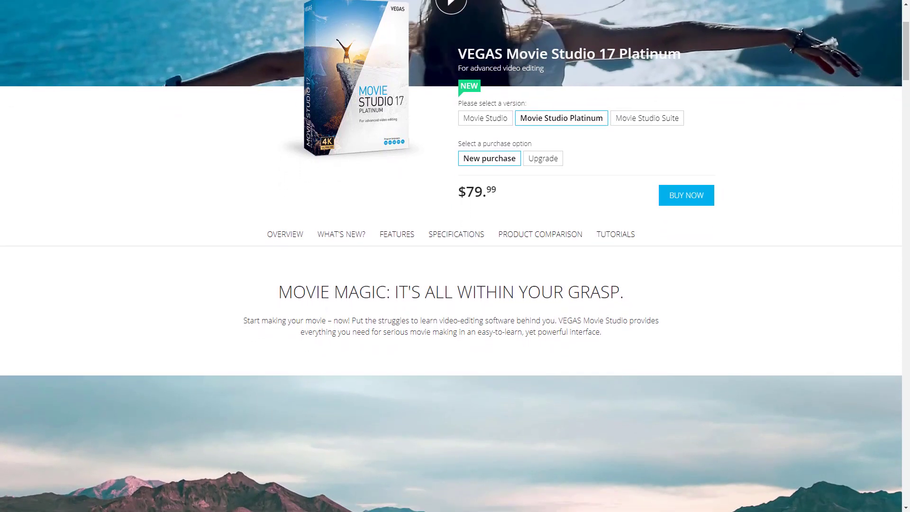
scroll(down, 3)
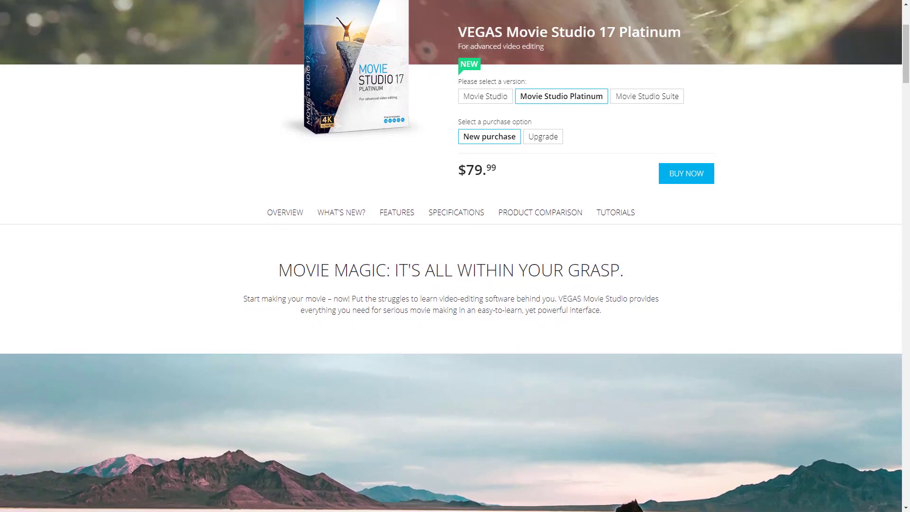
scroll(down, 3)
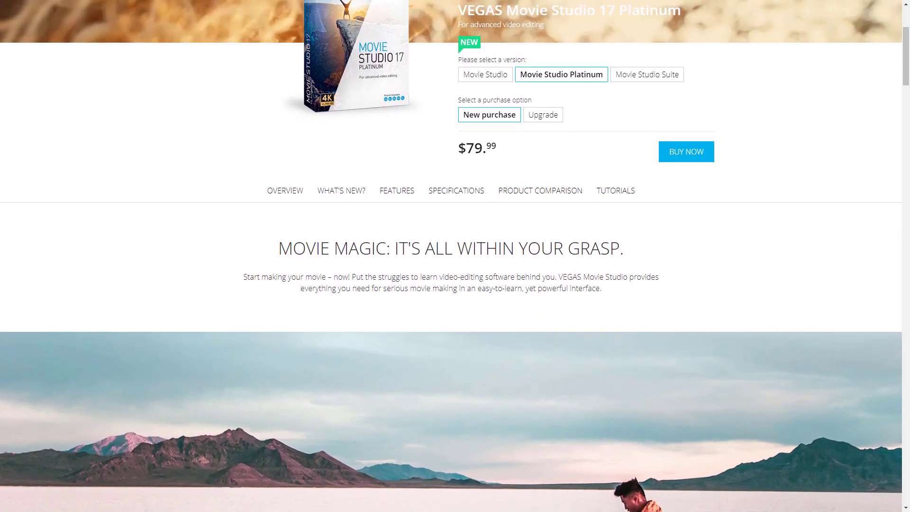
scroll(down, 3)
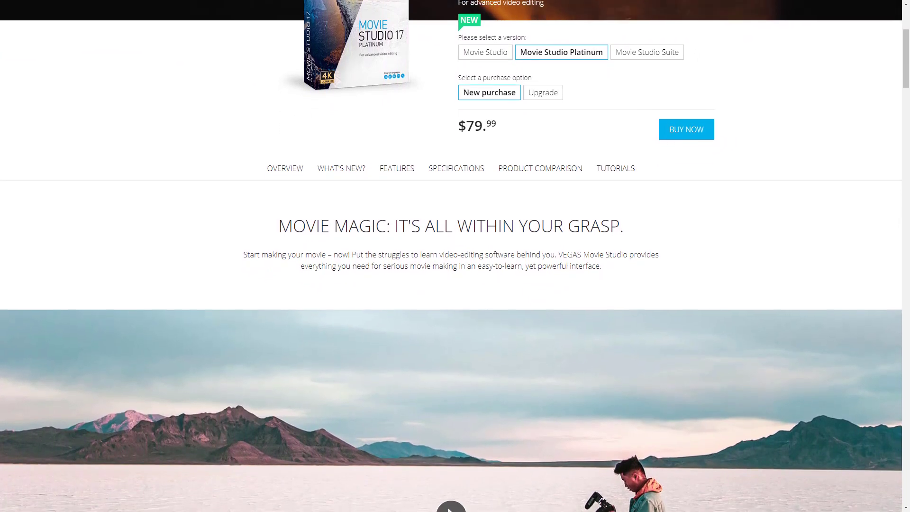
scroll(down, 3)
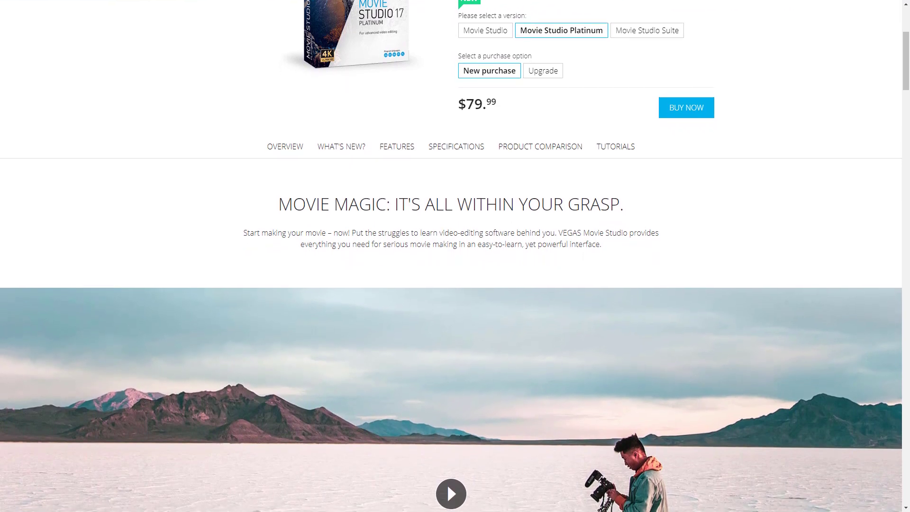
scroll(down, 3)
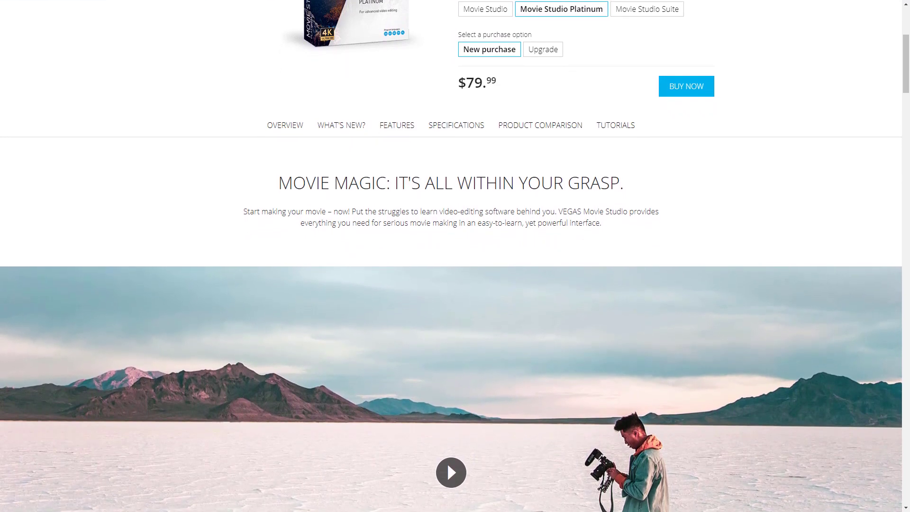
scroll(down, 3)
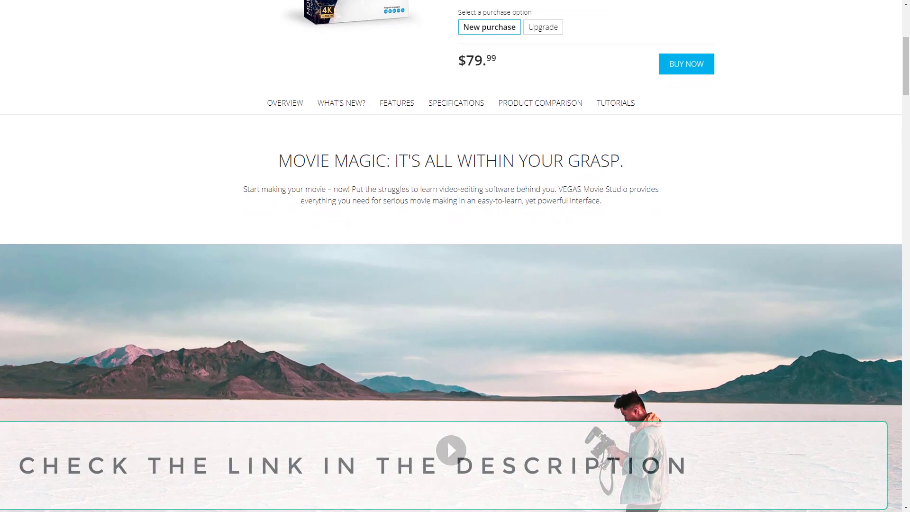
scroll(down, 3)
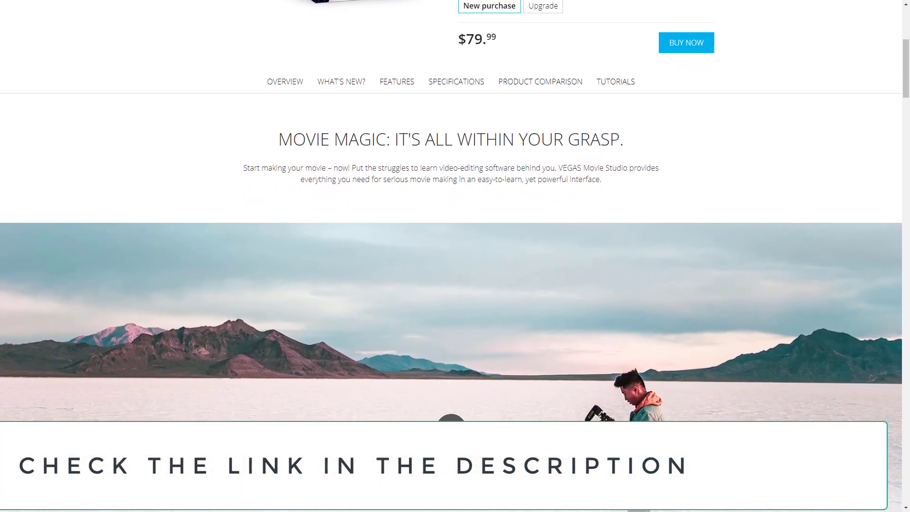
scroll(down, 3)
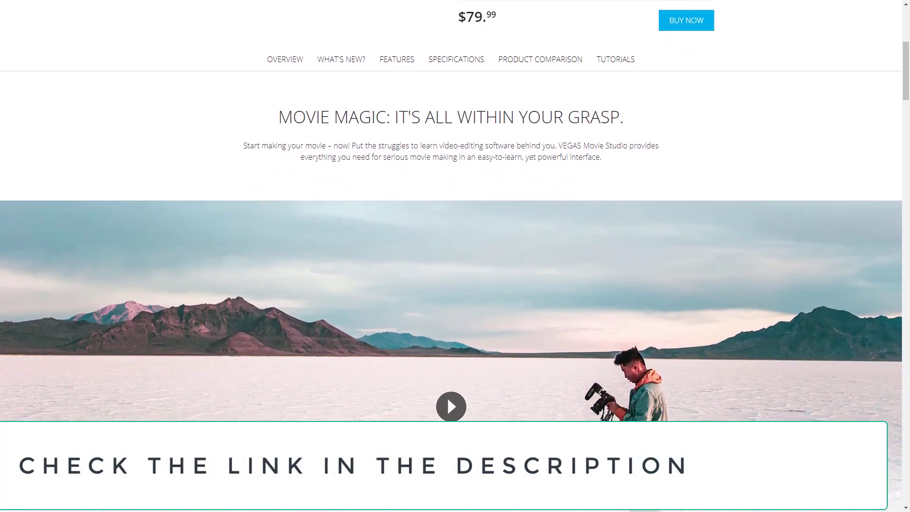
scroll(down, 3)
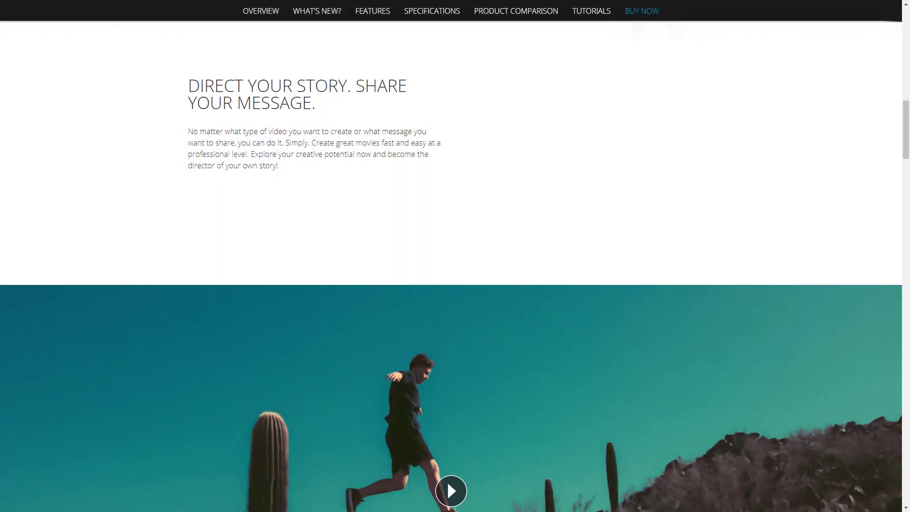
Continue down to the 'The Toolbox: Advanced and Award-Winning' section with effects and motion tracking tiles.
scroll(down, 3)
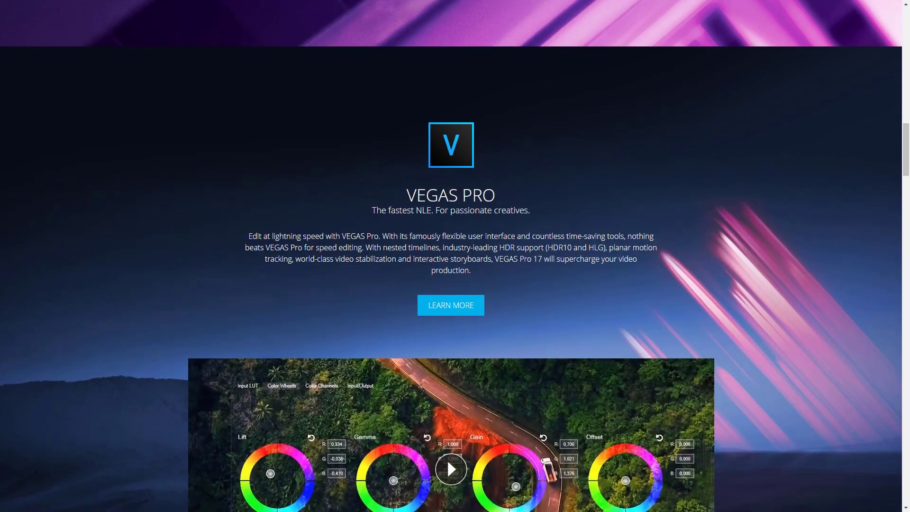
scroll(down, 3)
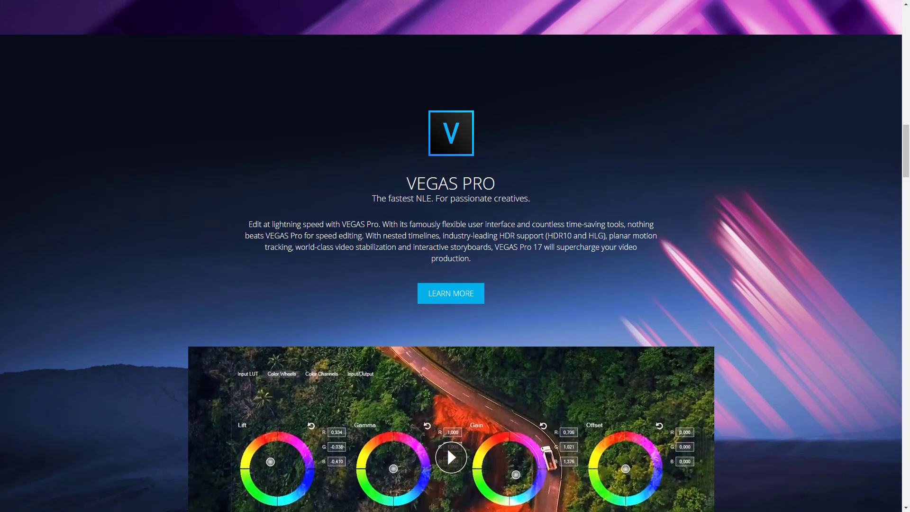
scroll(down, 3)
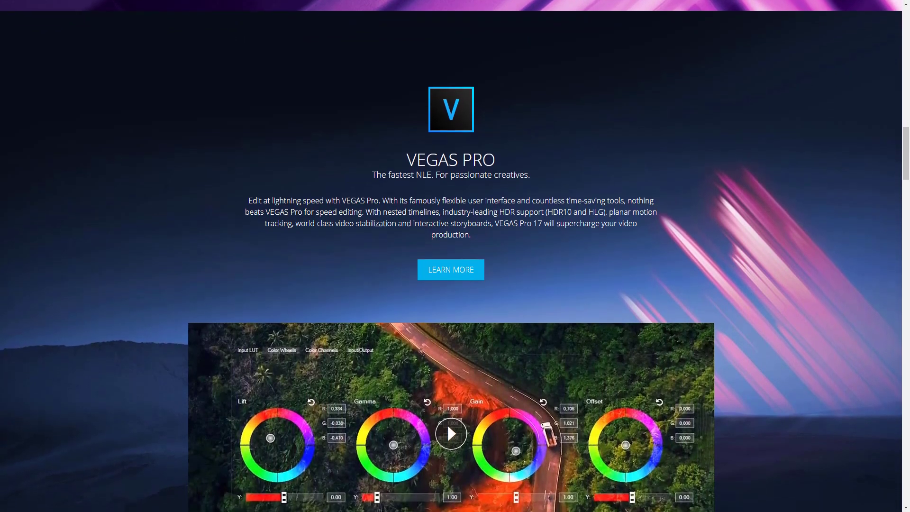
scroll(down, 3)
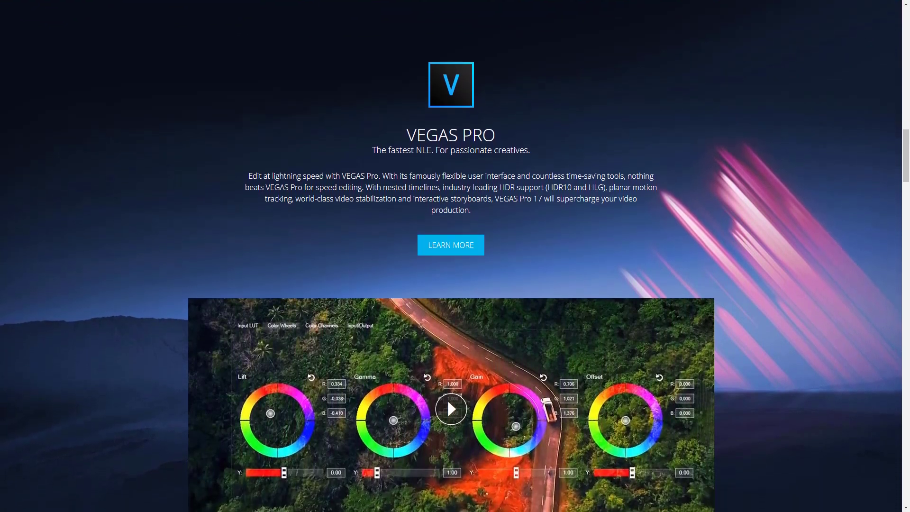
scroll(down, 3)
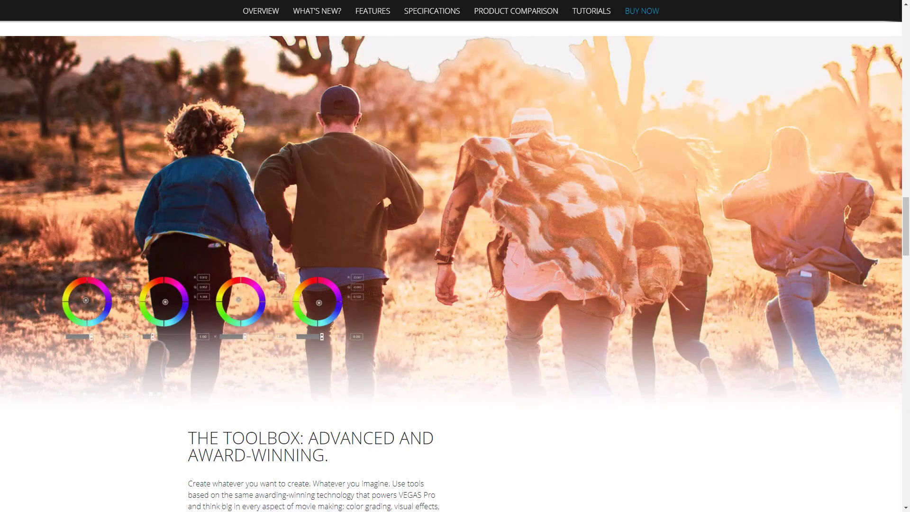
scroll(down, 3)
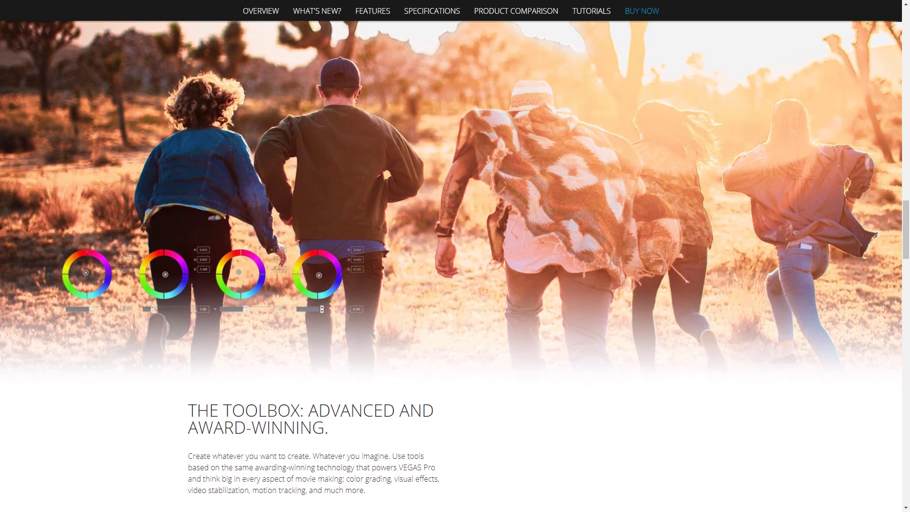
scroll(down, 3)
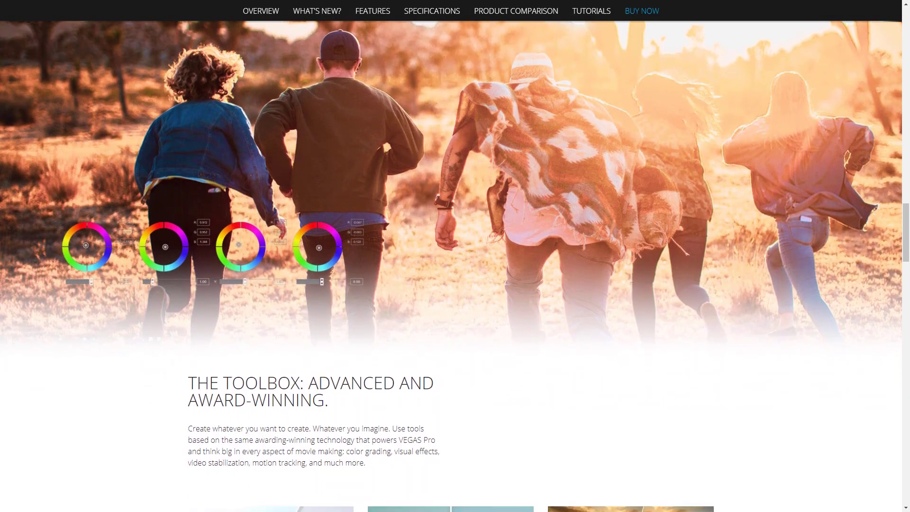
scroll(down, 3)
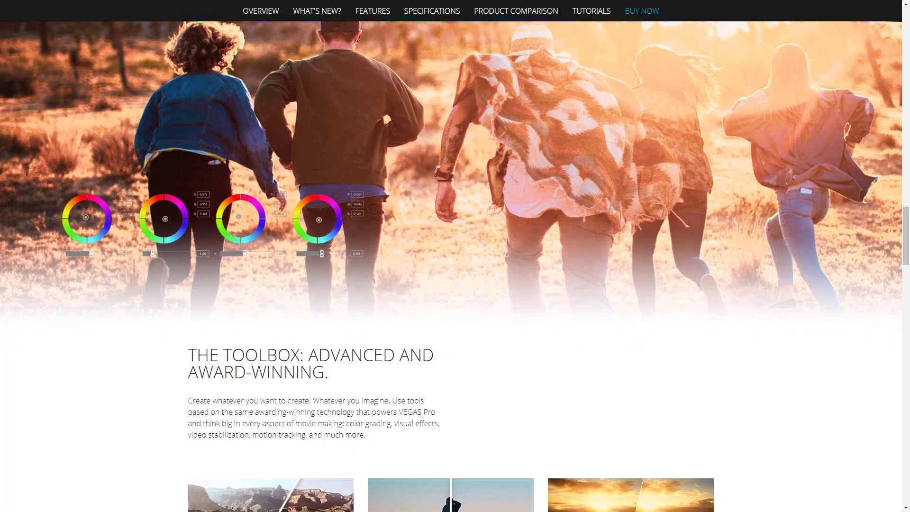
scroll(down, 3)
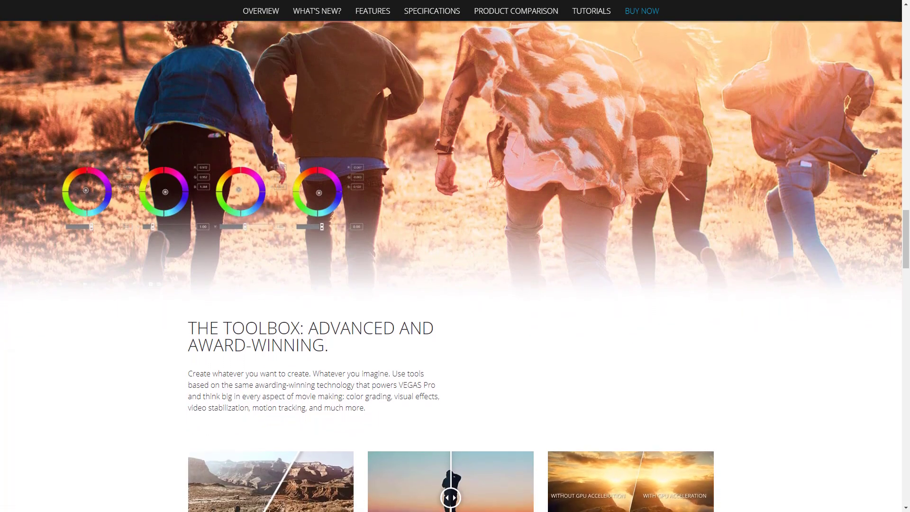
scroll(down, 3)
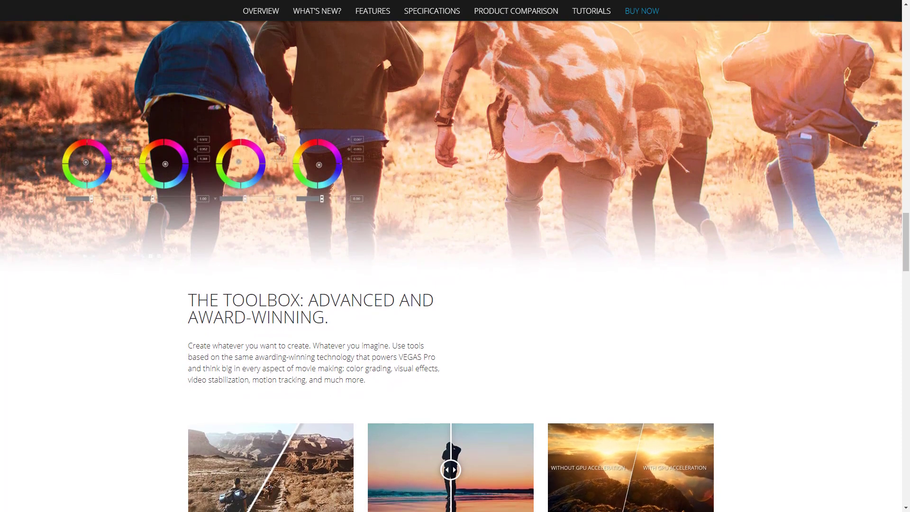
scroll(down, 3)
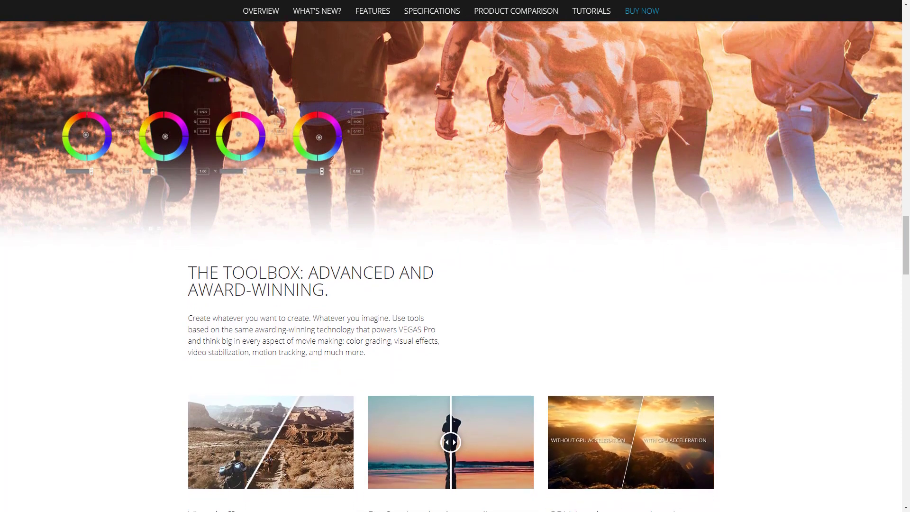
scroll(down, 3)
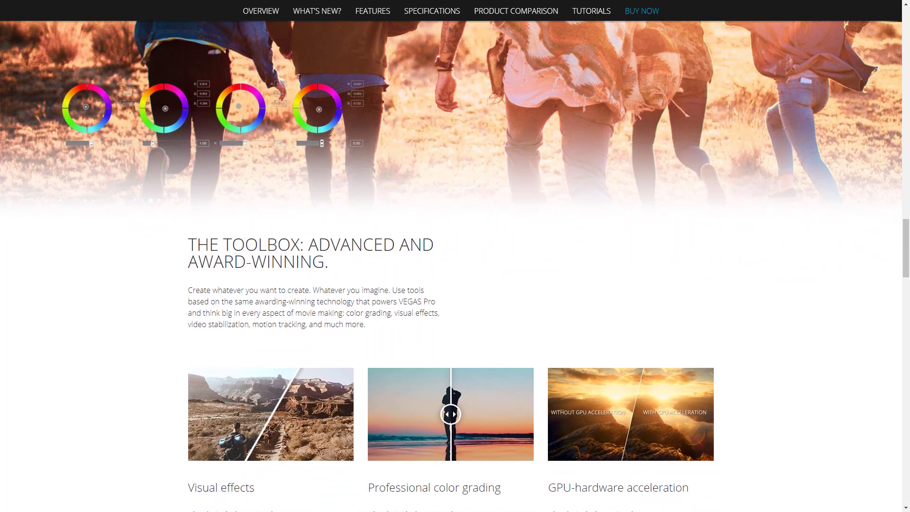
scroll(down, 3)
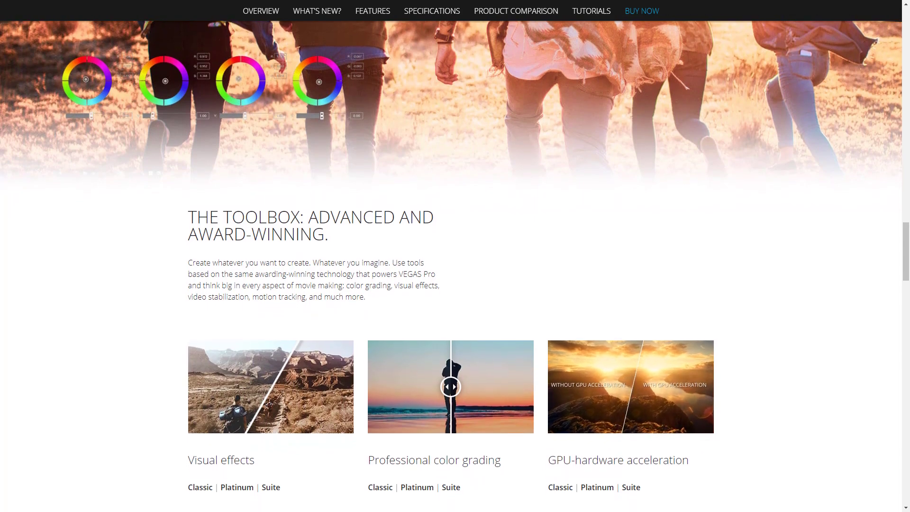
scroll(down, 3)
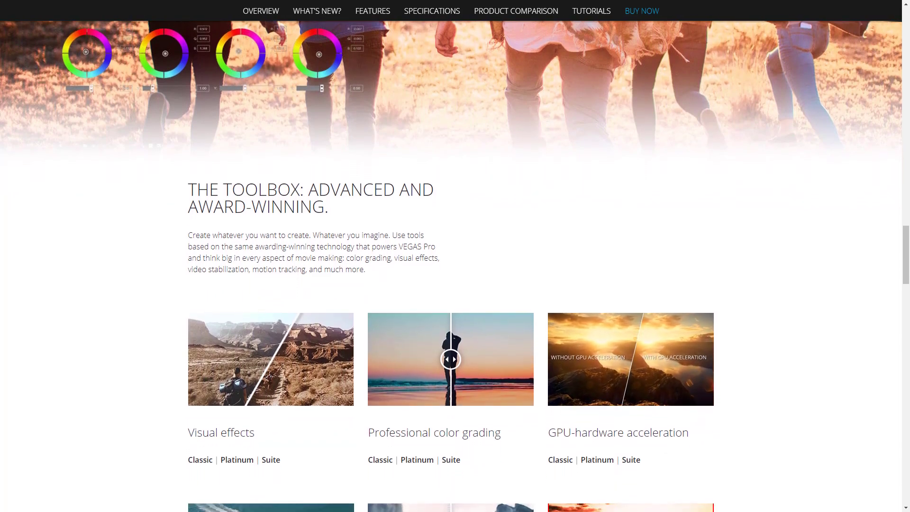
scroll(down, 3)
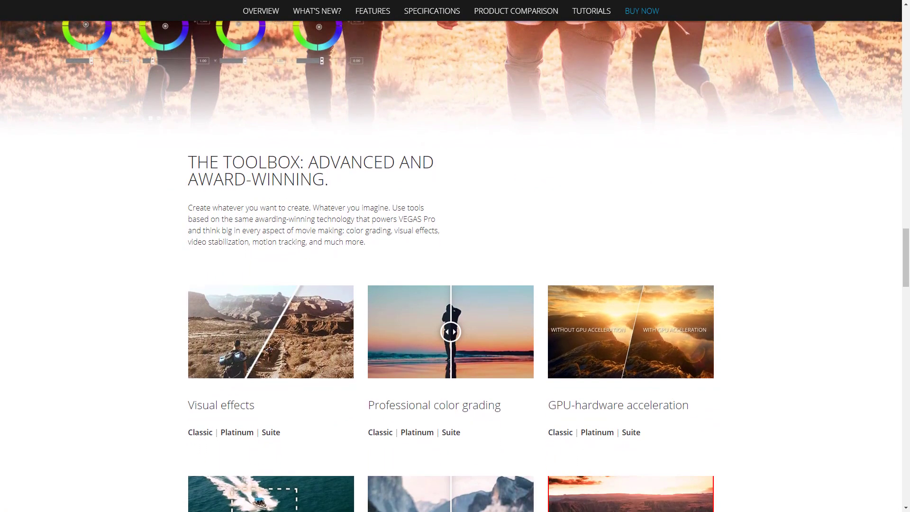
scroll(down, 3)
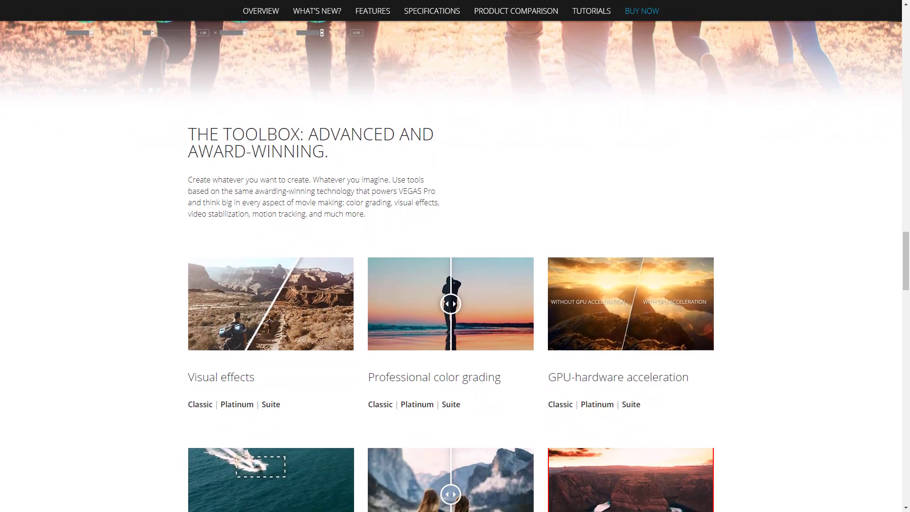
scroll(down, 3)
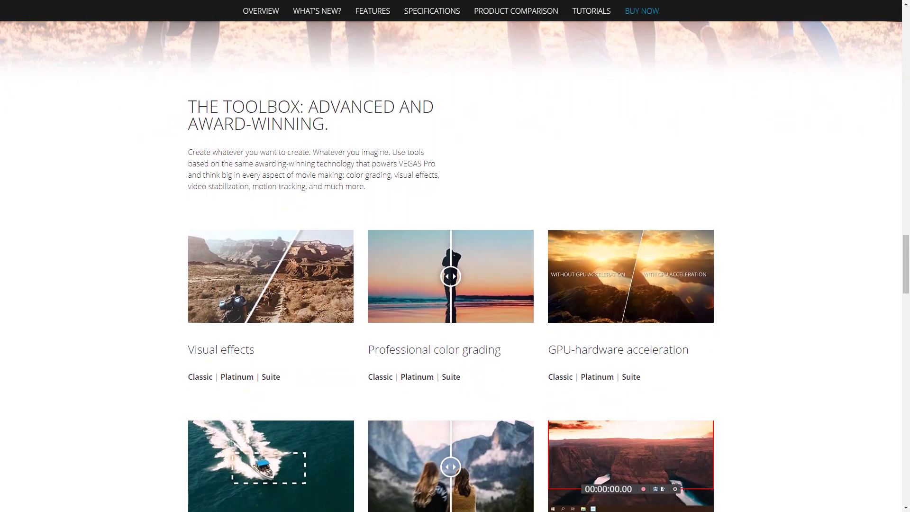
scroll(down, 3)
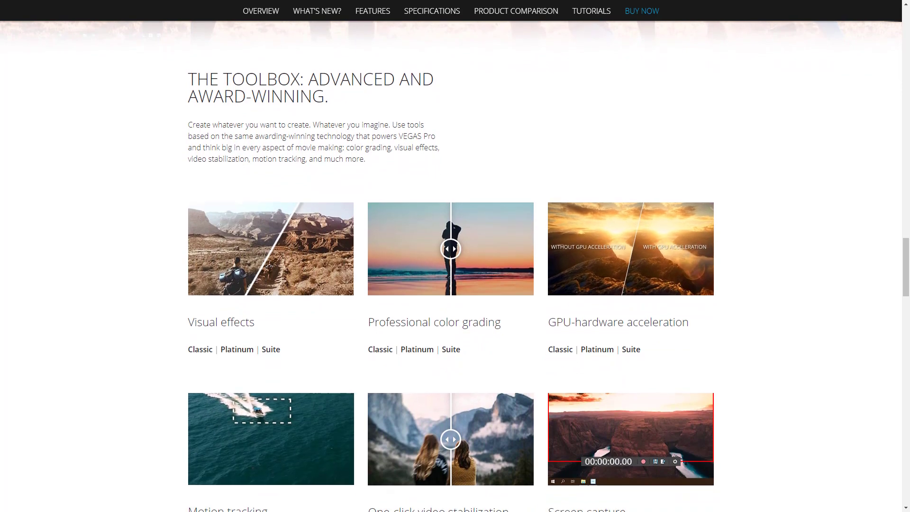
scroll(down, 3)
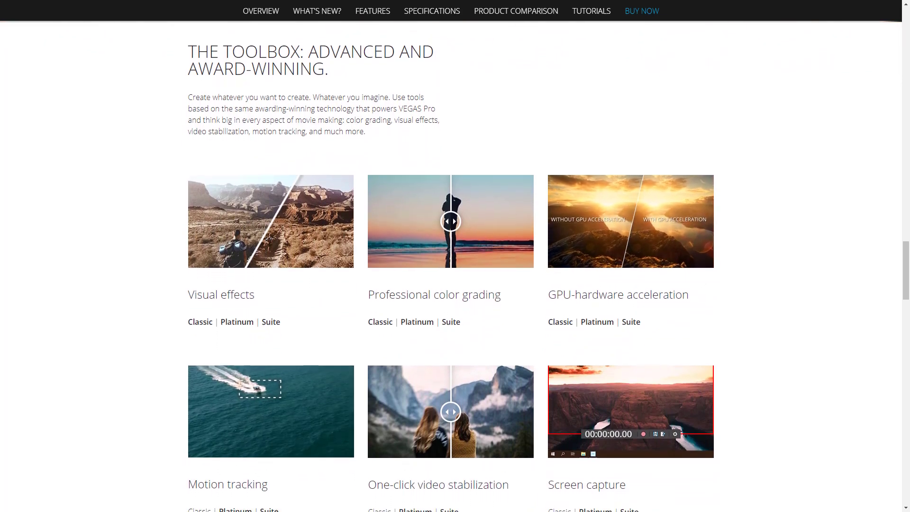
scroll(down, 3)
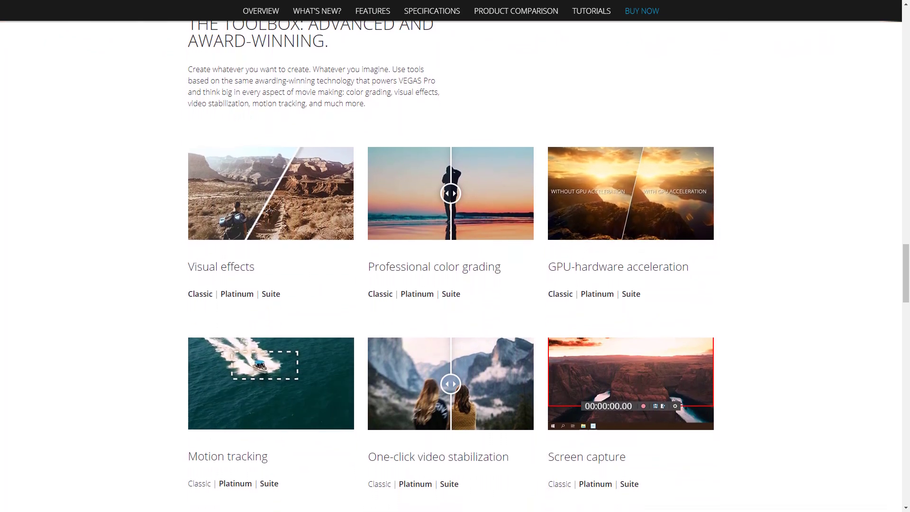
scroll(down, 3)
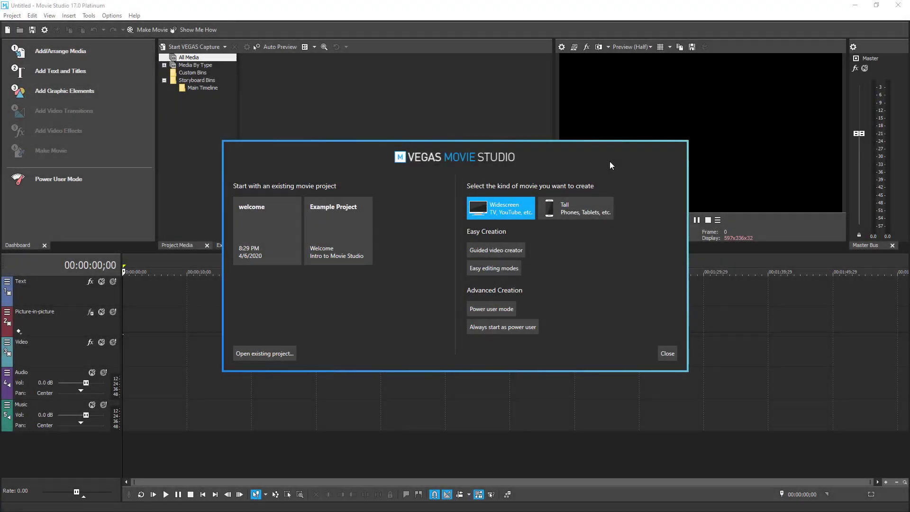
mouse_move(382, 214)
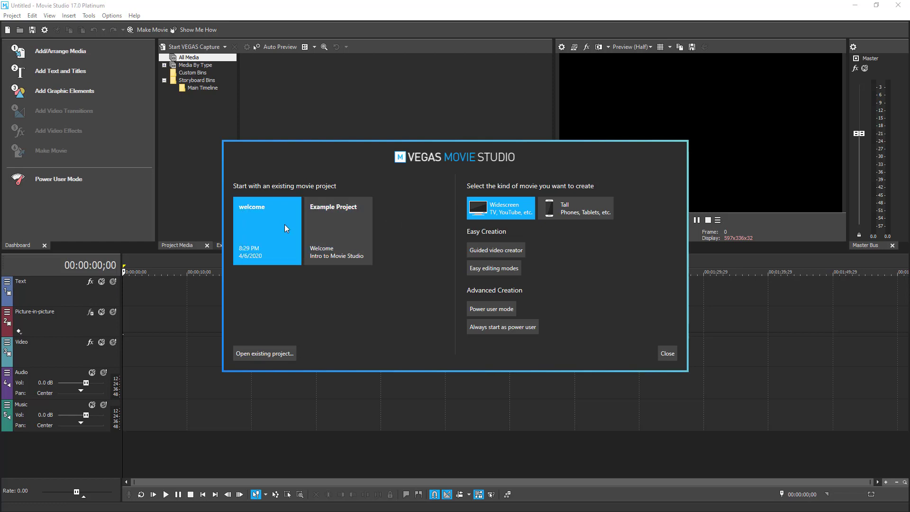
mouse_move(437, 186)
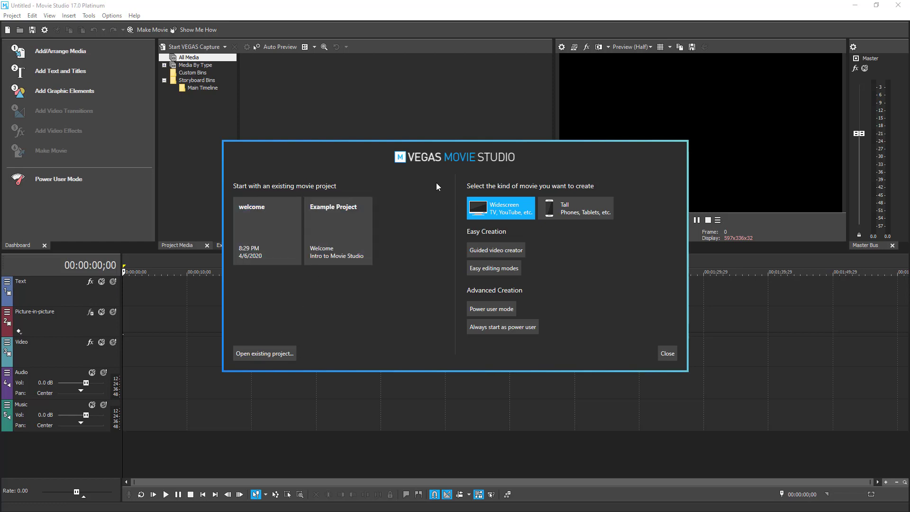
mouse_move(405, 199)
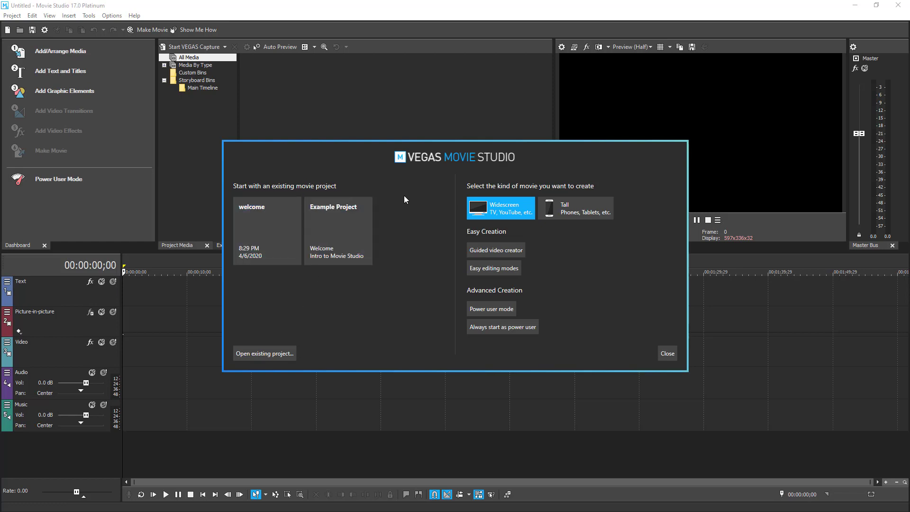
mouse_move(338, 232)
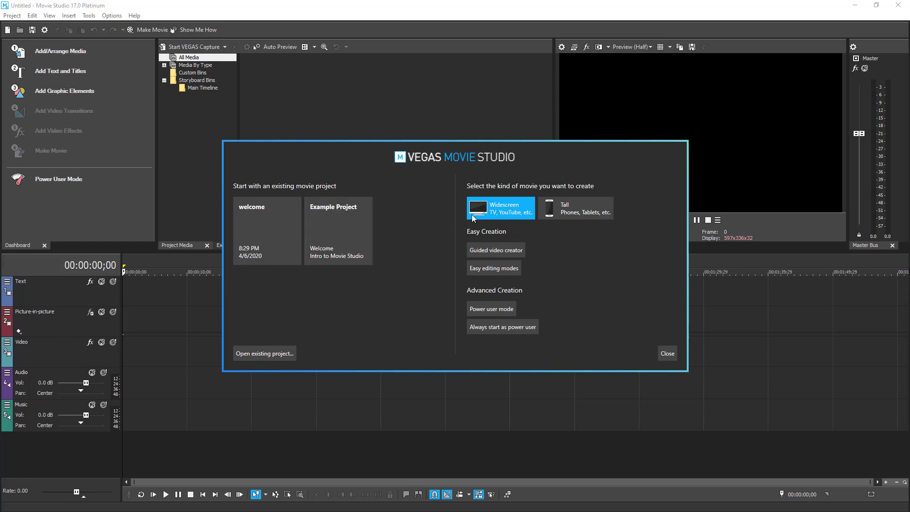
mouse_move(490, 214)
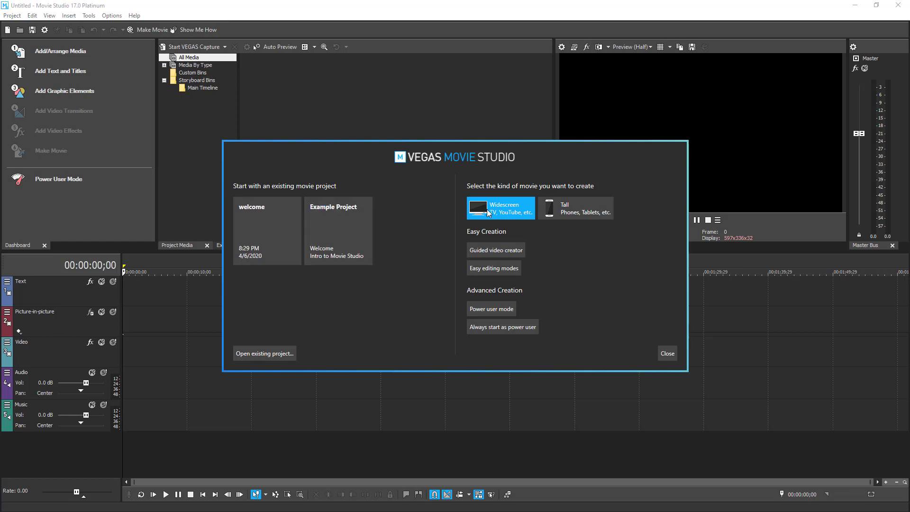
mouse_move(510, 210)
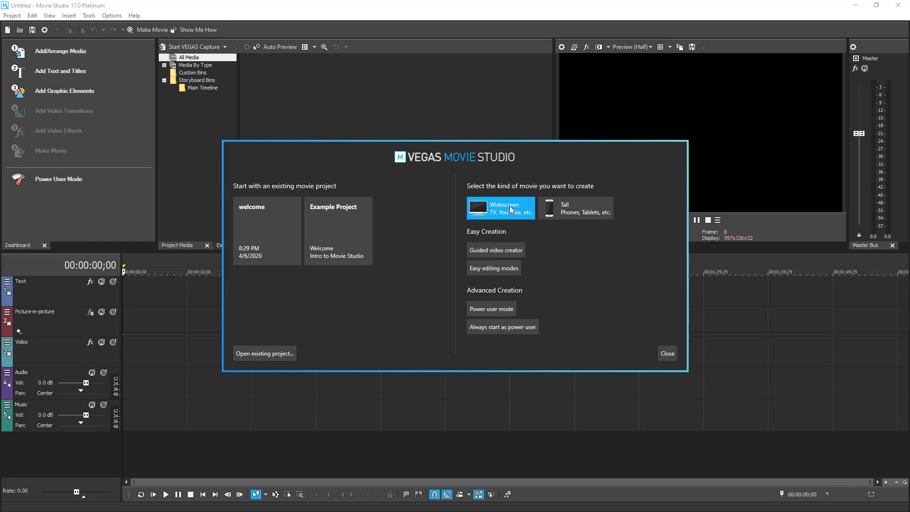
mouse_move(502, 215)
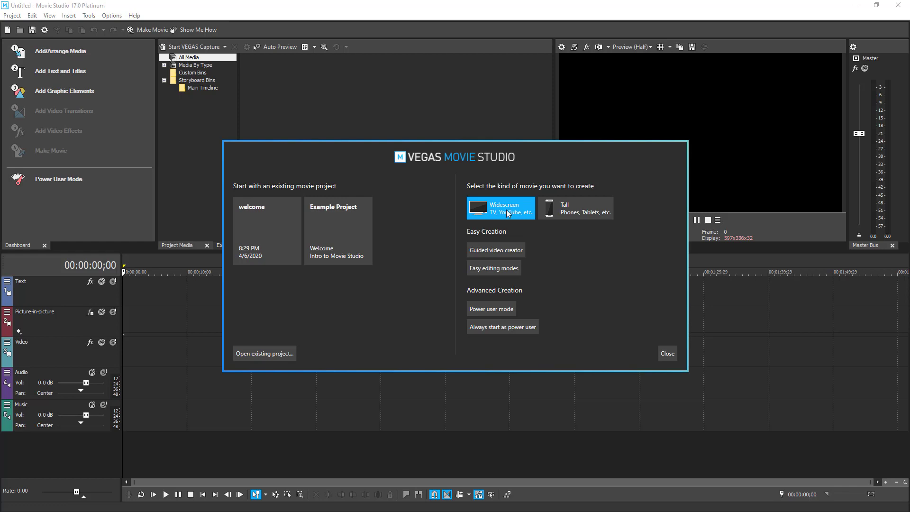
mouse_move(601, 206)
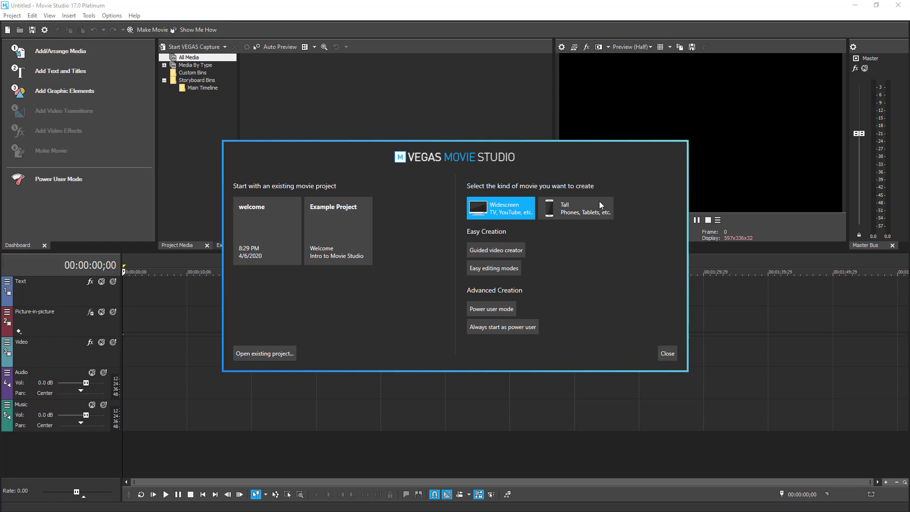
click(575, 207)
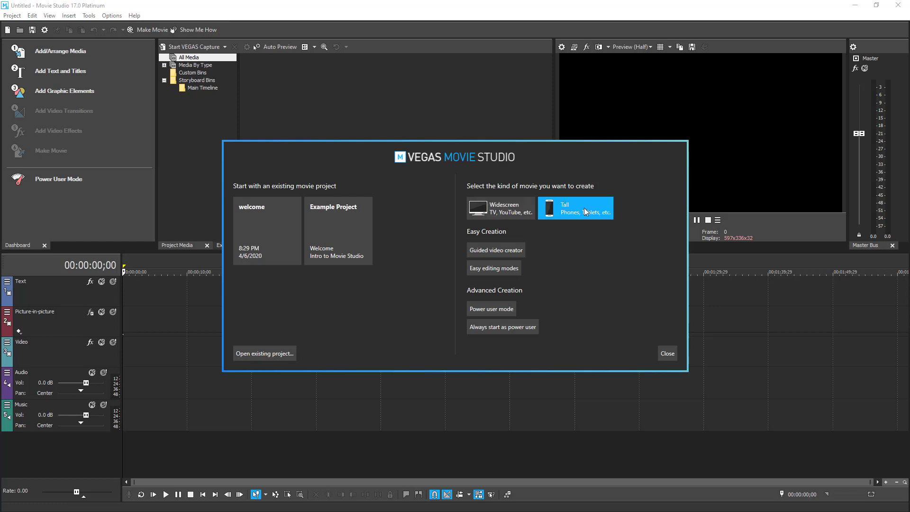
mouse_move(603, 195)
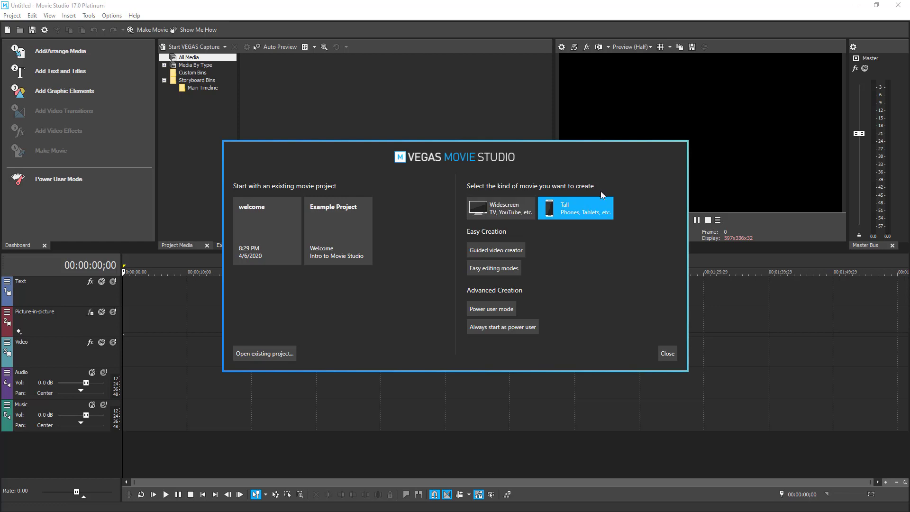
mouse_move(479, 206)
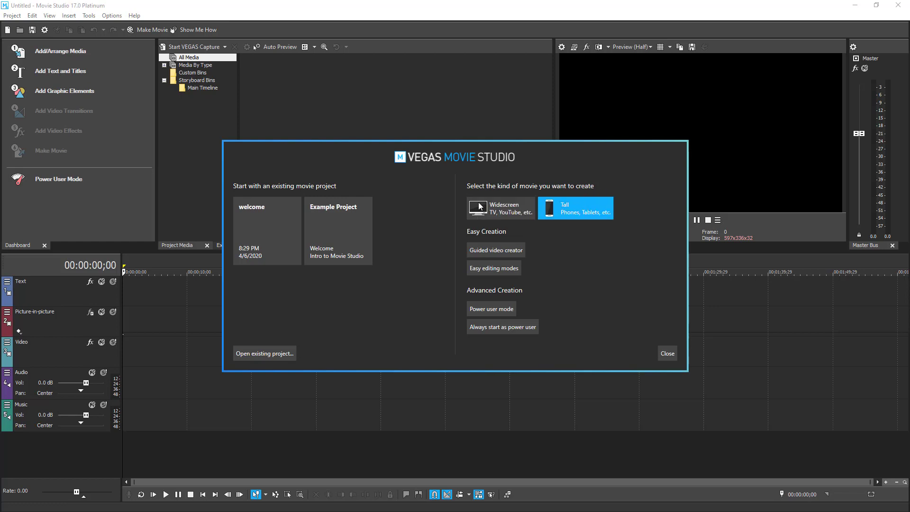
click(500, 208)
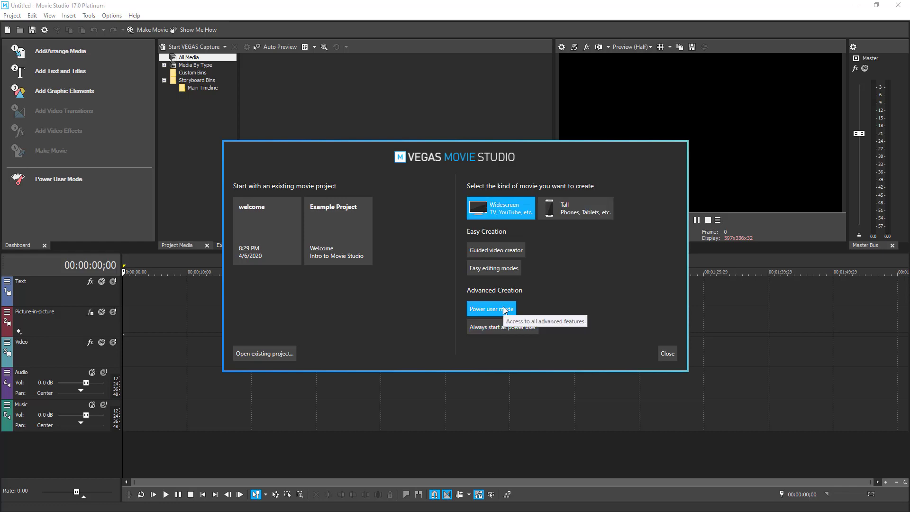
Choose Power user mode to start an empty widescreen 1920x1080 project with all advanced features.
click(490, 308)
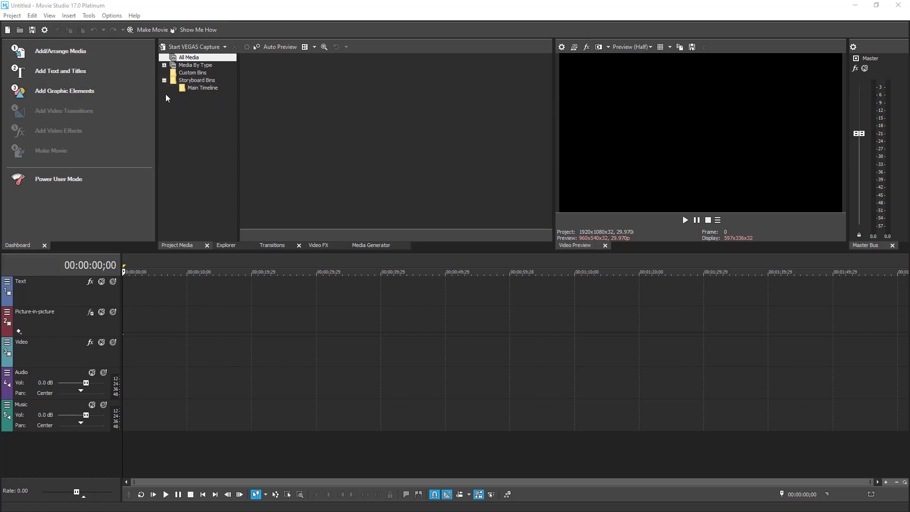
mouse_move(75, 56)
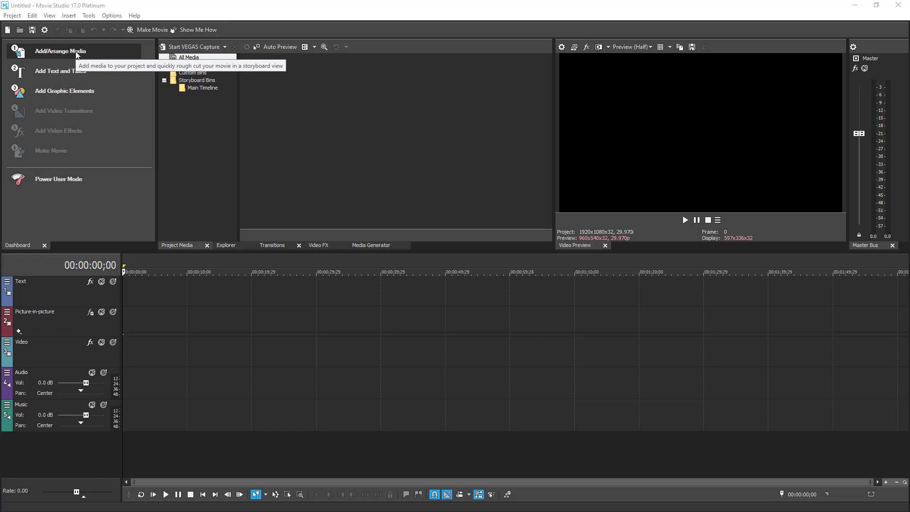
mouse_move(90, 55)
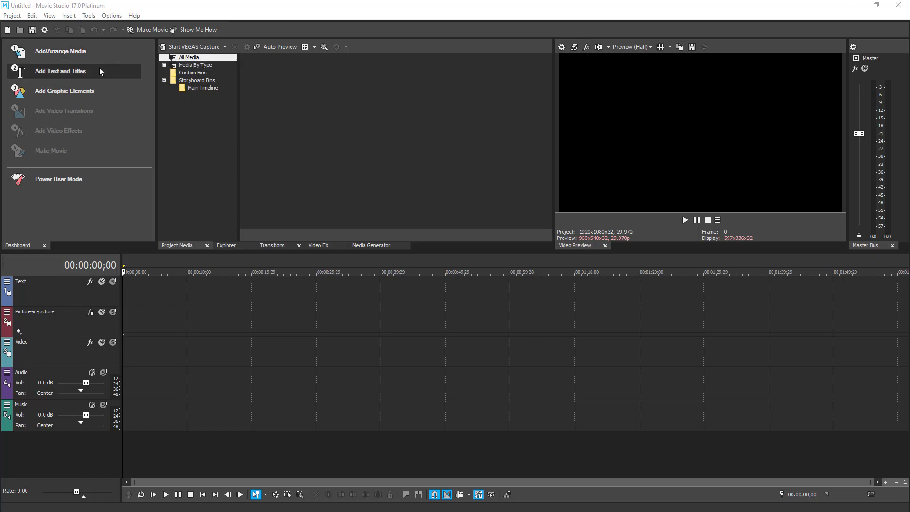
mouse_move(81, 80)
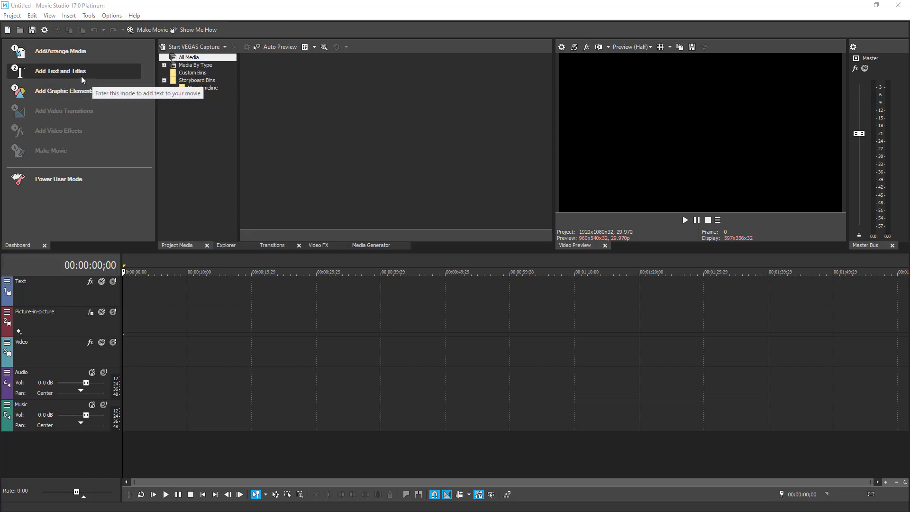
mouse_move(81, 114)
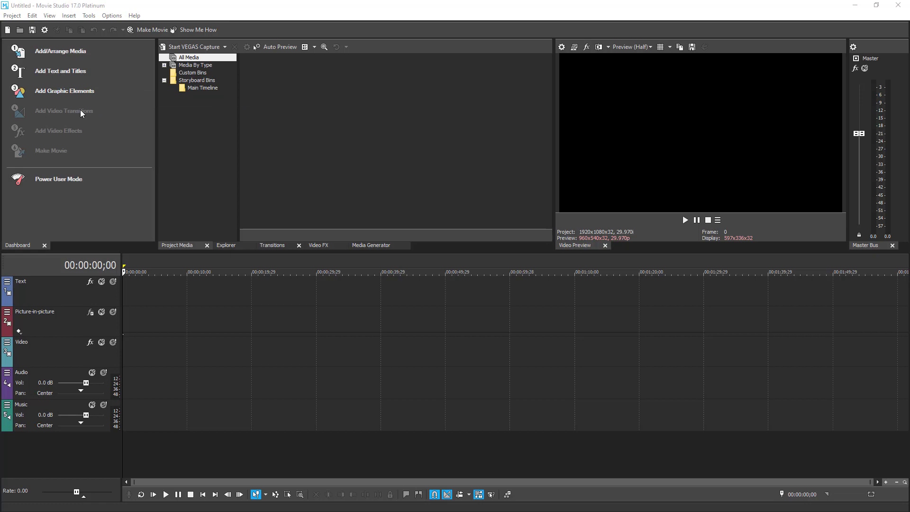
mouse_move(96, 123)
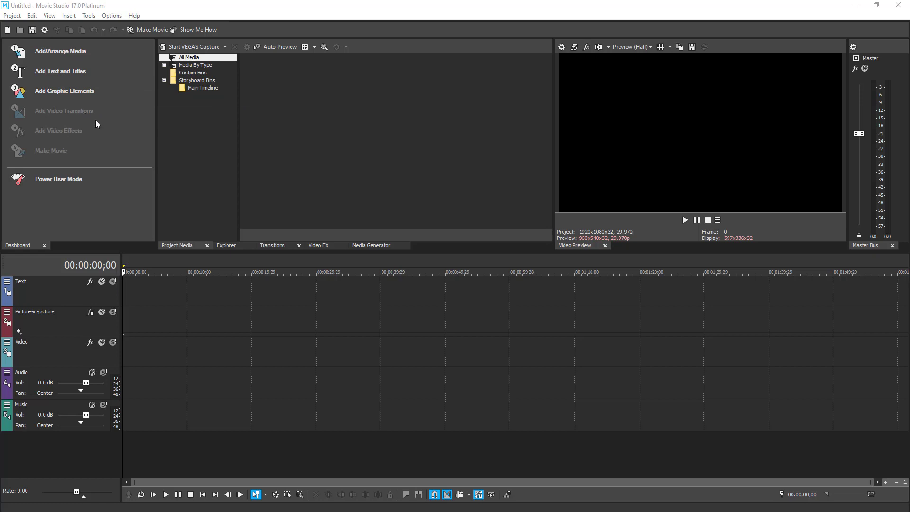
mouse_move(53, 162)
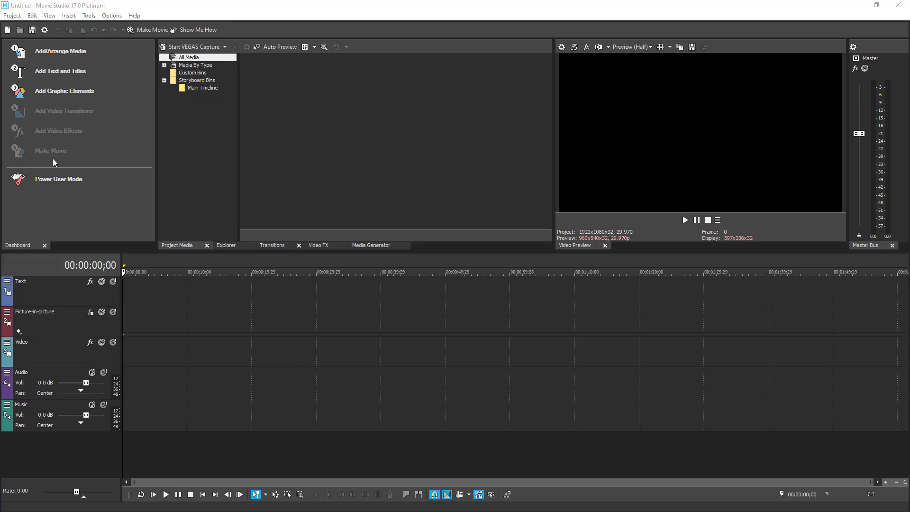
mouse_move(58, 156)
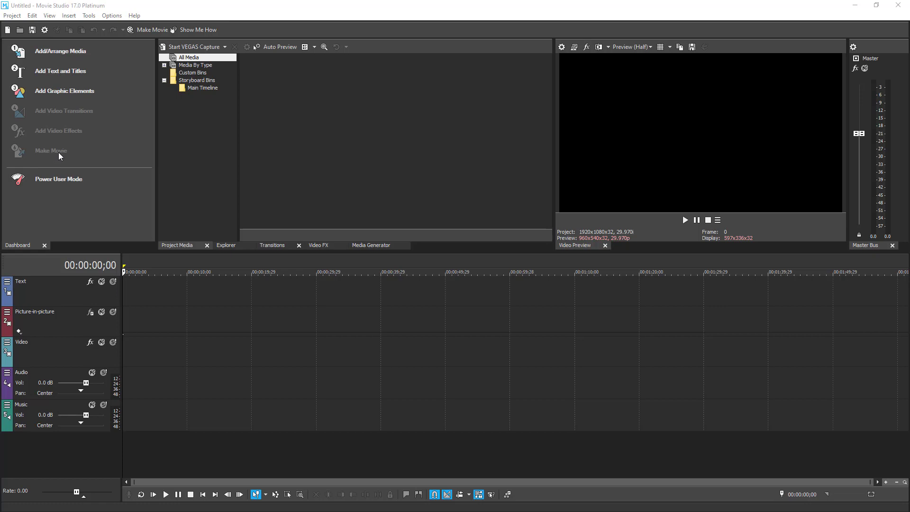
mouse_move(89, 110)
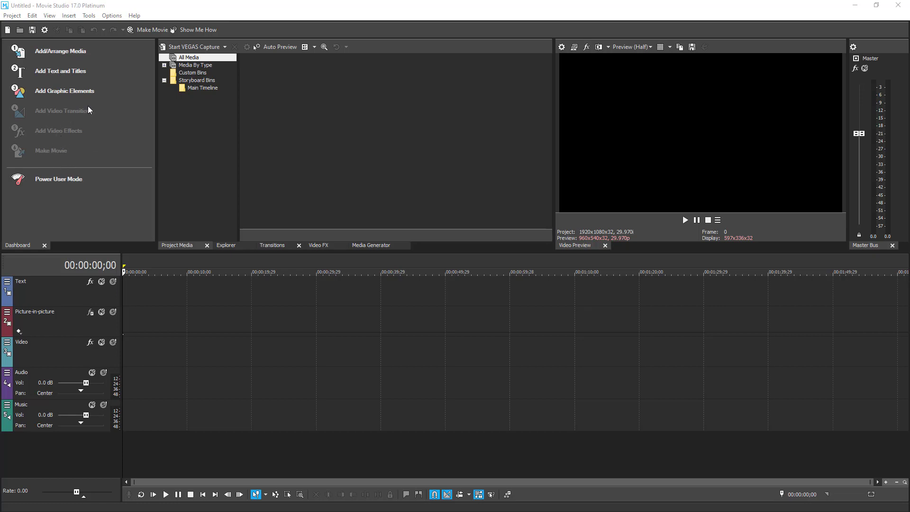
mouse_move(91, 117)
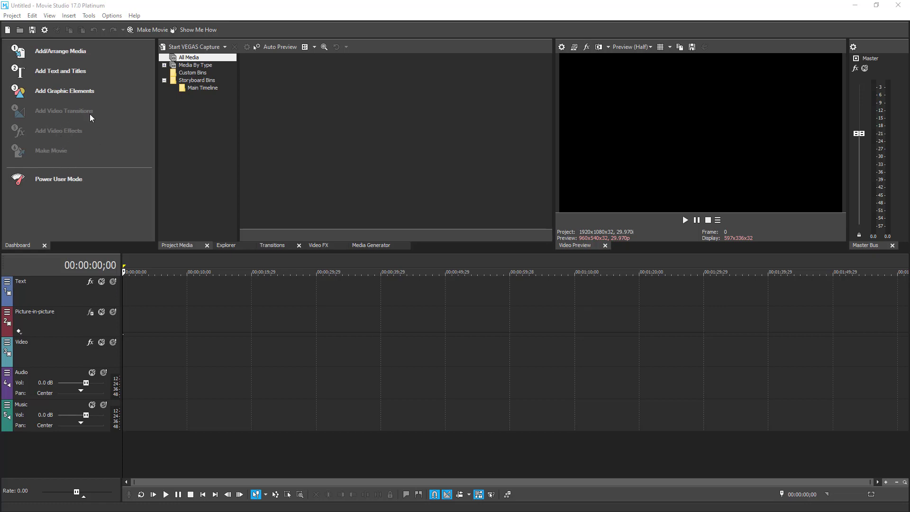
mouse_move(95, 112)
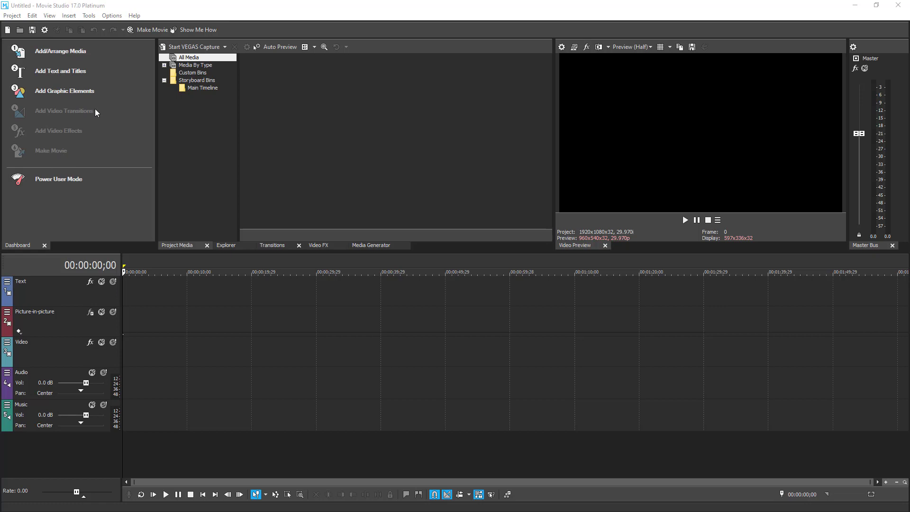
mouse_move(105, 112)
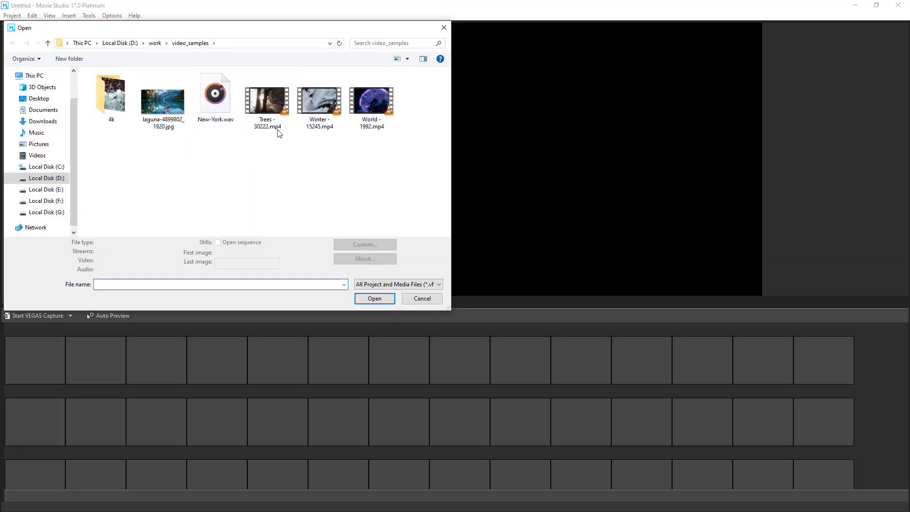
Import the sample image and three MP4 clips via Add/Arrange Media, reaching the match-settings prompt.
click(266, 96)
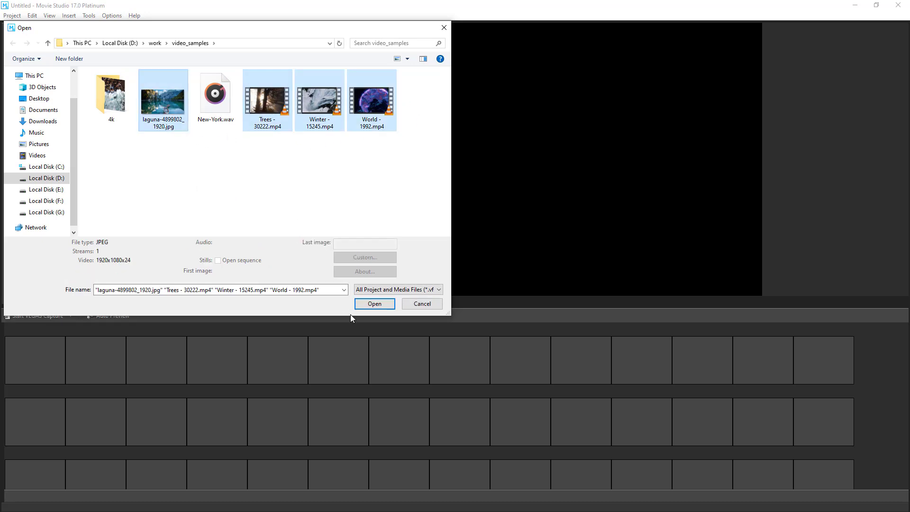
click(373, 303)
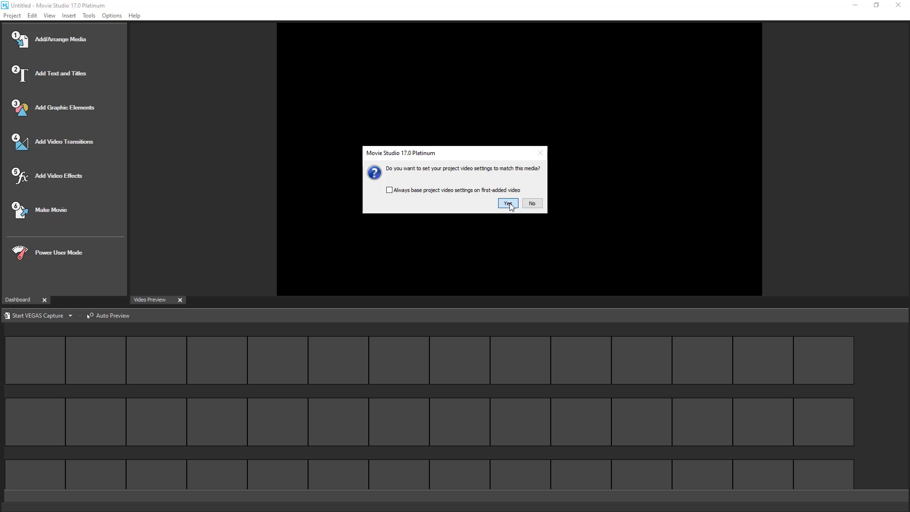
Answer Yes to match project settings so the laguna photo, Trees, Winter and World clips load.
click(507, 203)
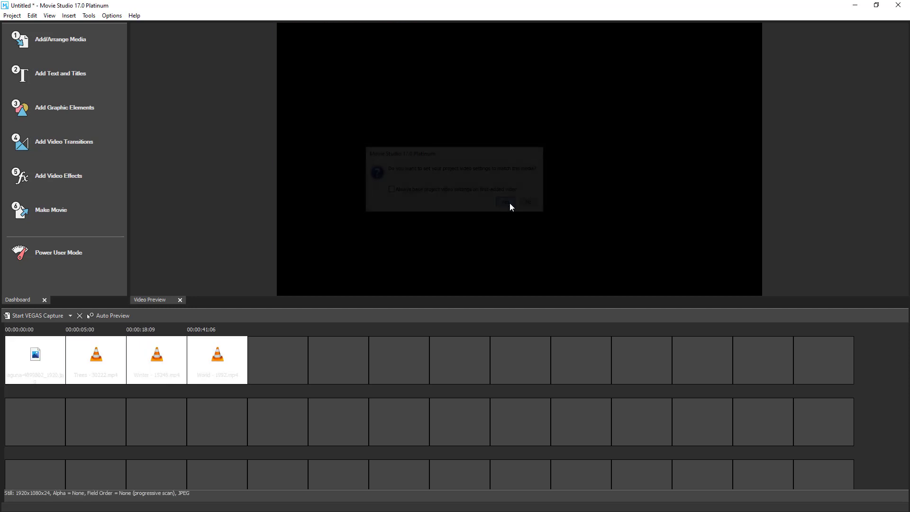
click(505, 201)
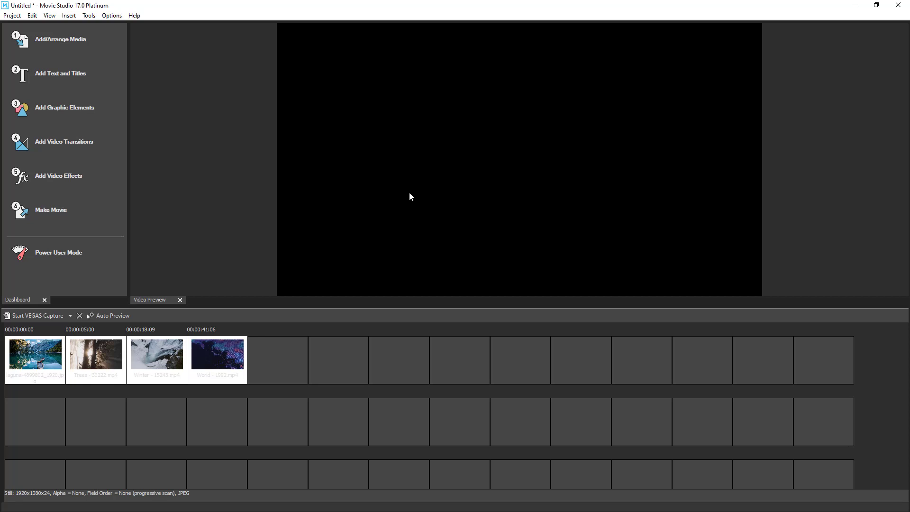
mouse_move(400, 187)
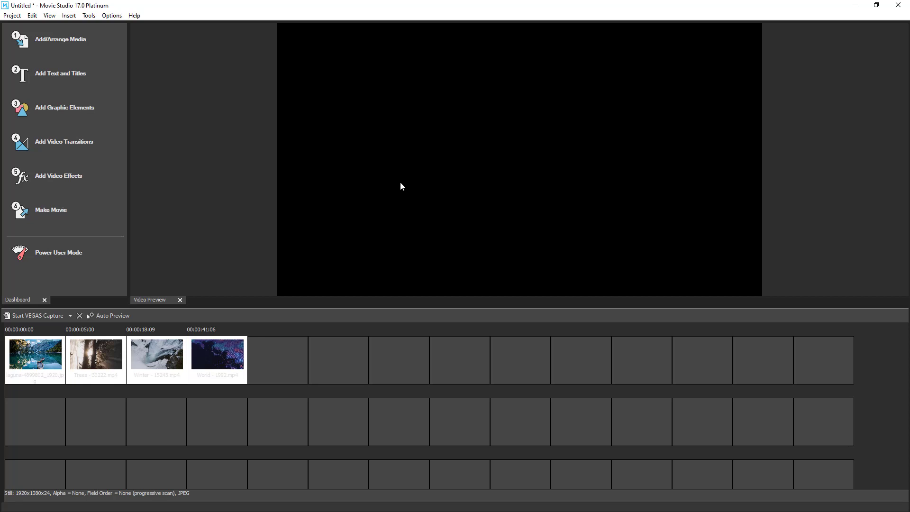
mouse_move(140, 173)
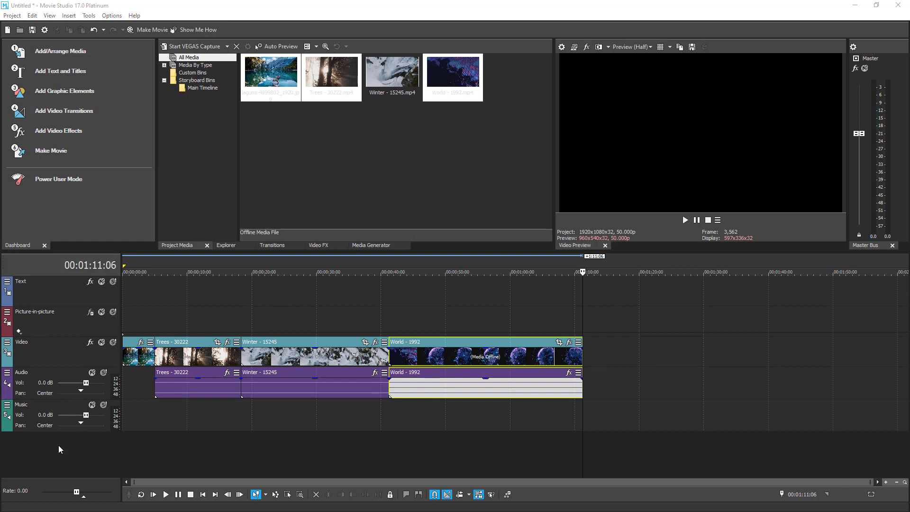
mouse_move(352, 328)
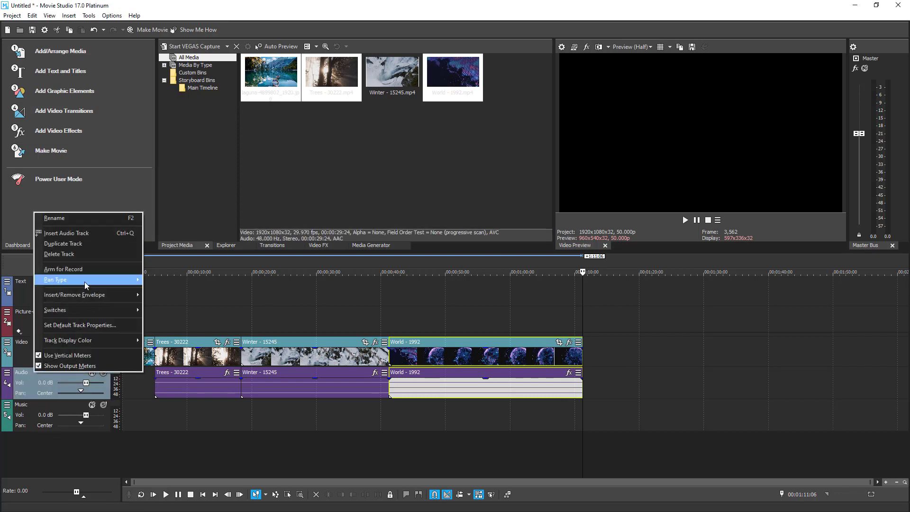
mouse_move(69, 233)
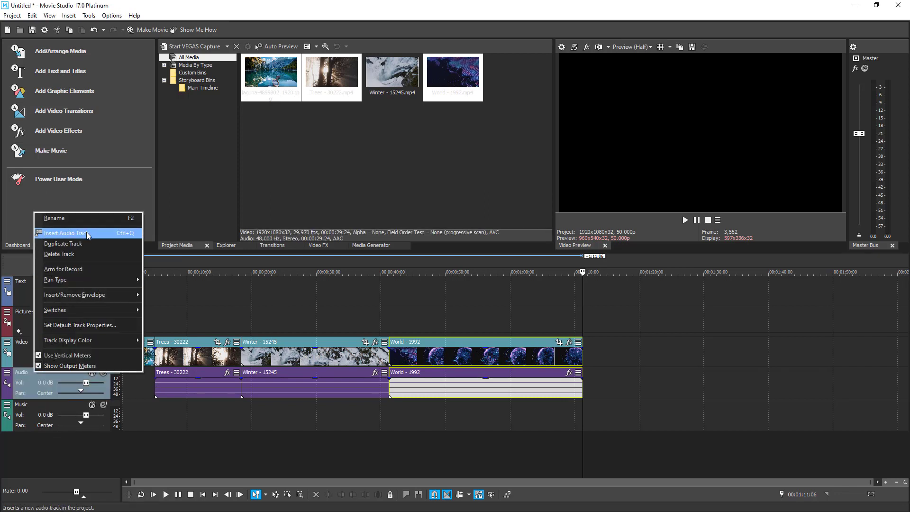
Insert a new empty audio track and a new empty video track from the track header menus.
click(65, 233)
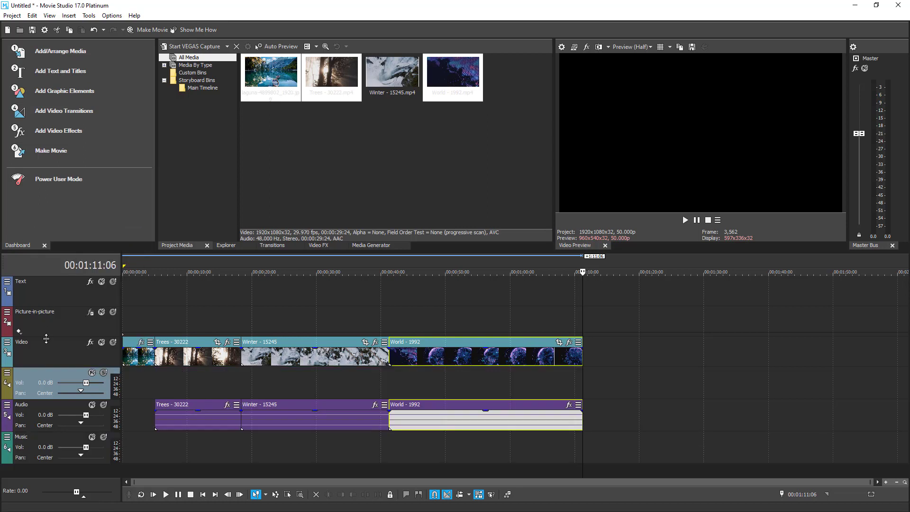
right_click(23, 350)
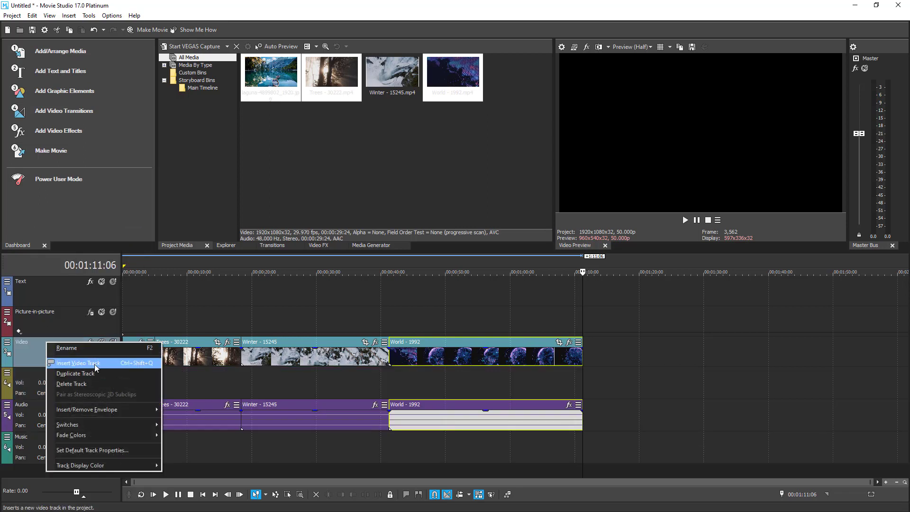
click(79, 363)
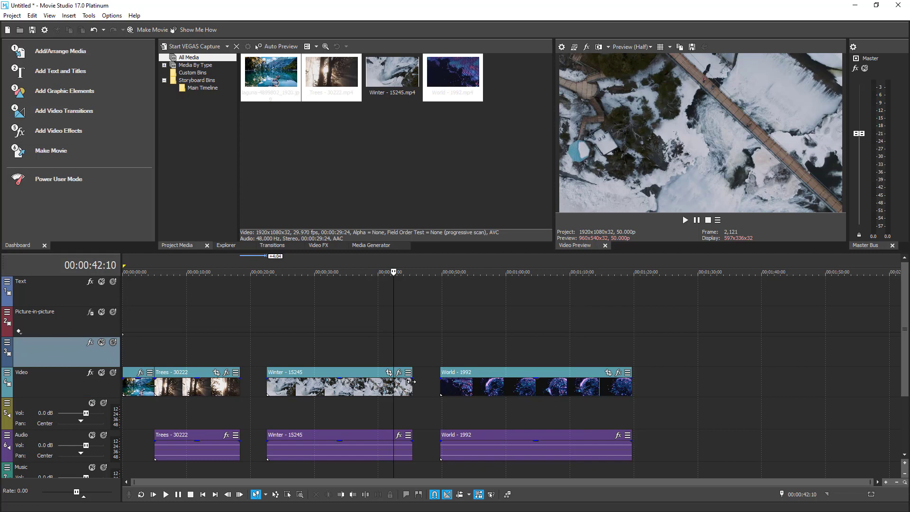
Trim the Trees and Winter clips, overlap World onto Winter, and play back the crossfade.
click(322, 386)
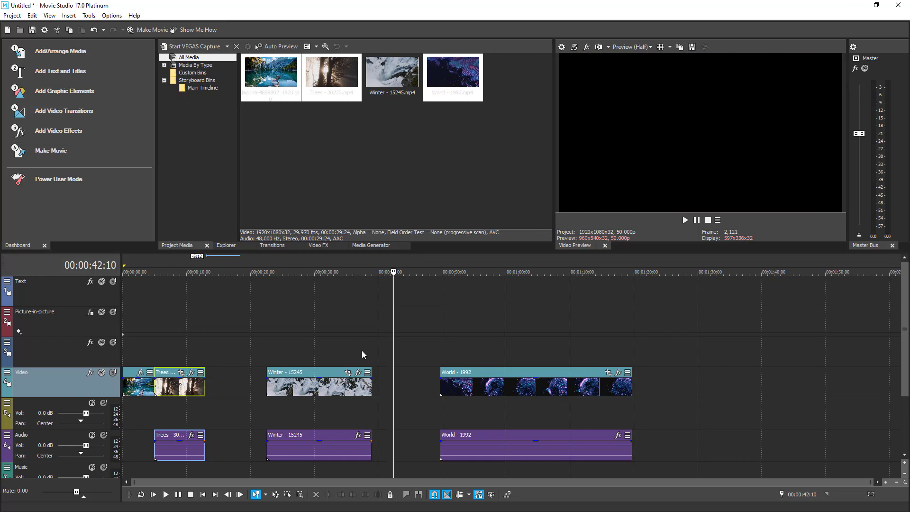
mouse_move(538, 367)
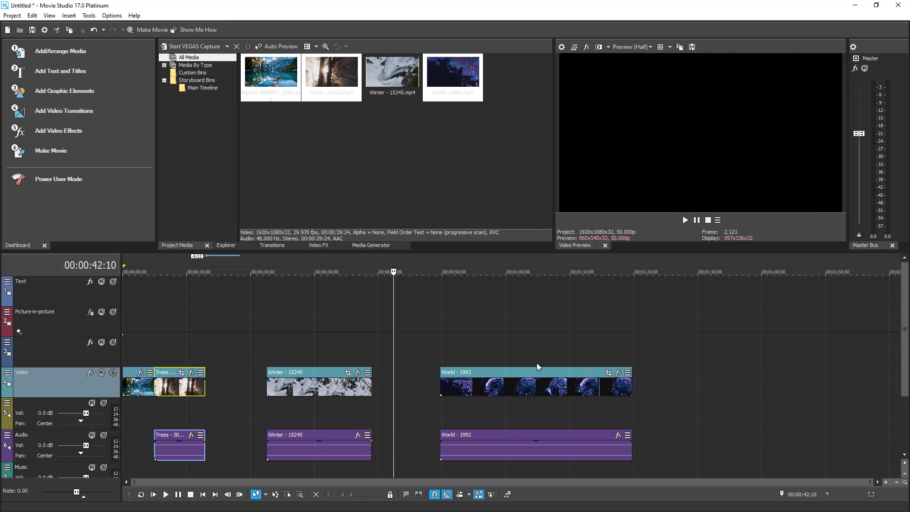
mouse_move(520, 384)
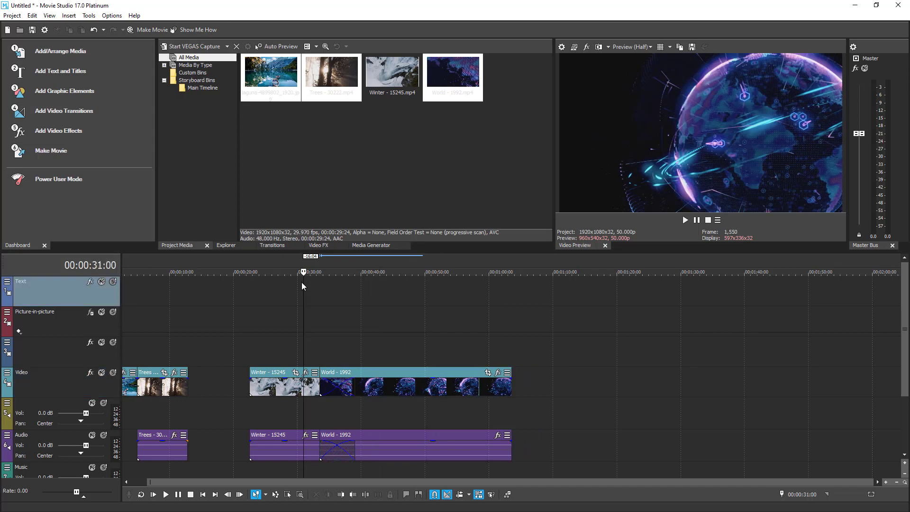
click(165, 495)
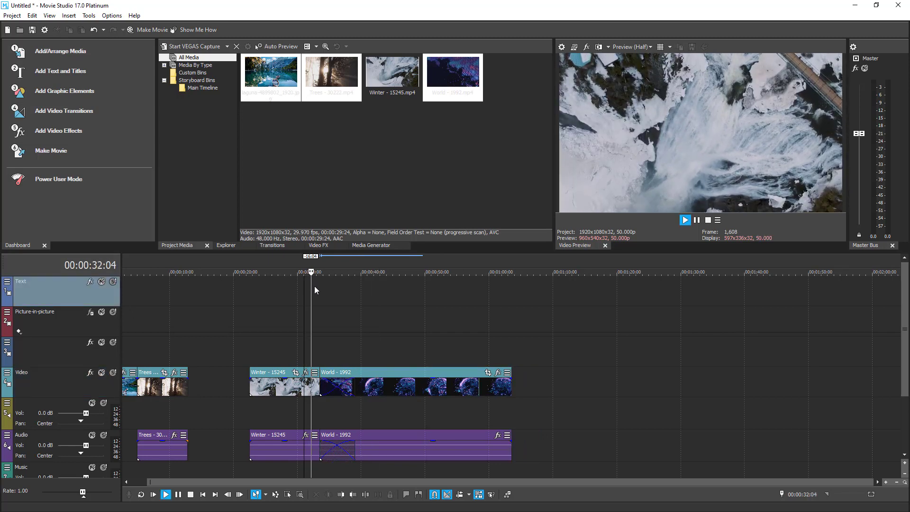
click(165, 495)
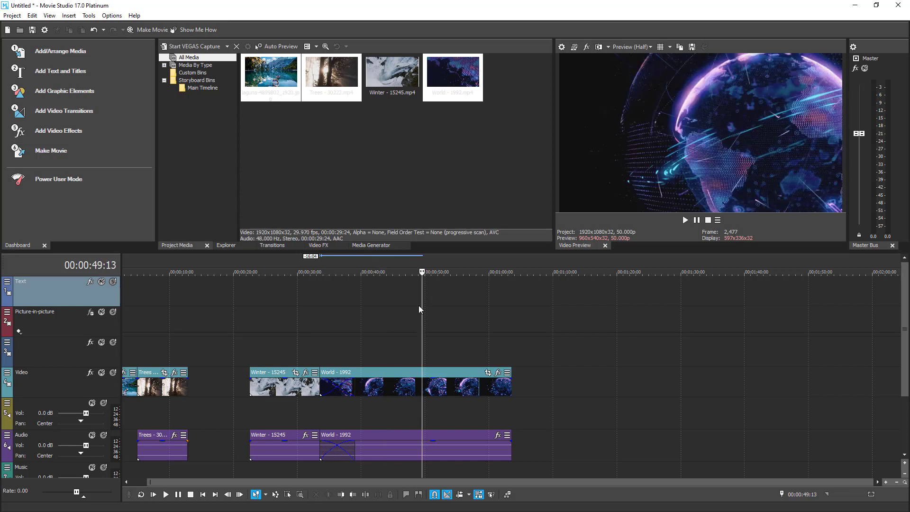
mouse_move(441, 368)
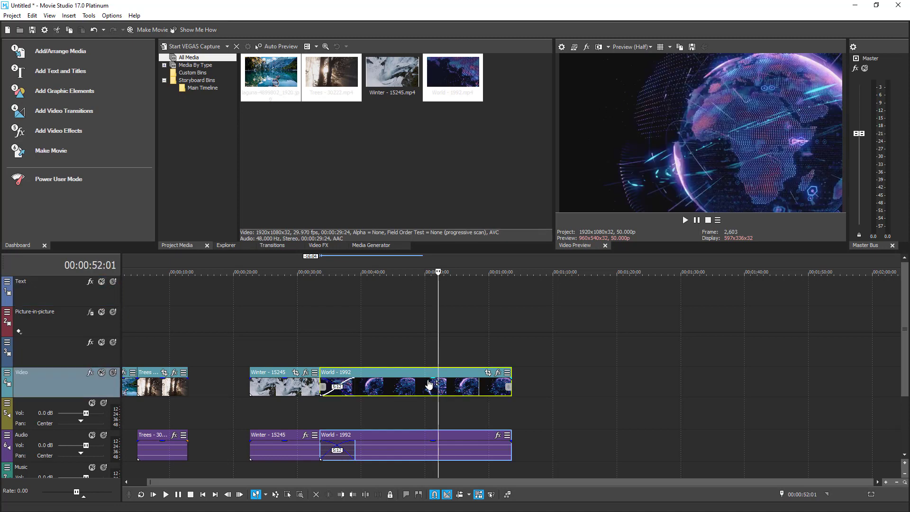
Split the World clip into three consecutive events at two playhead positions.
right_click(428, 383)
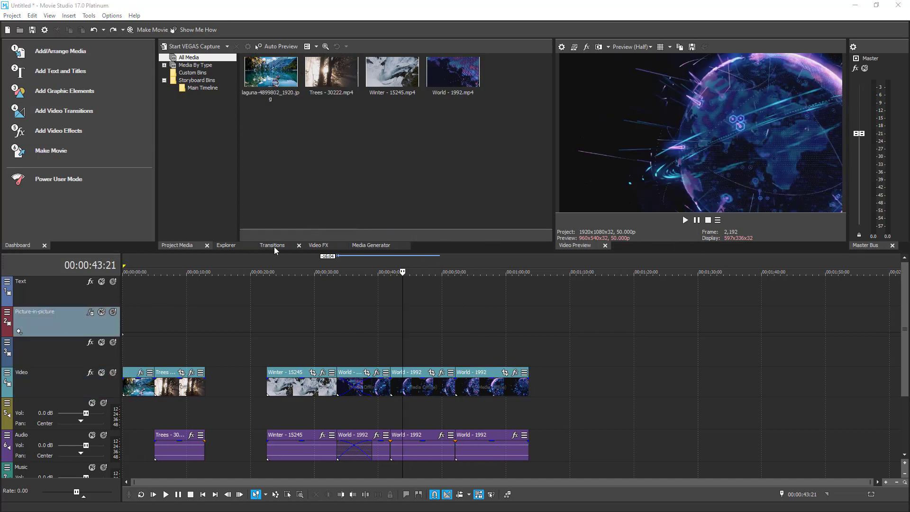
Apply the Additive Dissolve transition to the Winter/World crossfade and close its settings window.
click(272, 244)
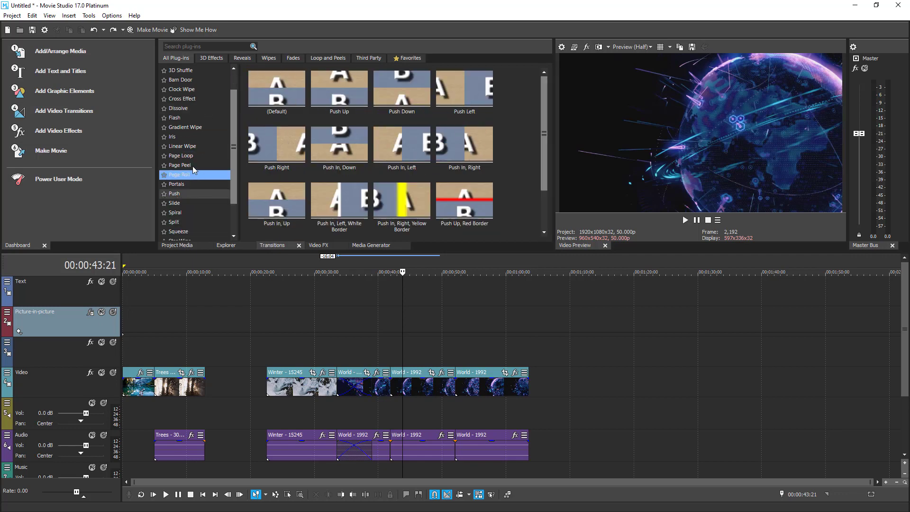
click(181, 156)
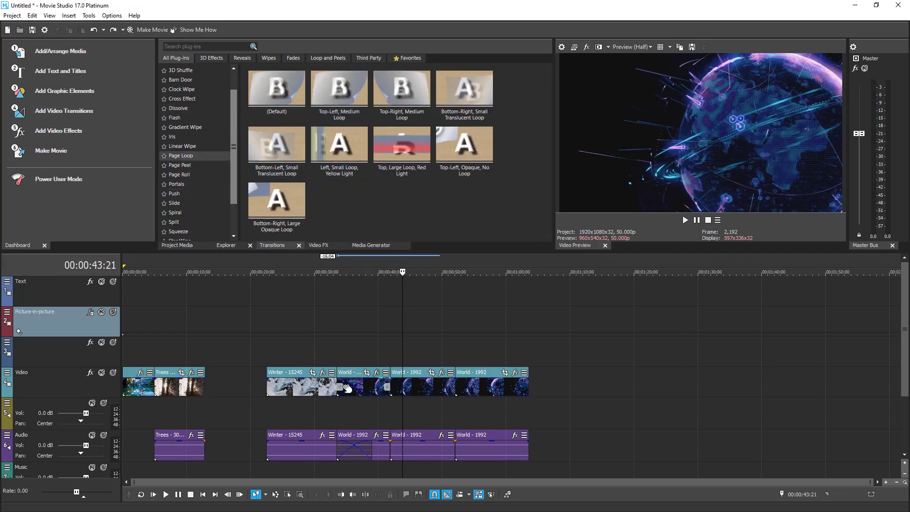
click(182, 89)
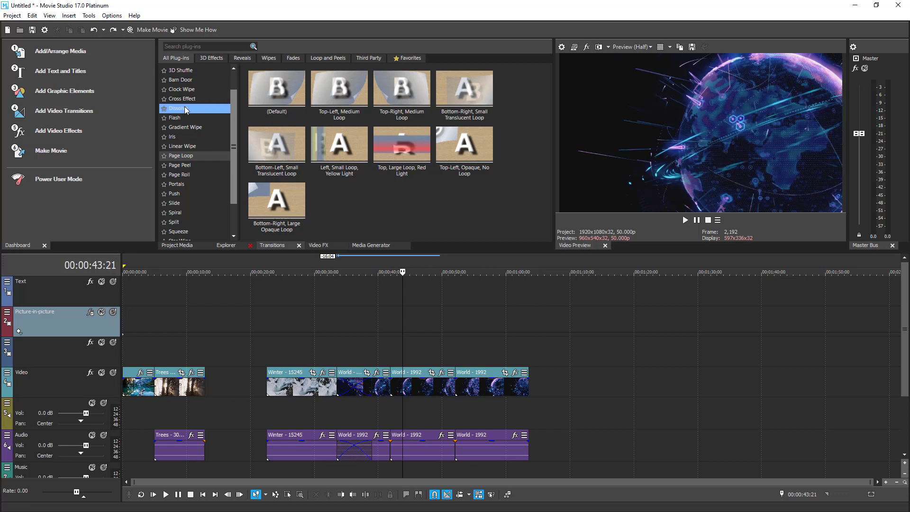
click(178, 108)
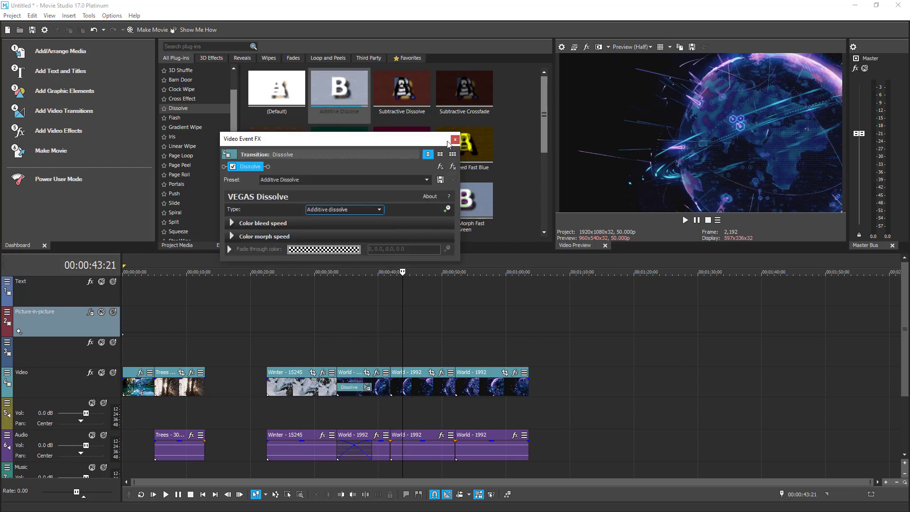
click(456, 139)
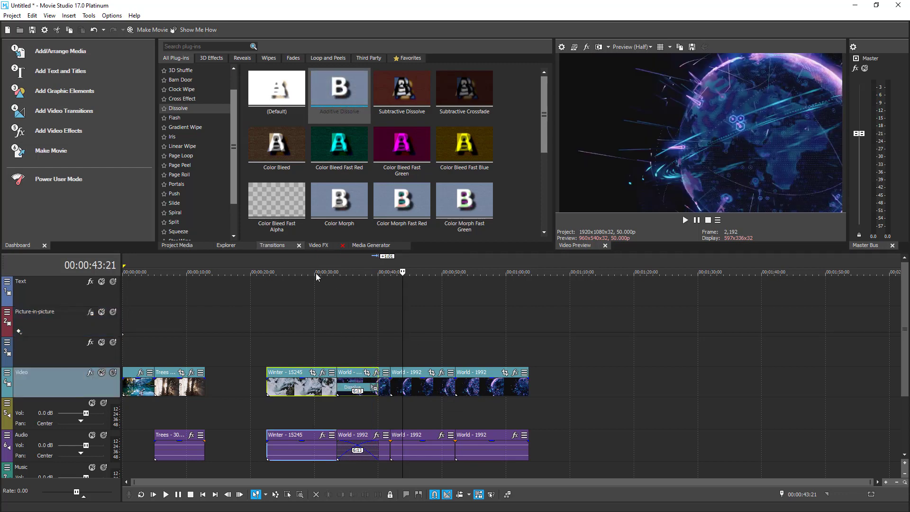
Play back the new dissolve transition from just before the overlap, then stop.
click(317, 272)
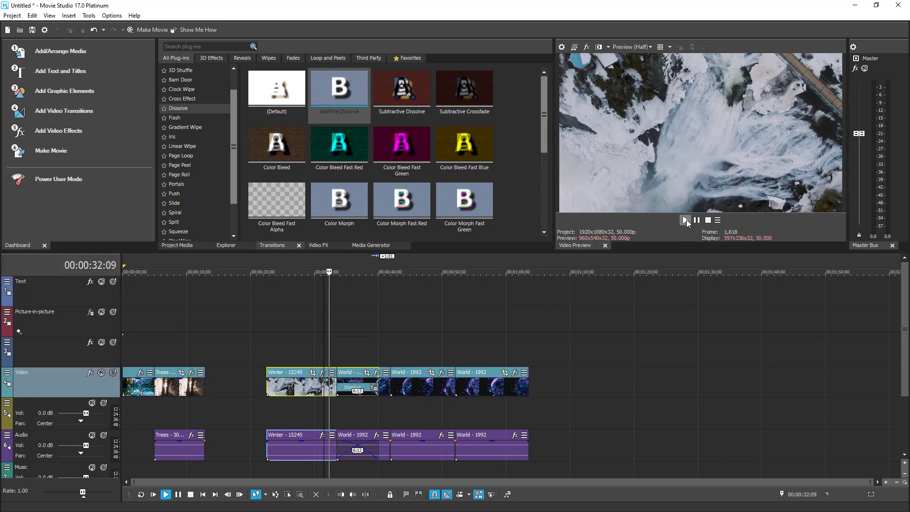
click(683, 219)
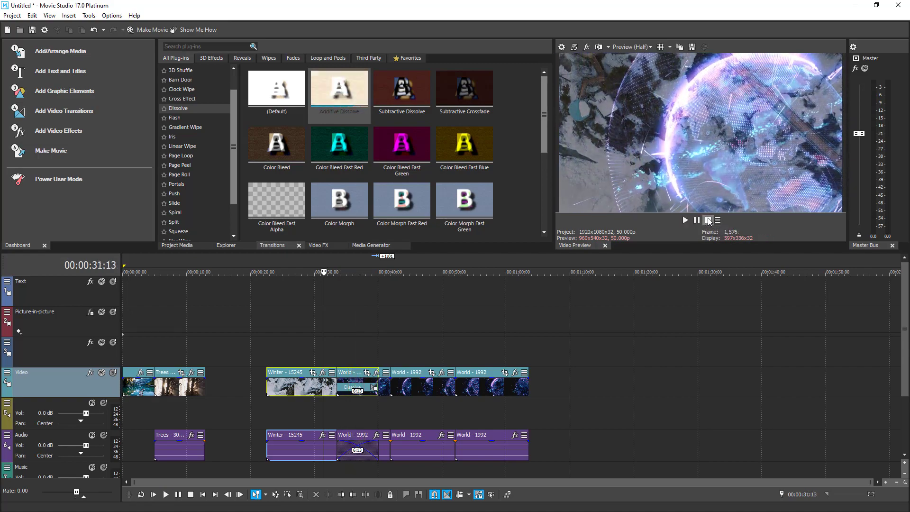
click(276, 200)
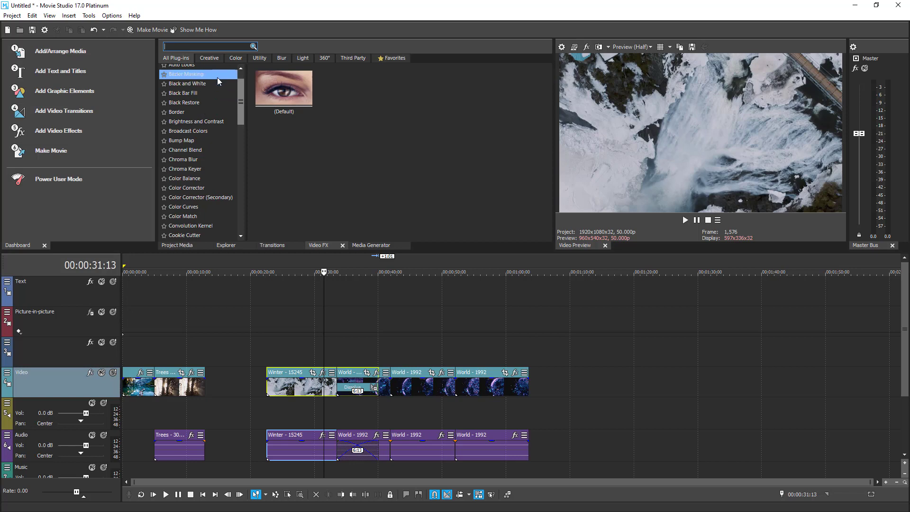
mouse_move(208, 74)
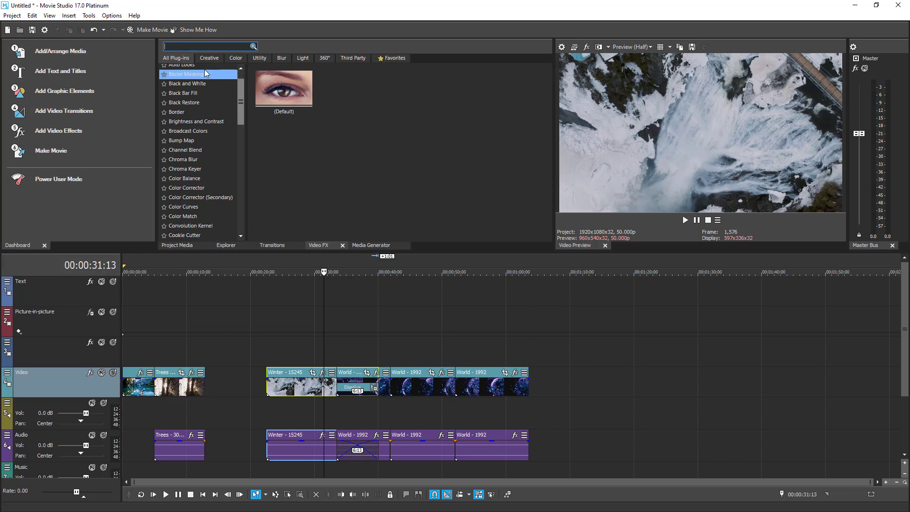
mouse_move(200, 112)
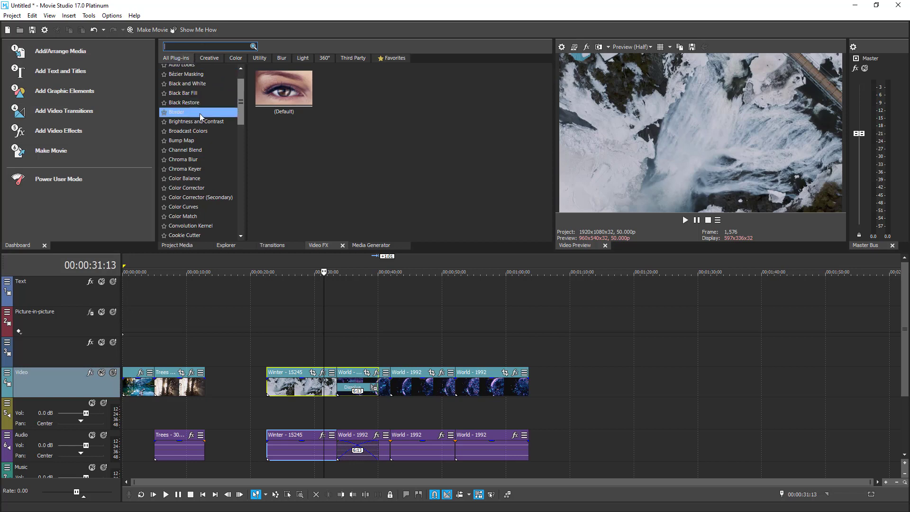
Apply the Add Noise 'Grainy' preset to the Winter clip, nudge its noise level and close the effect window.
scroll(down, 3)
text(noi)
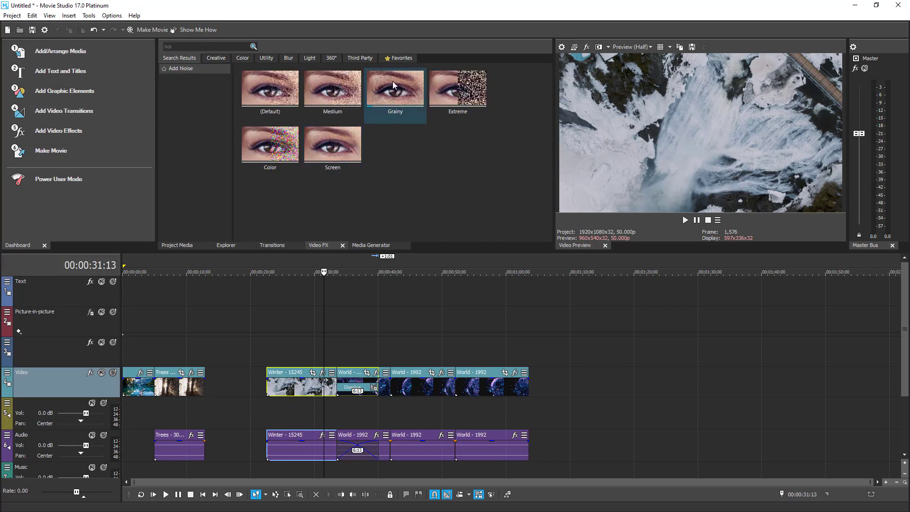
click(394, 87)
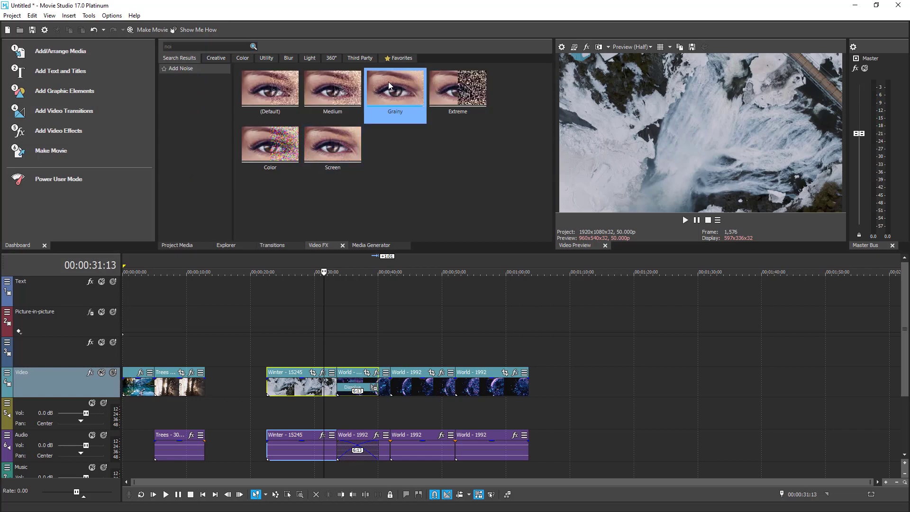
mouse_move(339, 349)
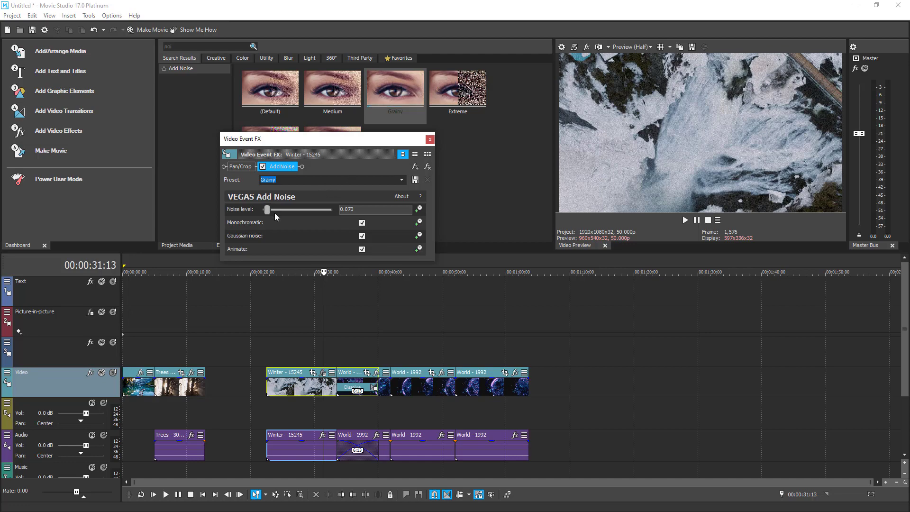
drag(266, 210, 274, 210)
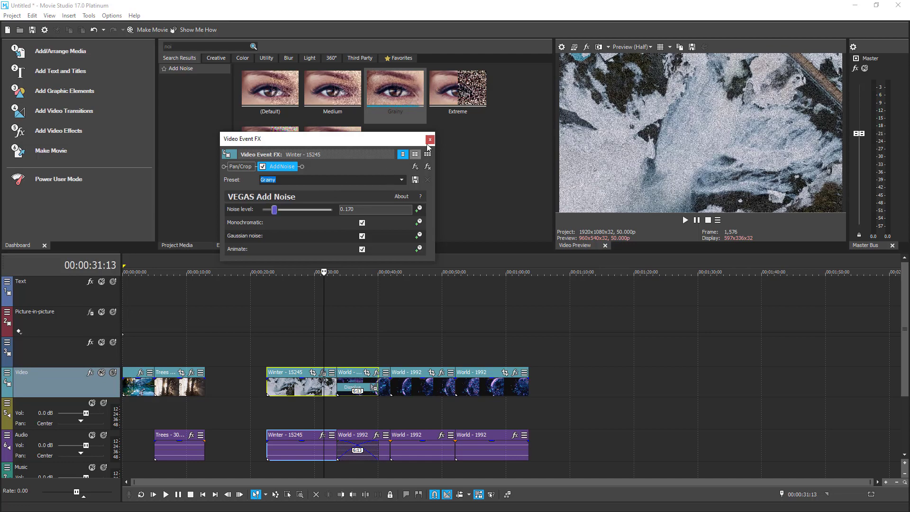
click(428, 139)
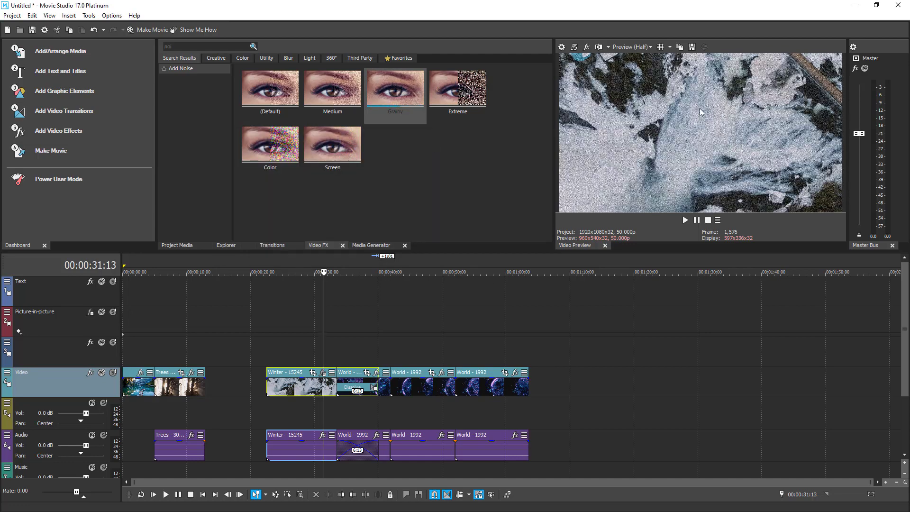
mouse_move(544, 155)
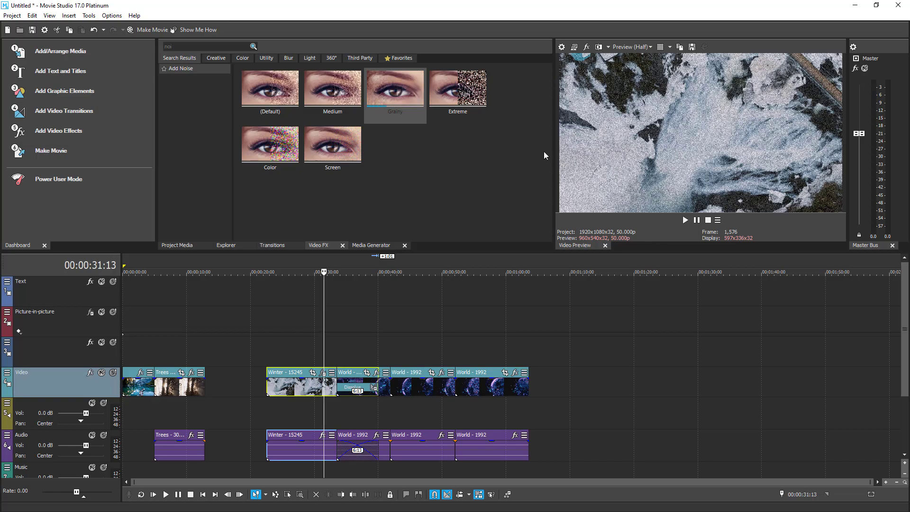
click(165, 494)
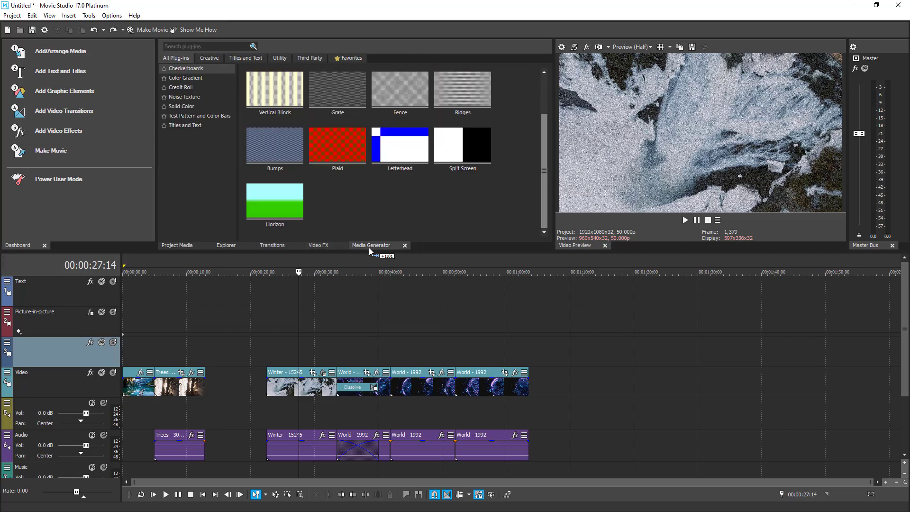
Browse Media Generators to Titles and Text and drop the Title17 preset onto the Text track.
click(337, 89)
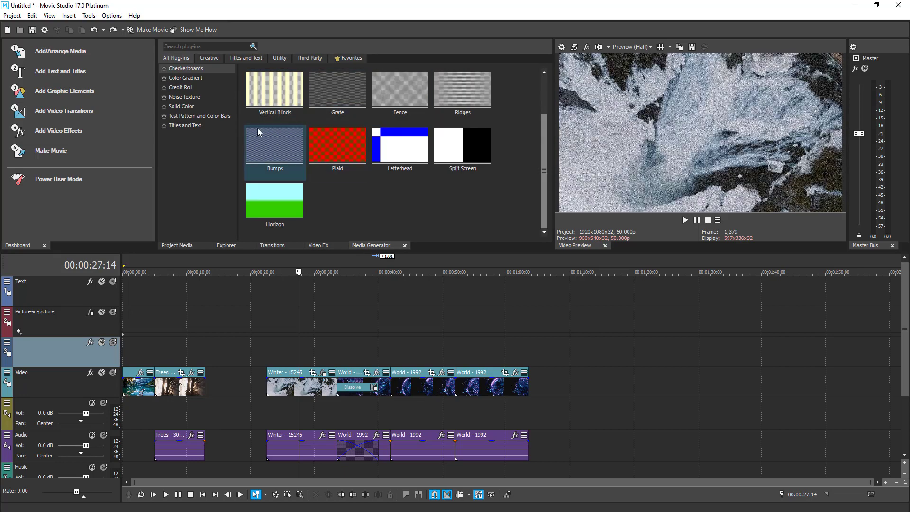
click(185, 97)
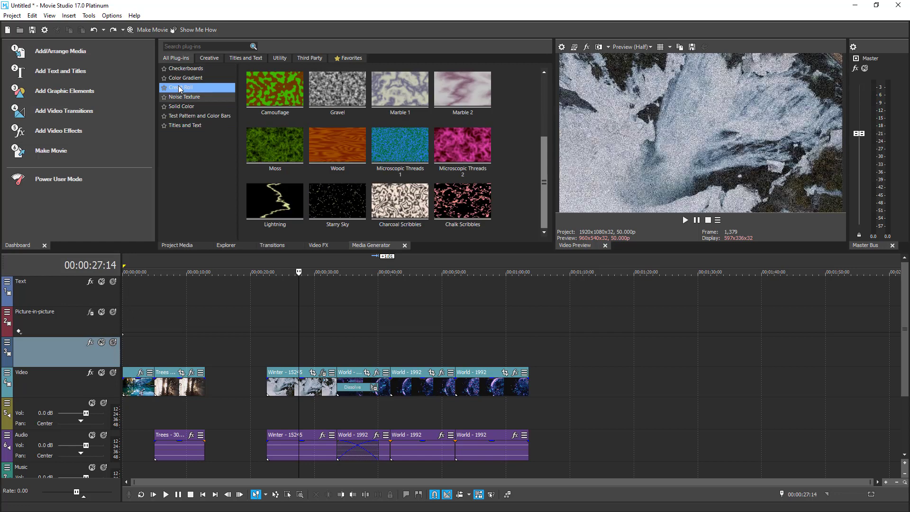
click(185, 125)
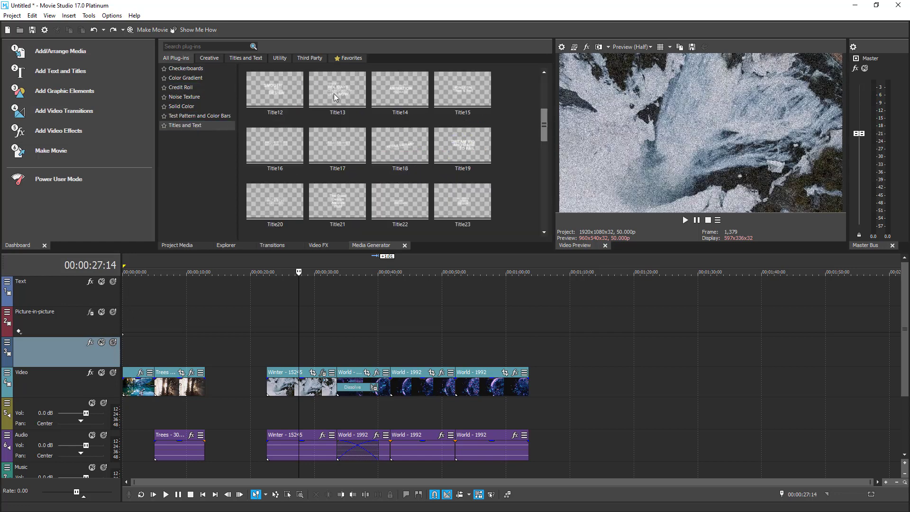
click(336, 90)
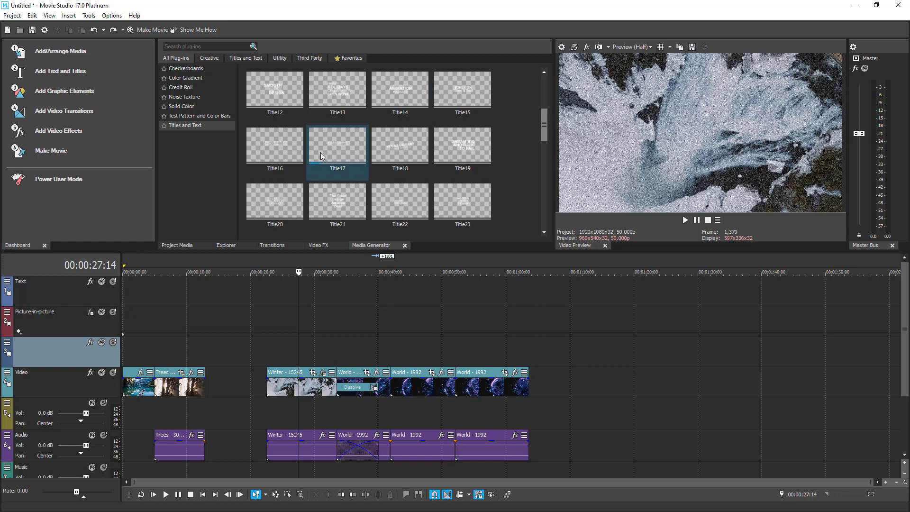
drag(337, 144, 325, 322)
text(D)
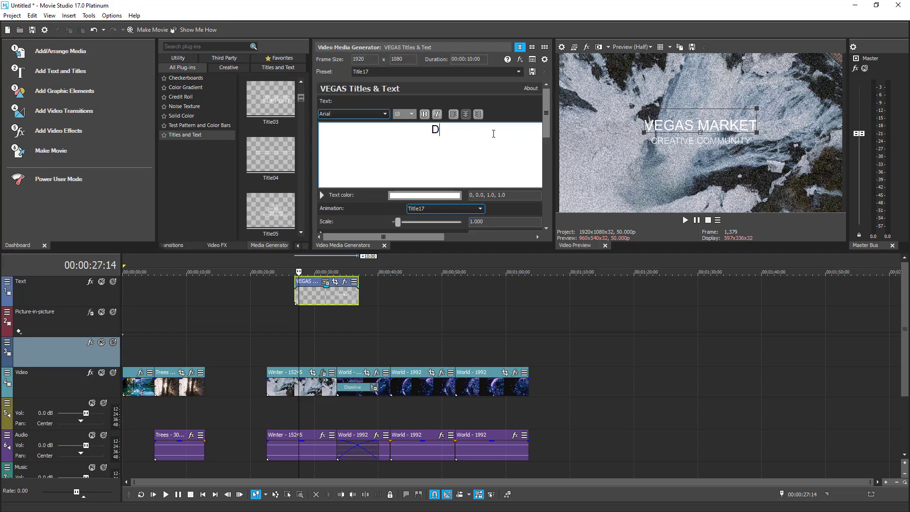
Change the title text to 'DEMO TEXT' and preview it playing over the clip.
text(EMO TE)
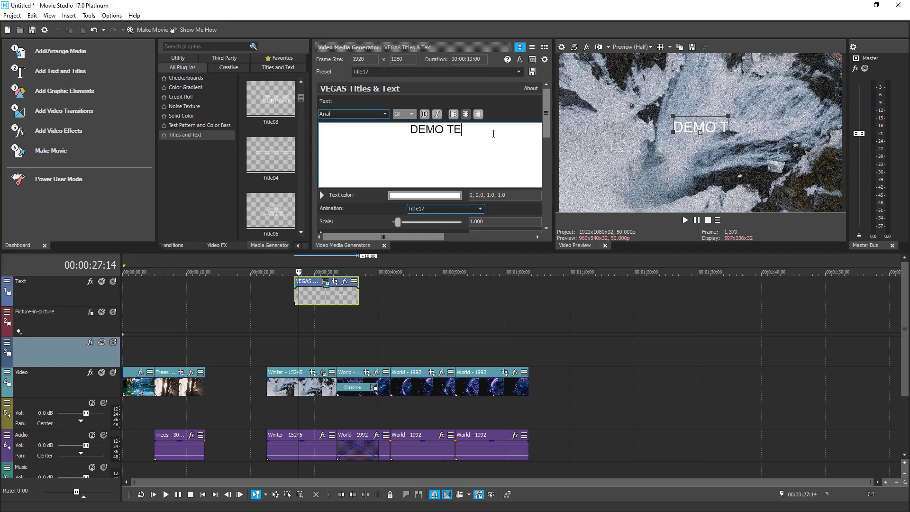
text(XT)
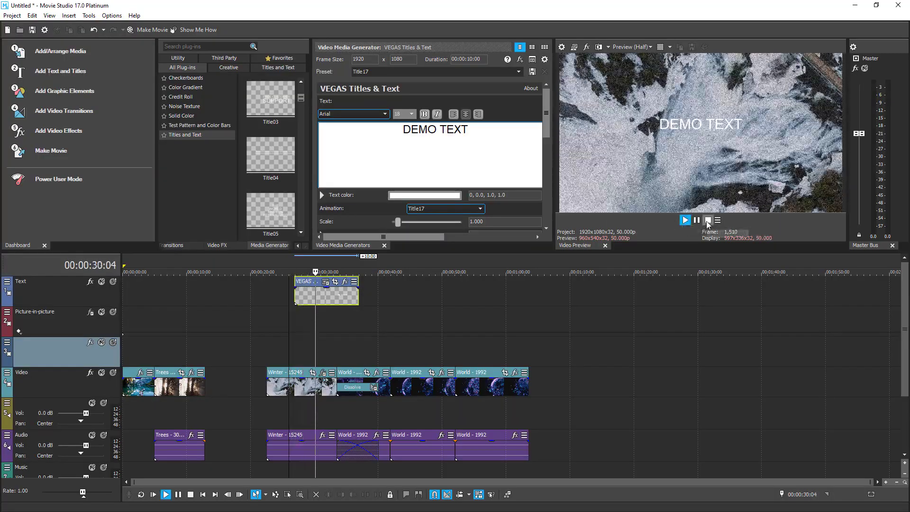
click(707, 219)
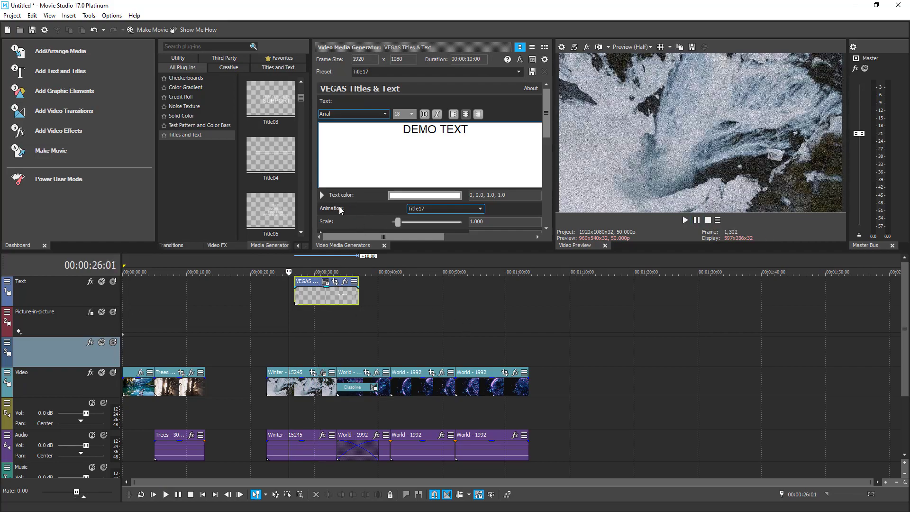
mouse_move(645, 117)
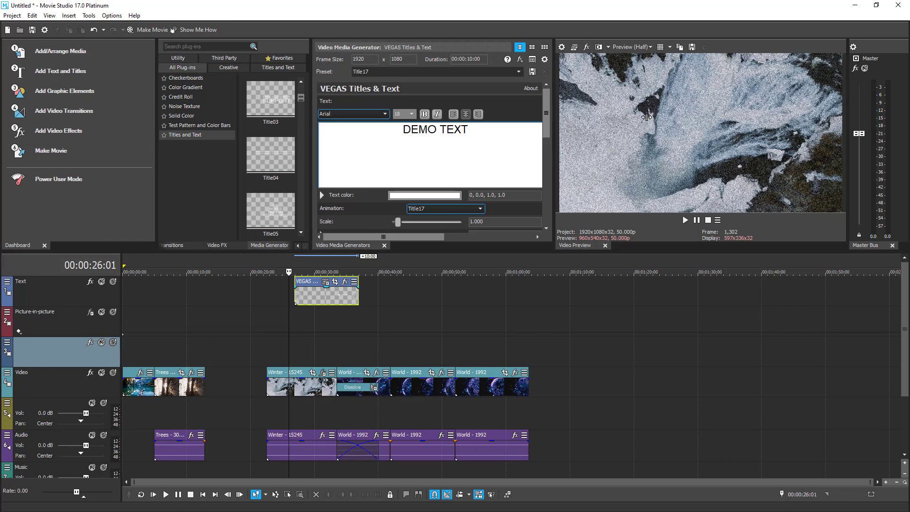
mouse_move(715, 60)
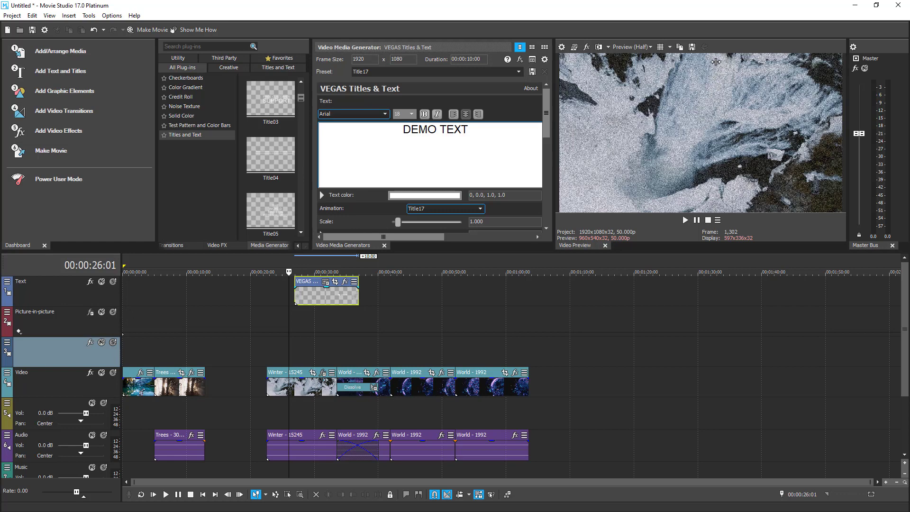
mouse_move(625, 99)
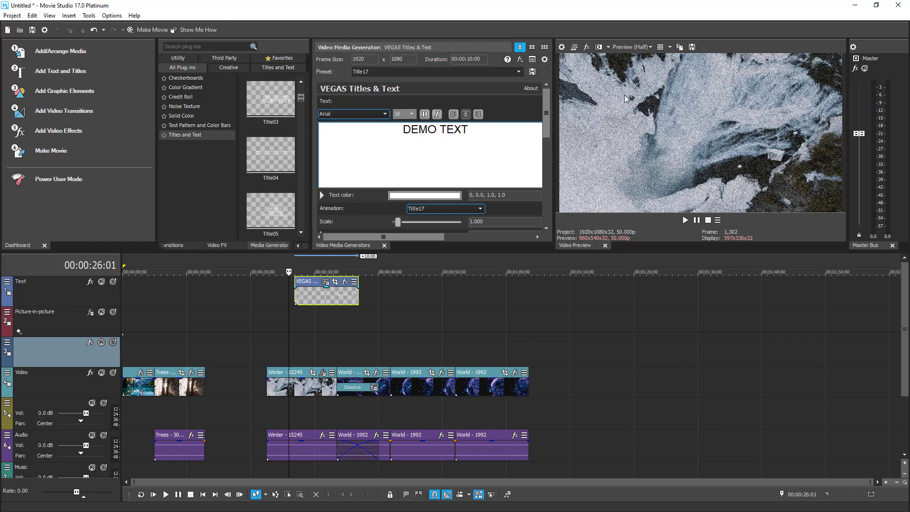
mouse_move(704, 130)
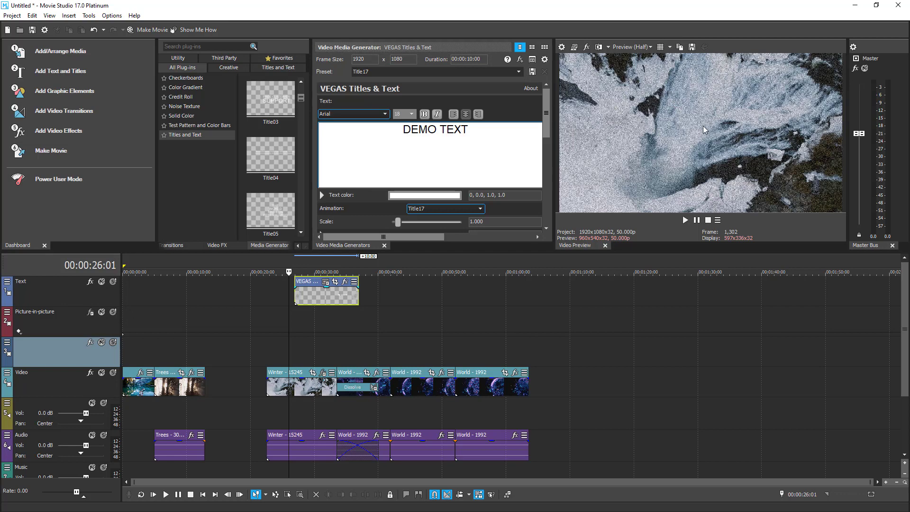
mouse_move(675, 86)
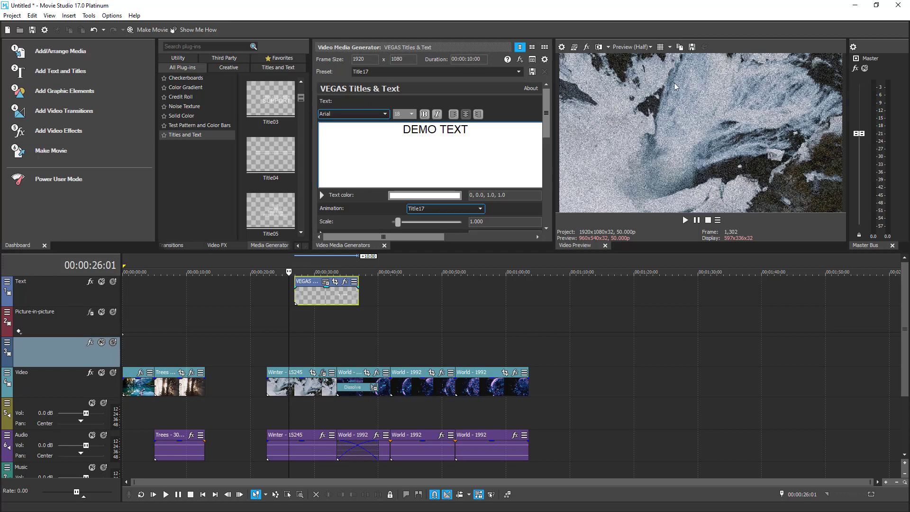
mouse_move(673, 33)
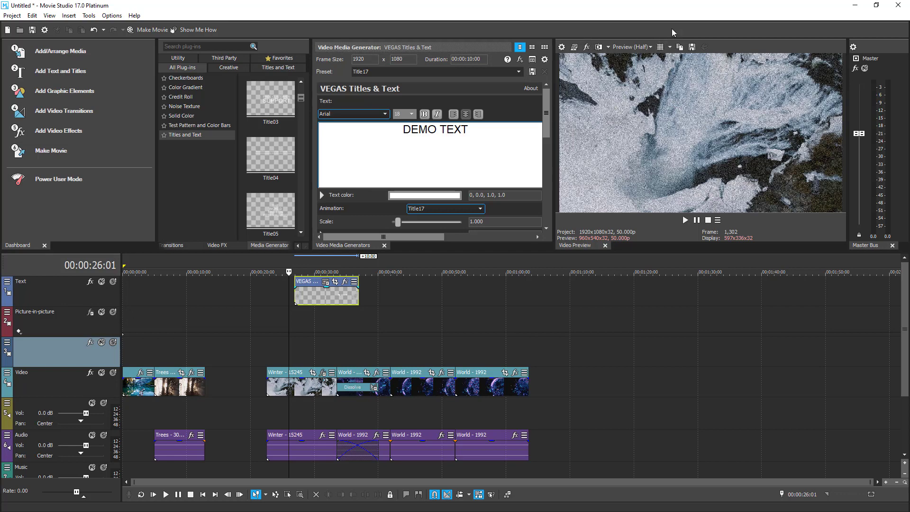
Set the video preview quality to Preview (Quarter) instead of Half.
click(650, 46)
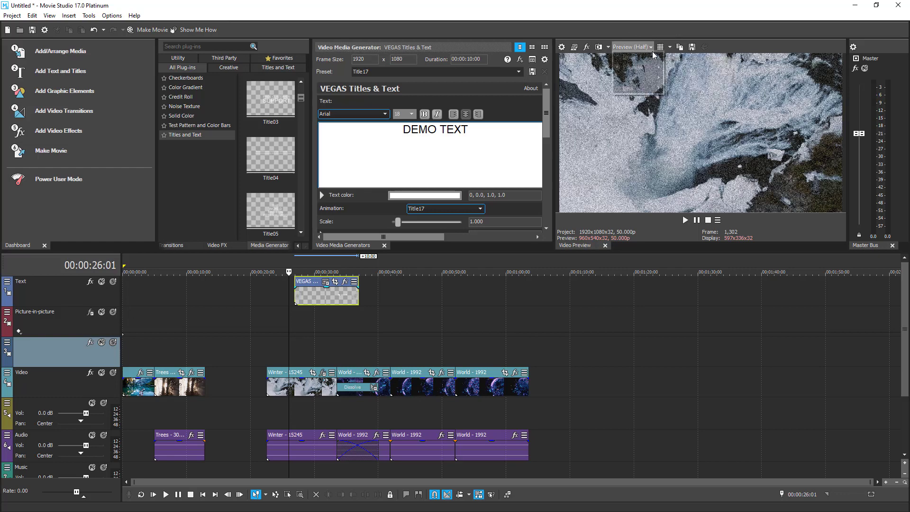
click(632, 48)
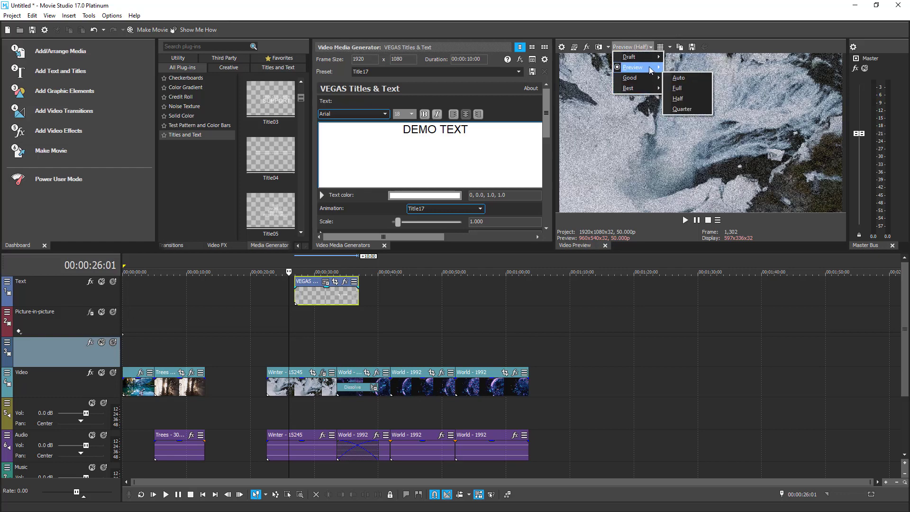
mouse_move(677, 68)
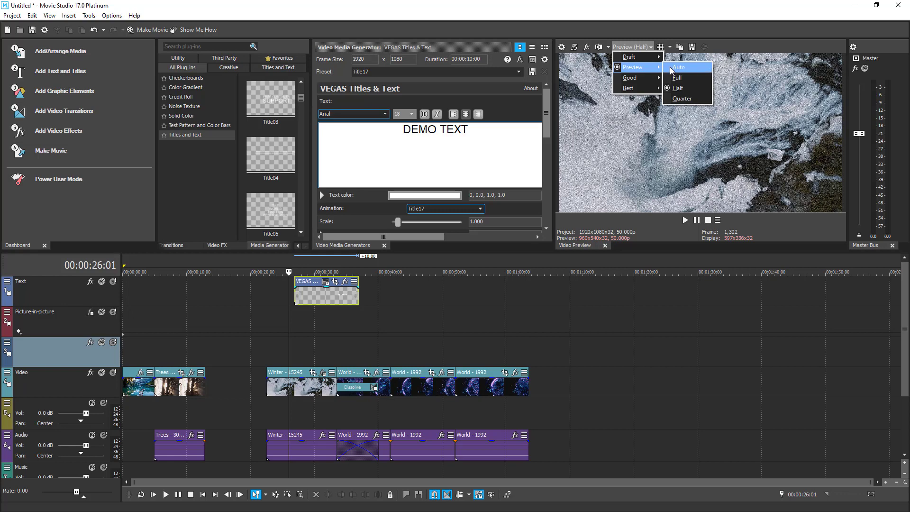
click(683, 97)
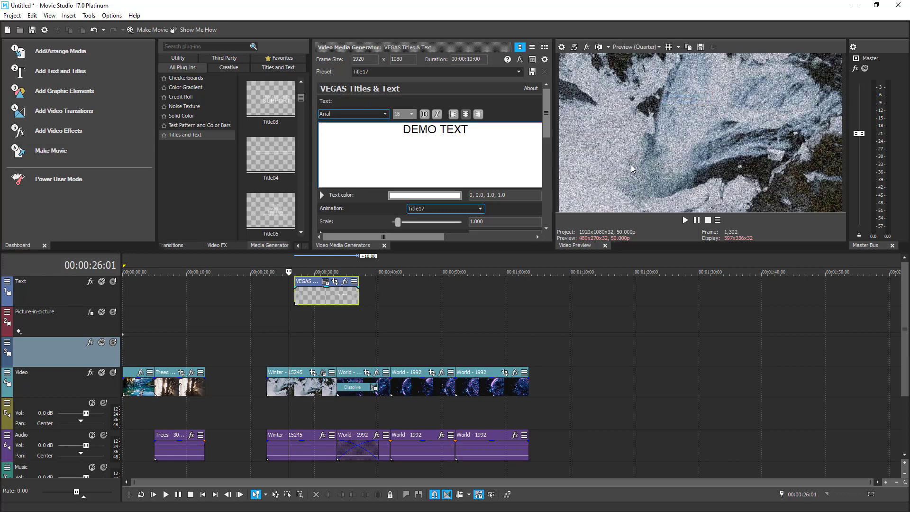
mouse_move(603, 176)
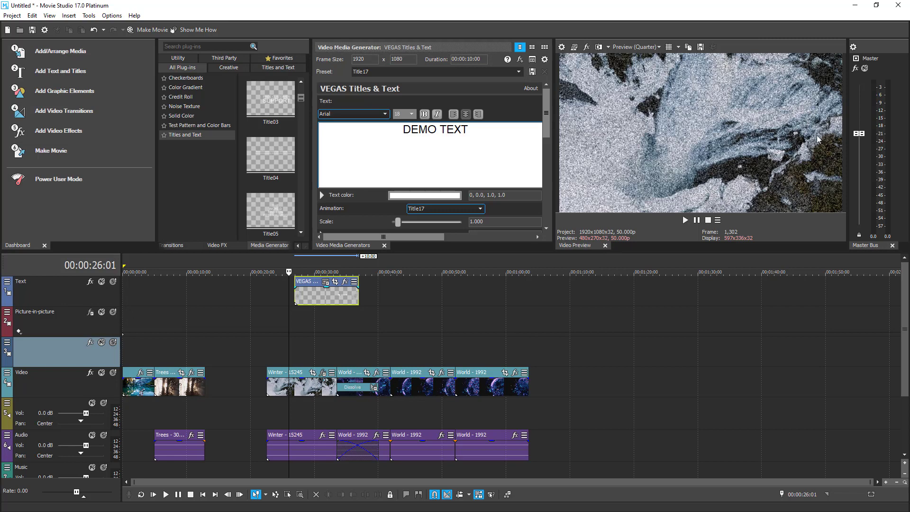
mouse_move(897, 95)
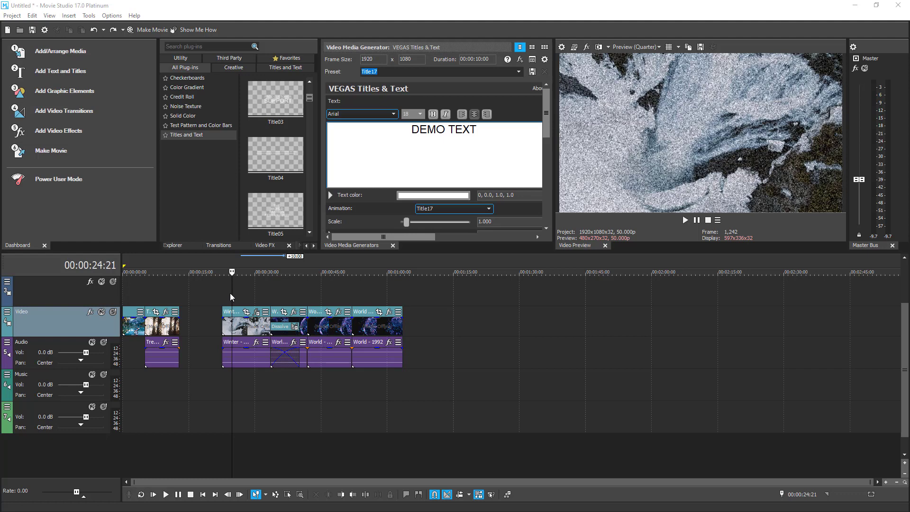
mouse_move(229, 299)
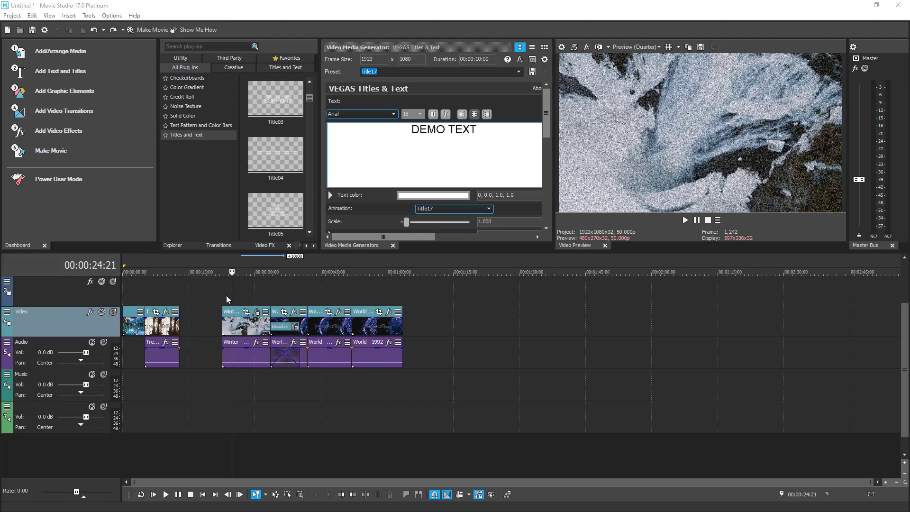
mouse_move(688, 104)
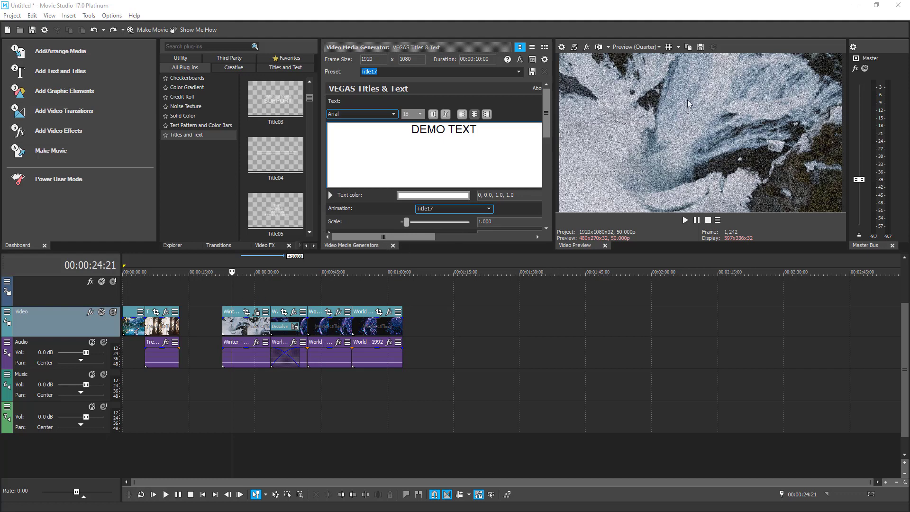
mouse_move(743, 47)
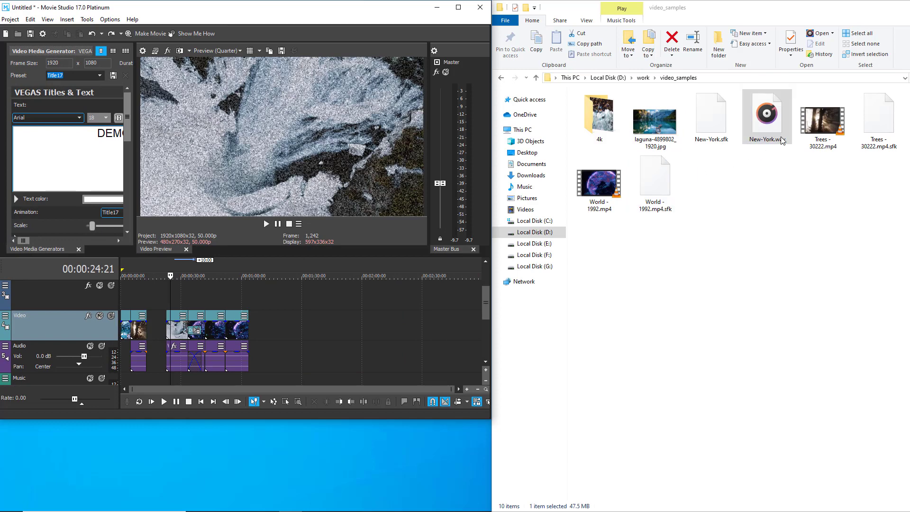
Drag New-York.wav from File Explorer onto the Music track and maximize the editor.
click(765, 114)
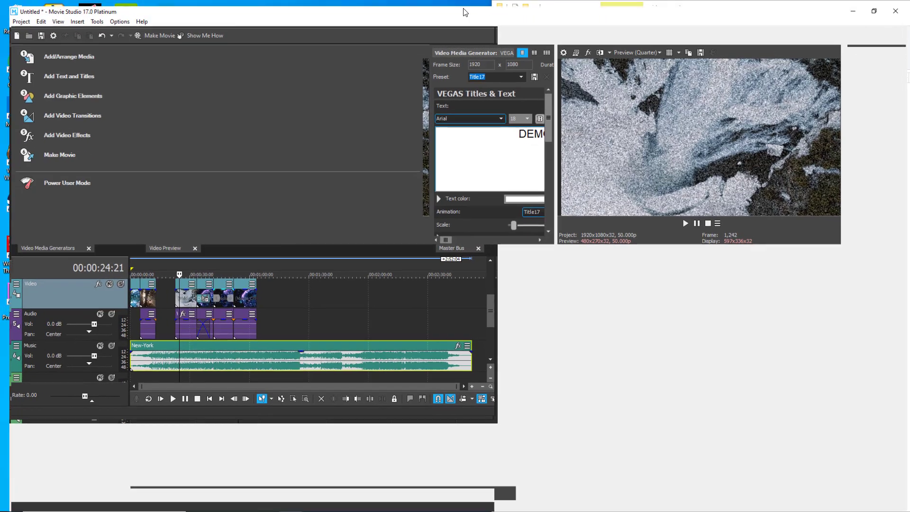
click(873, 11)
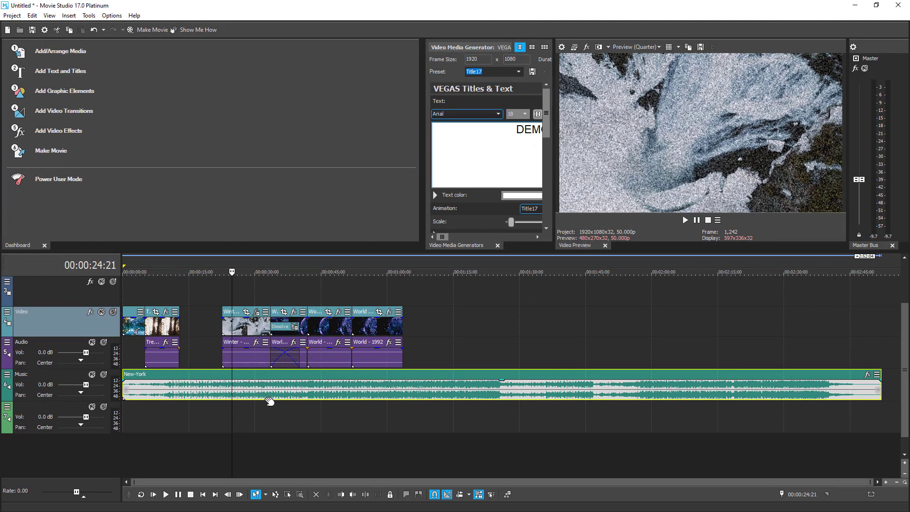
Select the New-York music event and browse audio effects without adding Flange/Wah-Wah.
click(482, 271)
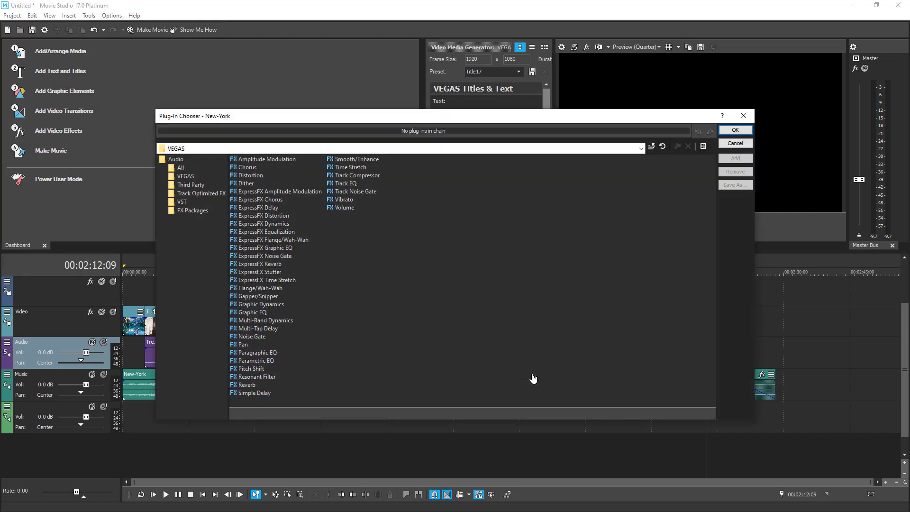
click(273, 240)
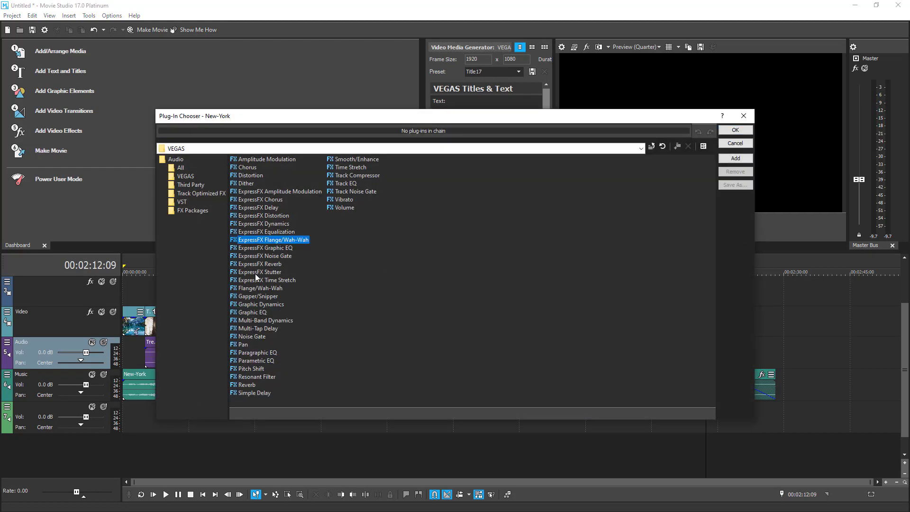
click(262, 304)
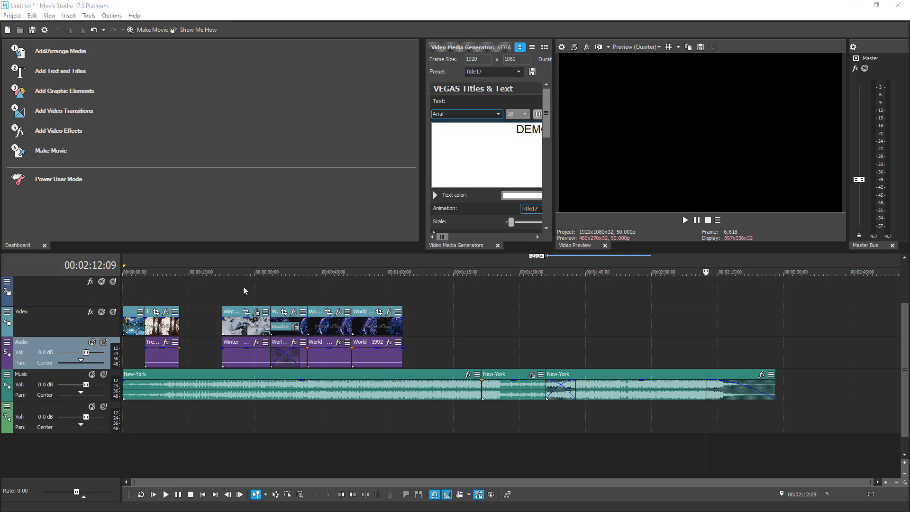
mouse_move(249, 285)
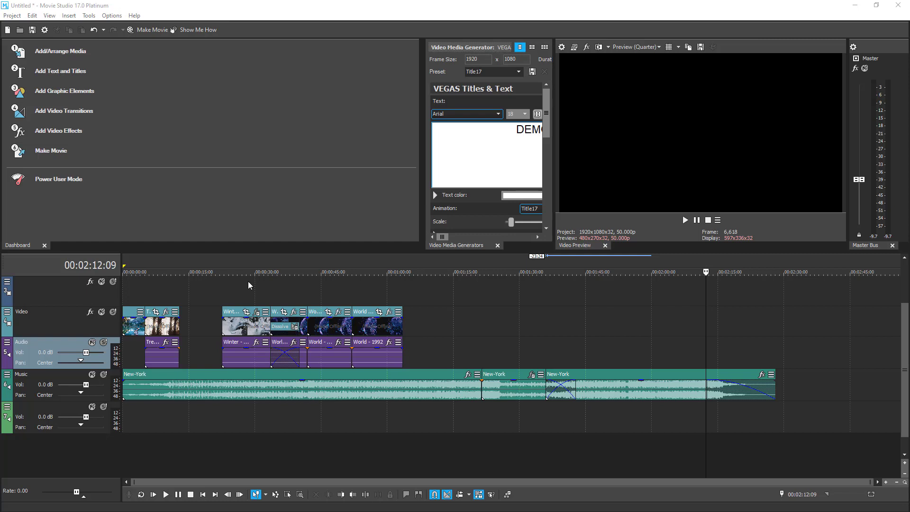
mouse_move(249, 275)
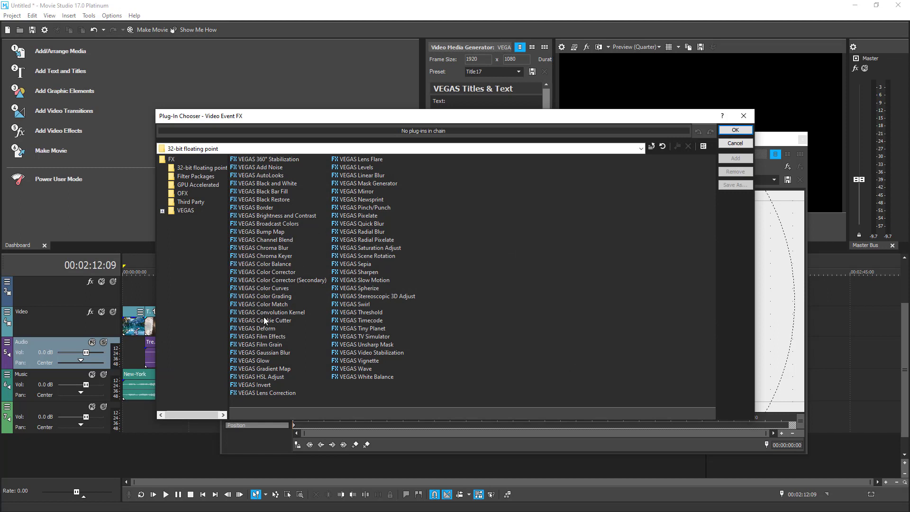
Add the VEGAS Glow effect to the Trees clip's effect chain.
click(263, 296)
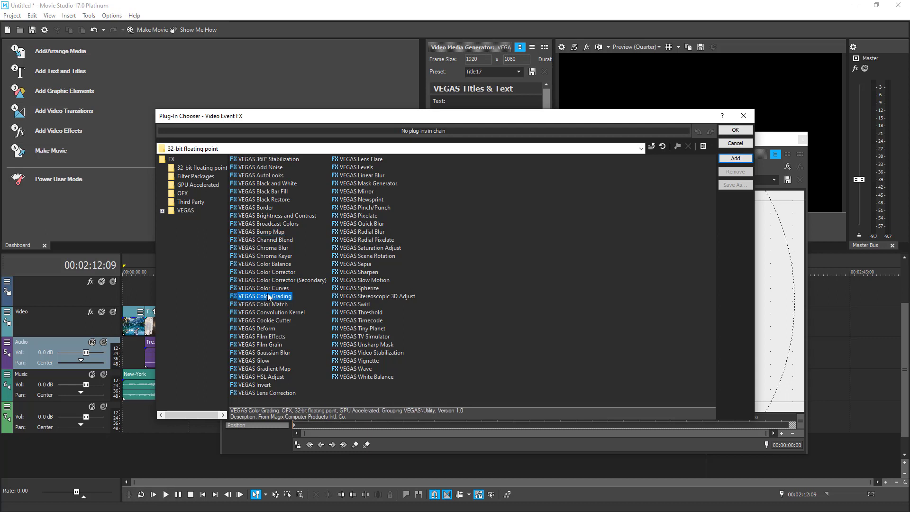
click(254, 360)
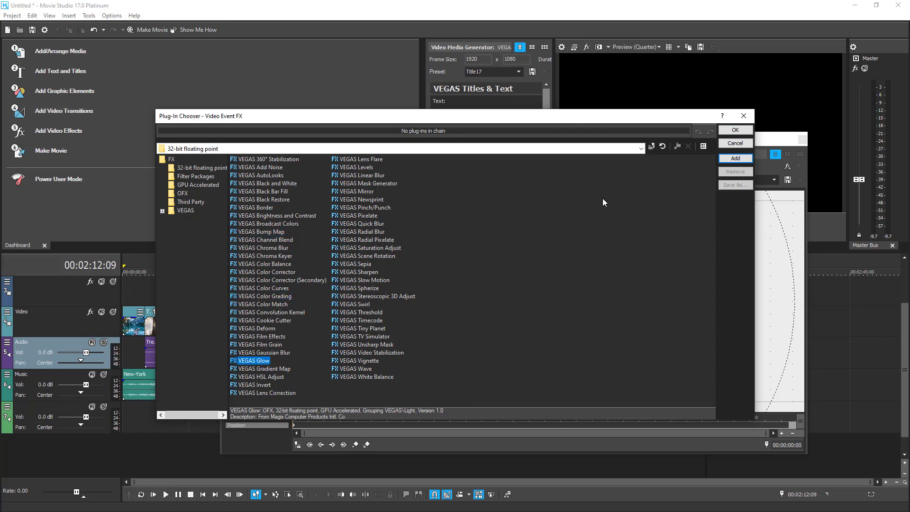
click(734, 158)
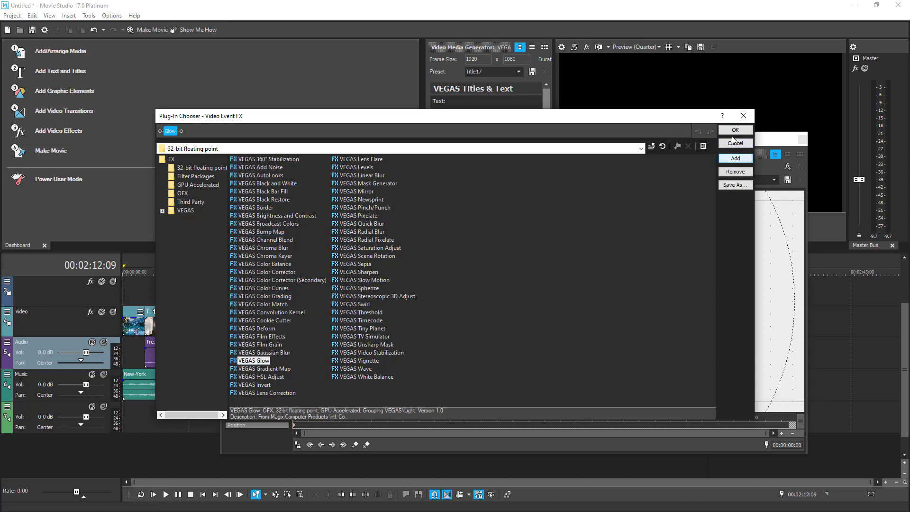
click(733, 130)
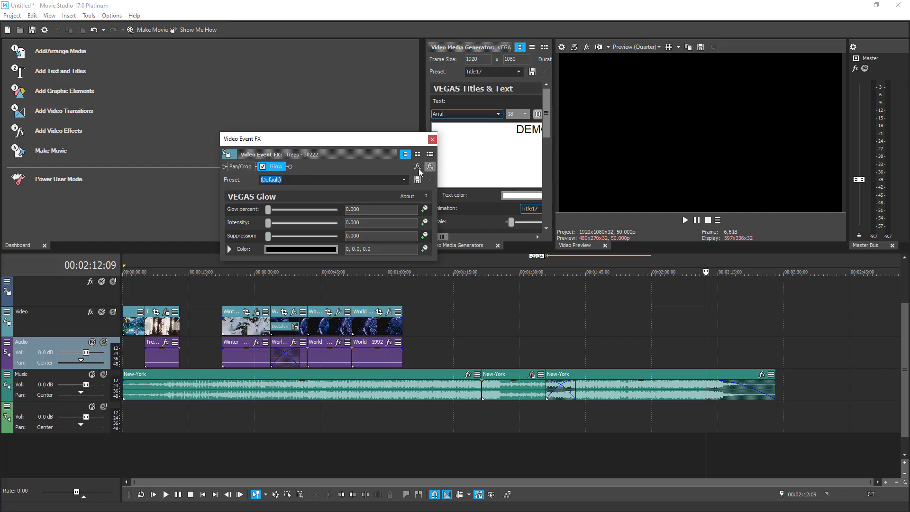
Add VEGAS Gaussian Blur to the Trees clip and remove Glow from its chain.
click(417, 166)
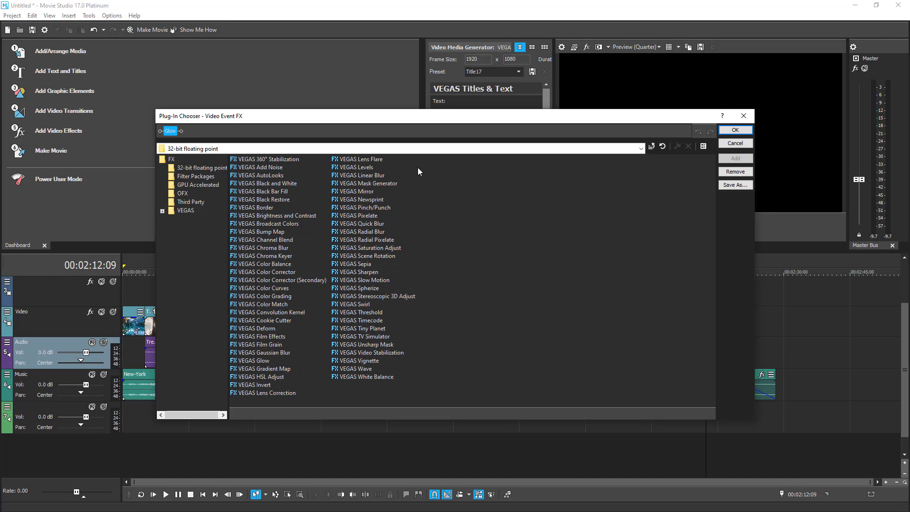
mouse_move(273, 258)
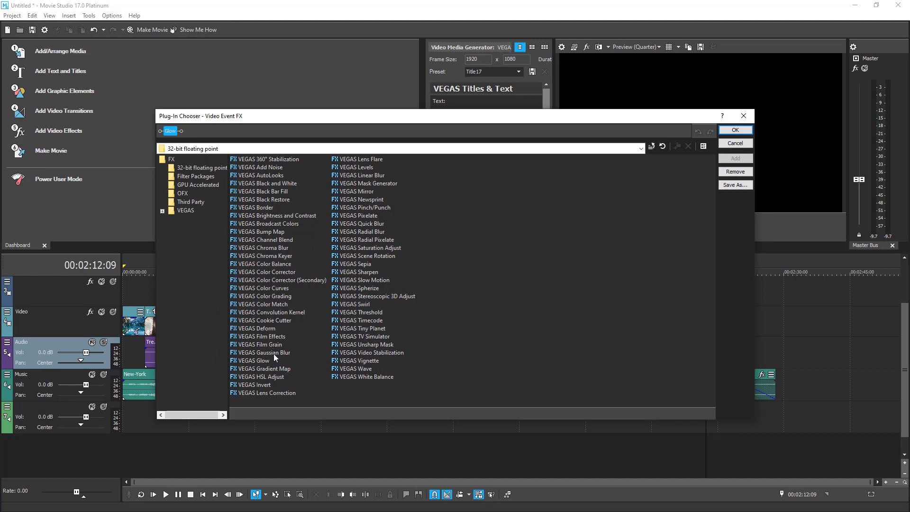
click(263, 353)
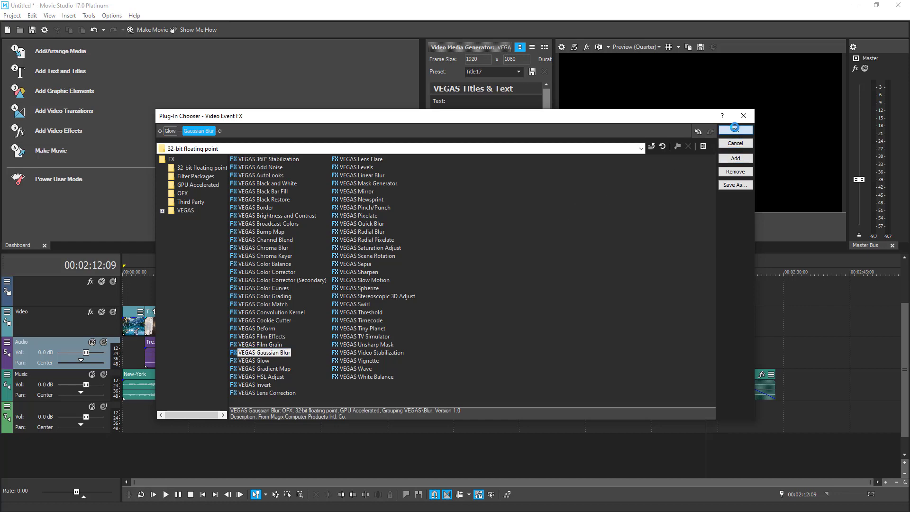
click(734, 158)
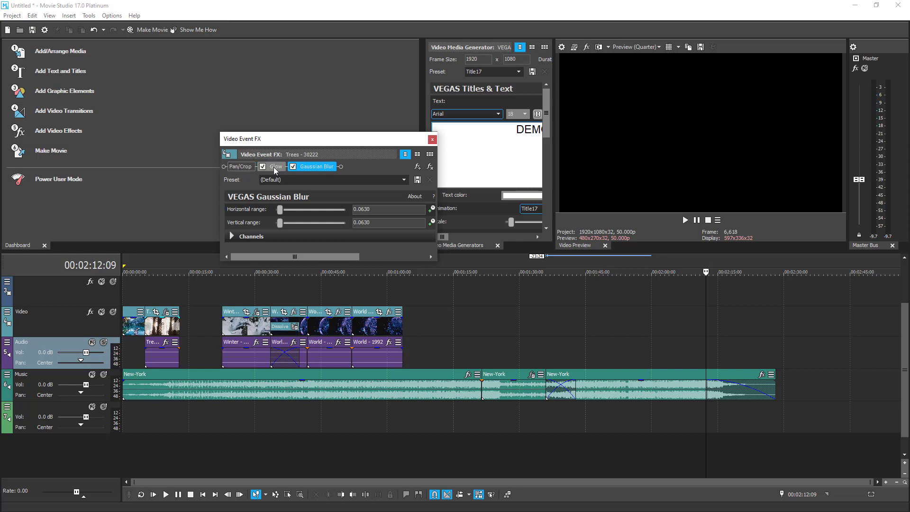
click(275, 166)
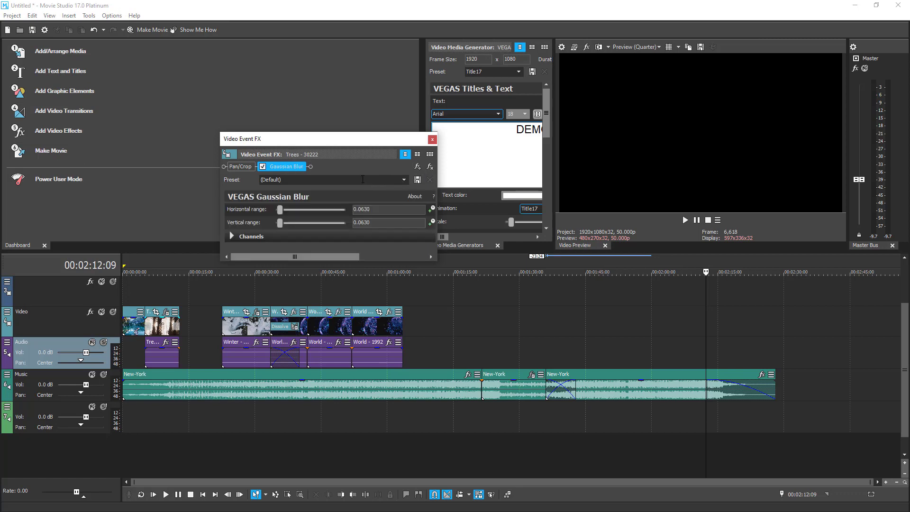
mouse_move(432, 140)
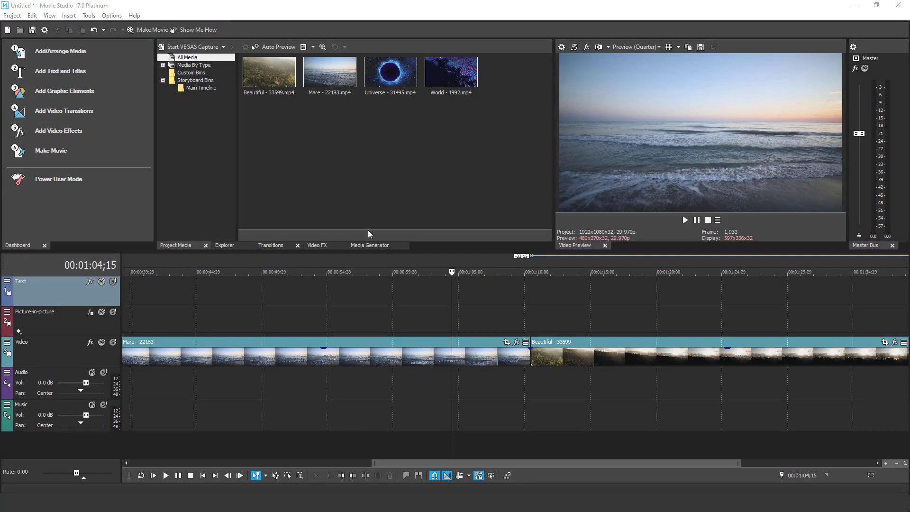
mouse_move(261, 244)
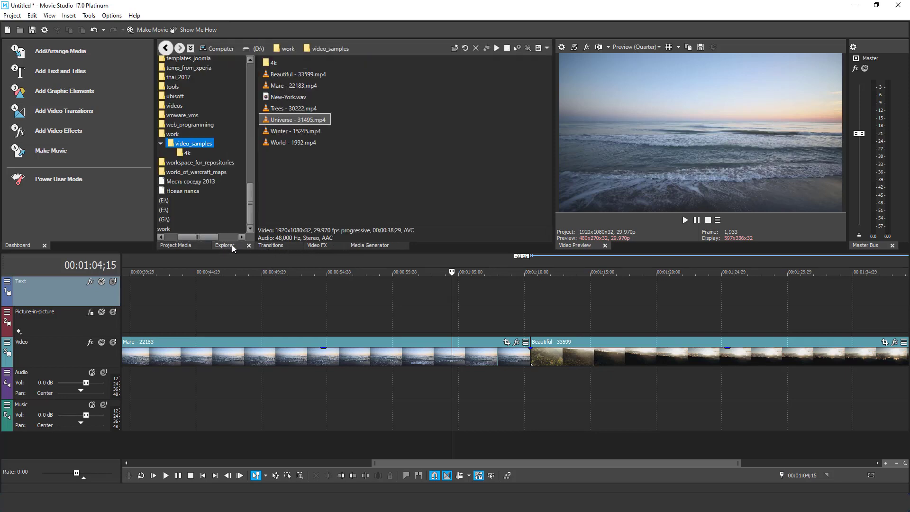
mouse_move(353, 201)
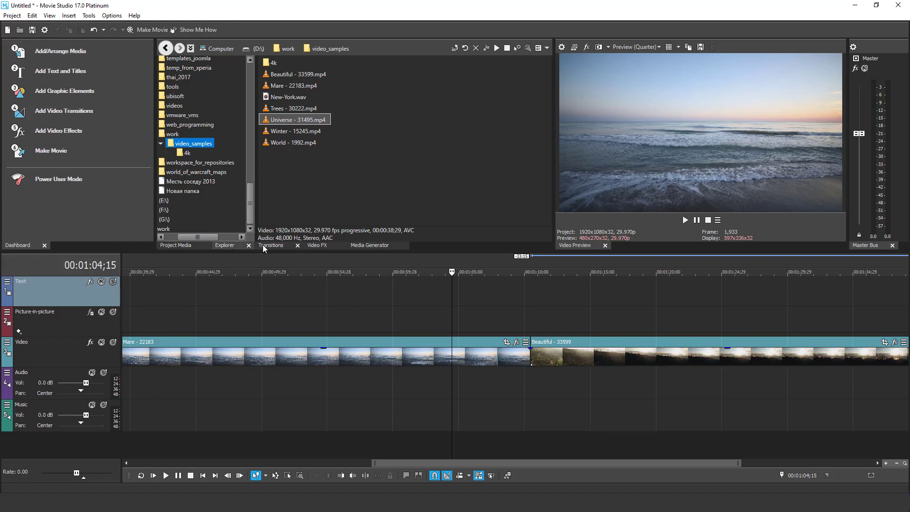
Show the Transitions list, browsing Page Peel then the Warp Flow presets.
click(270, 245)
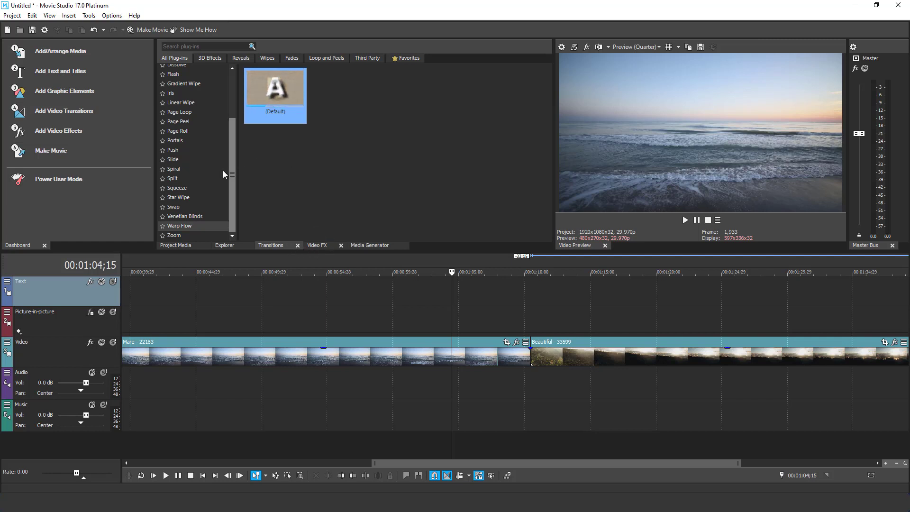
click(178, 121)
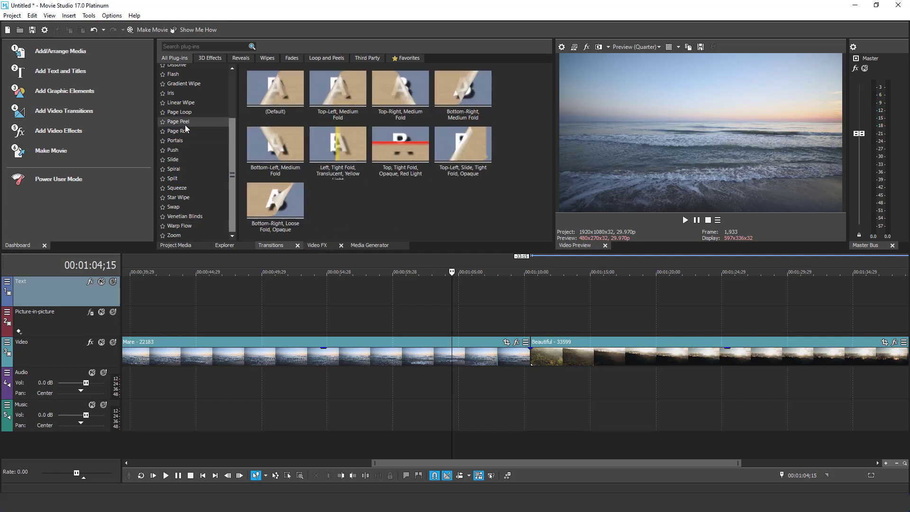
click(173, 169)
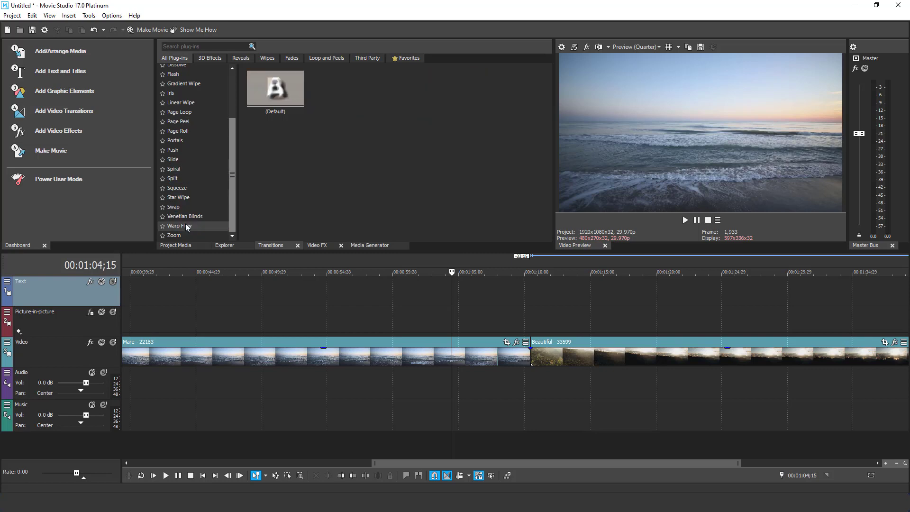
mouse_move(347, 197)
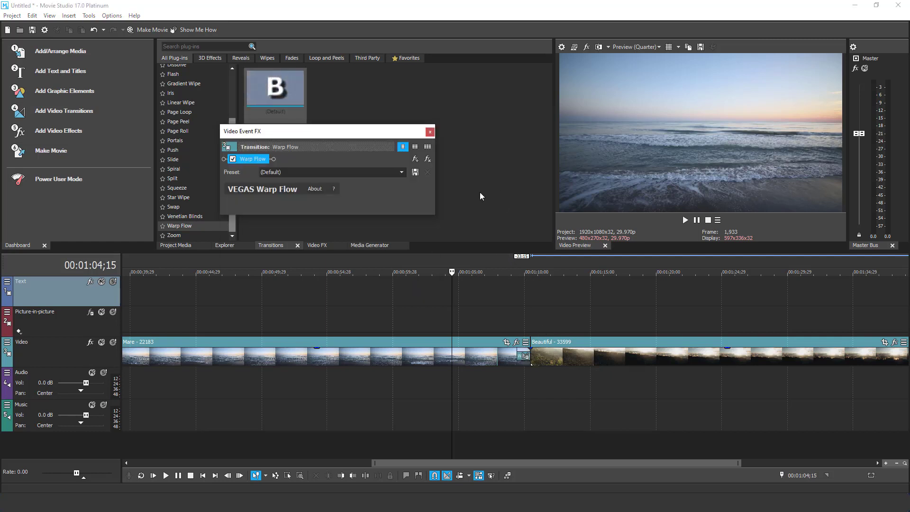
Apply Warp Flow between the Mare and Beautiful clips and close its settings.
click(428, 131)
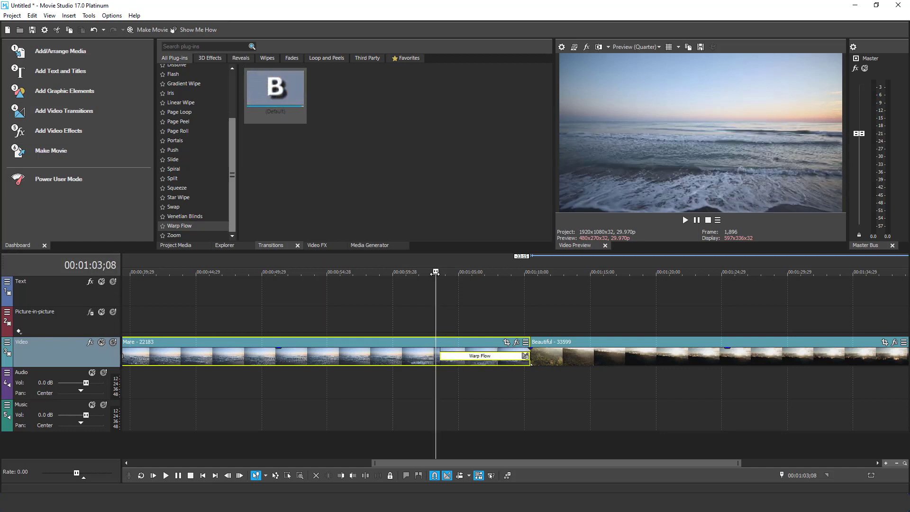
click(165, 475)
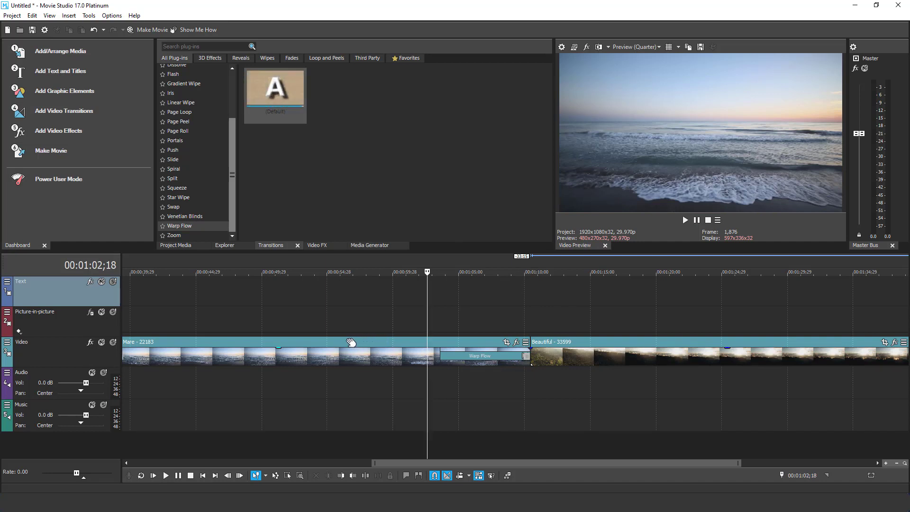
In Color Grading (Alt+G), shift the Beautiful clip's shadow, midtone, overall and offset colour wheels.
key(alt+g)
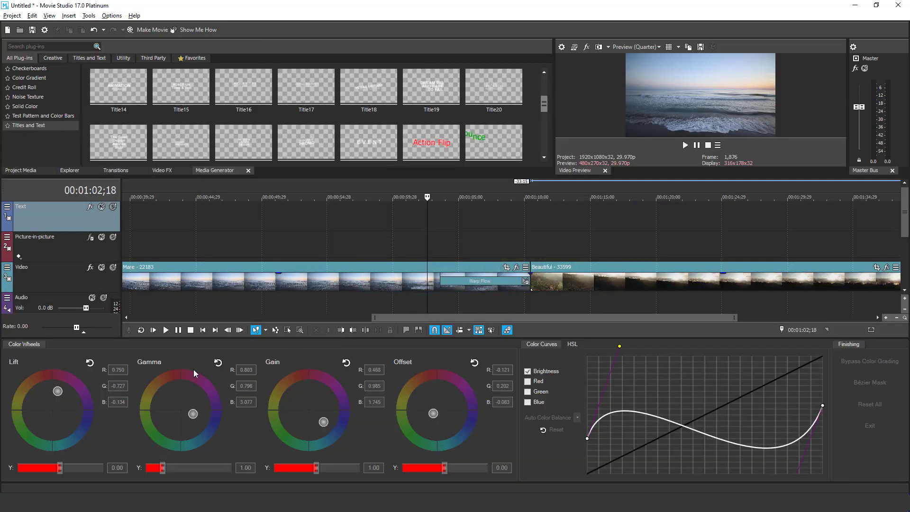
mouse_move(77, 409)
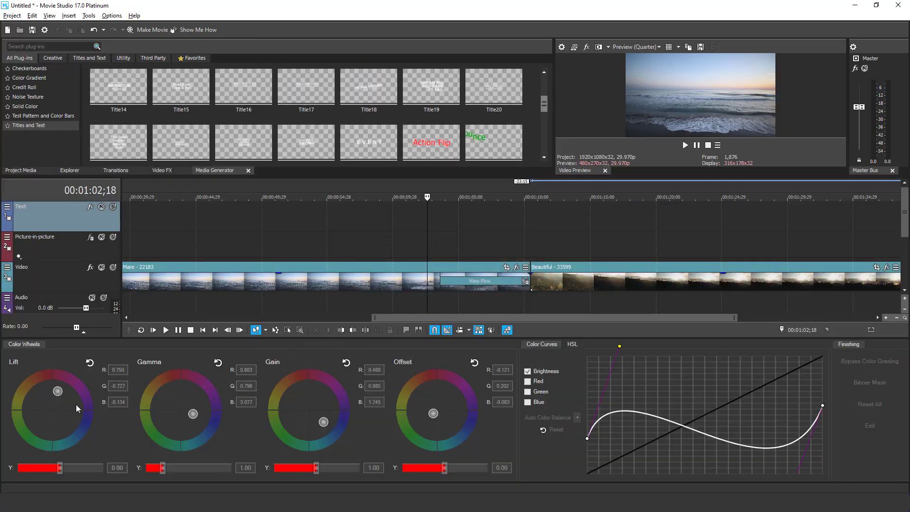
mouse_move(12, 431)
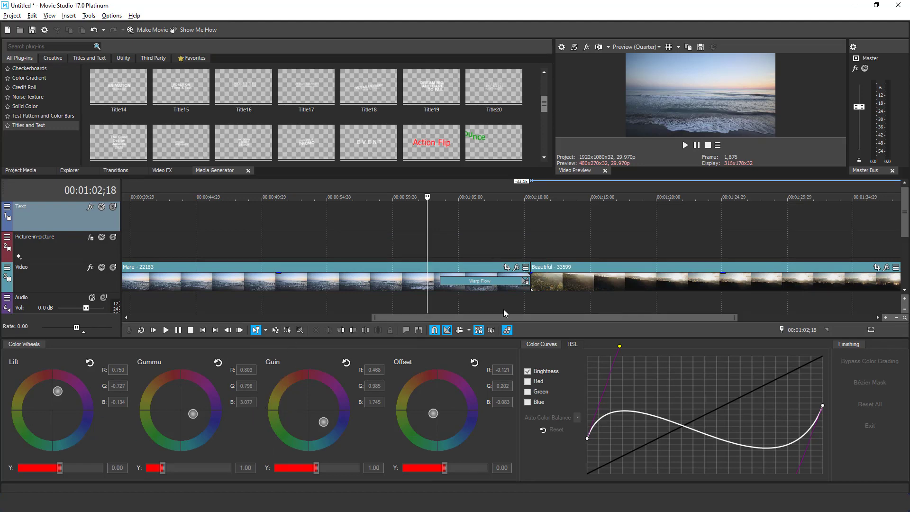
mouse_move(614, 243)
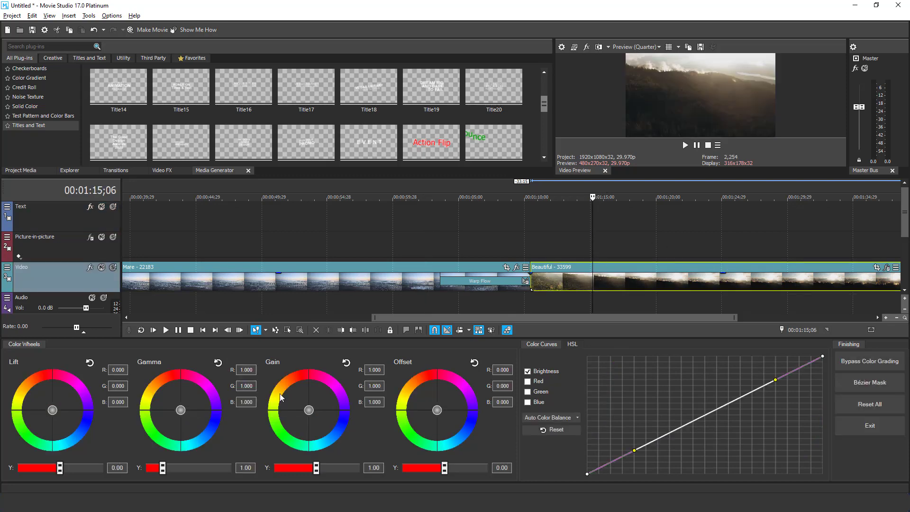
mouse_move(56, 411)
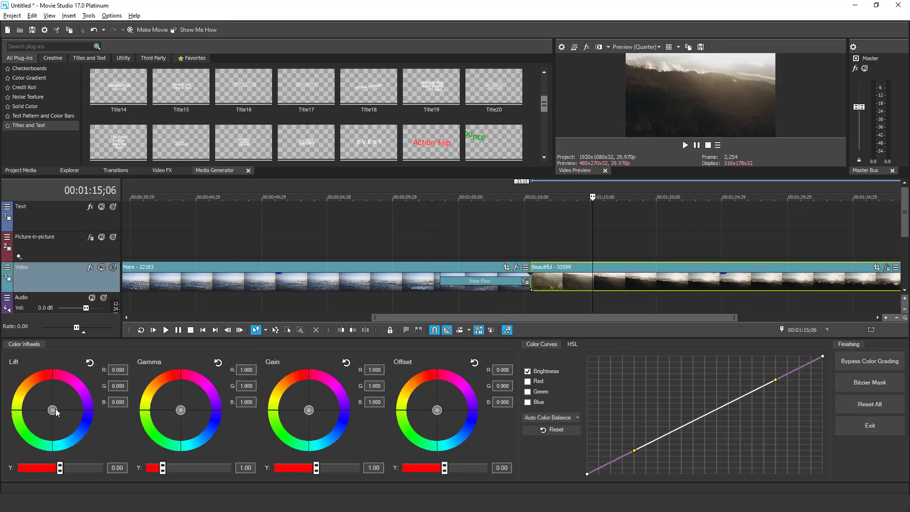
drag(55, 410, 37, 417)
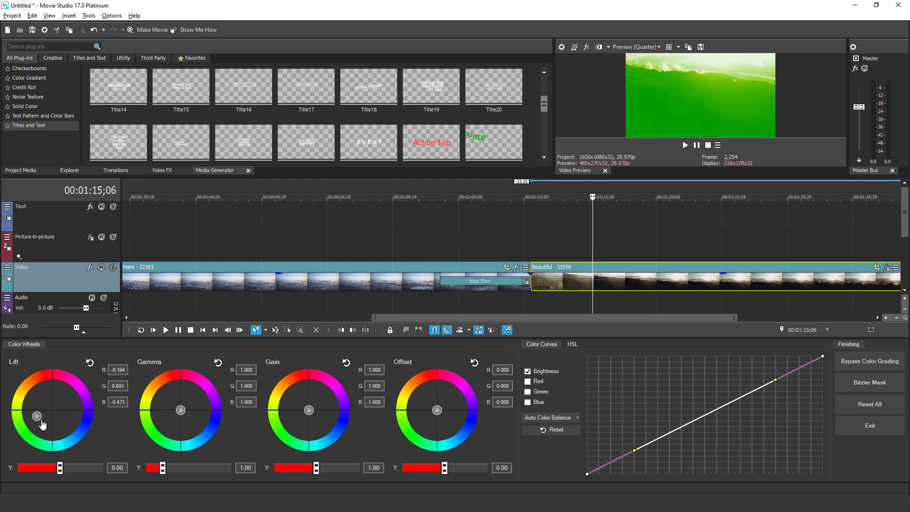
drag(181, 410, 193, 389)
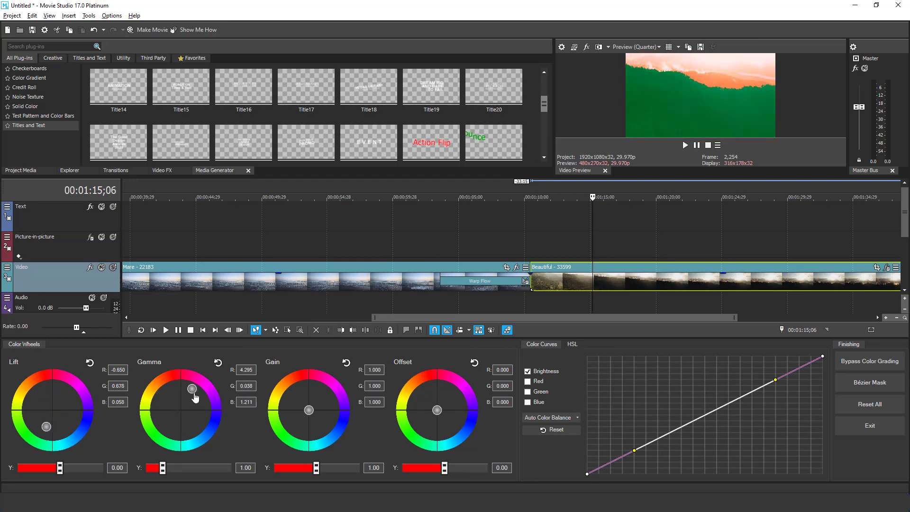
drag(308, 409, 318, 399)
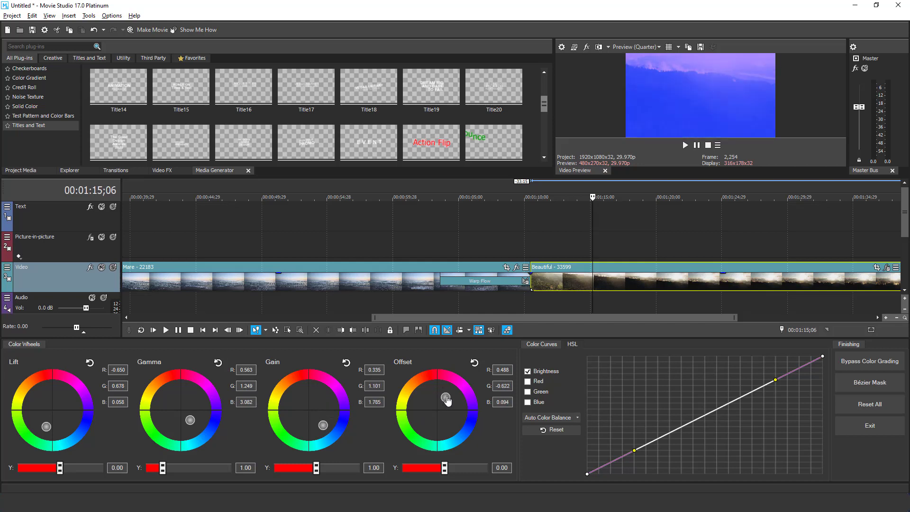
drag(446, 400, 428, 414)
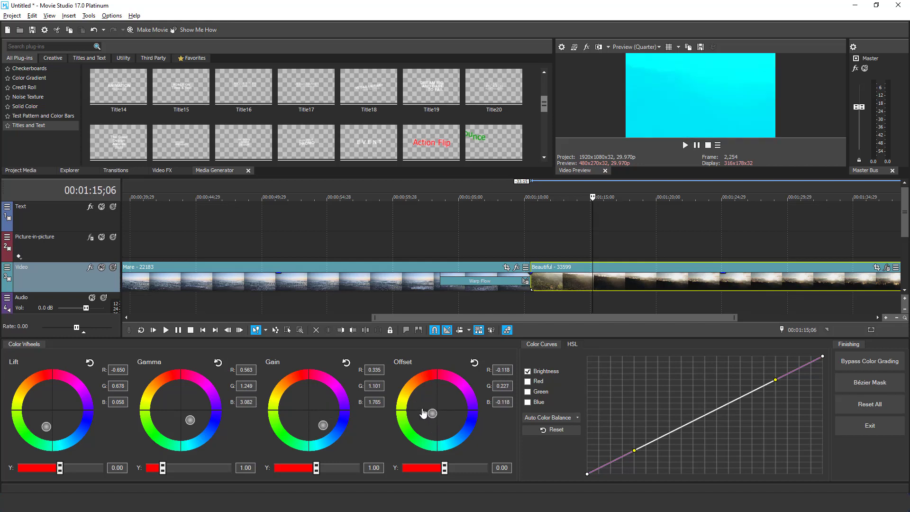
drag(429, 414, 436, 397)
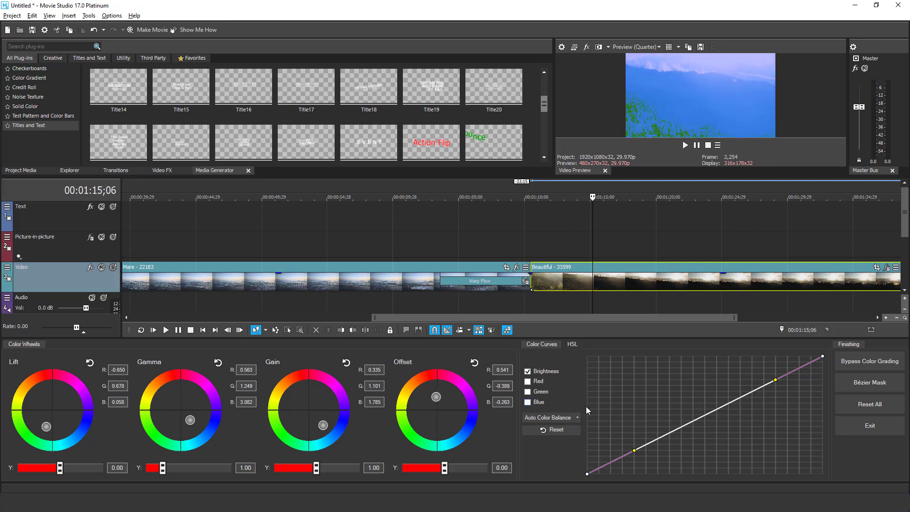
Enable the red, green and blue curve channels and reshape the clip's tone curve.
click(528, 381)
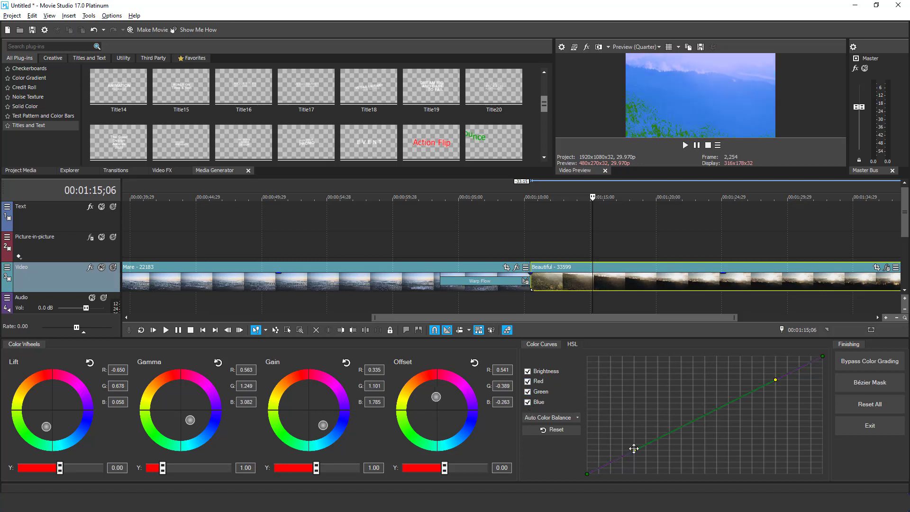
drag(634, 448, 777, 384)
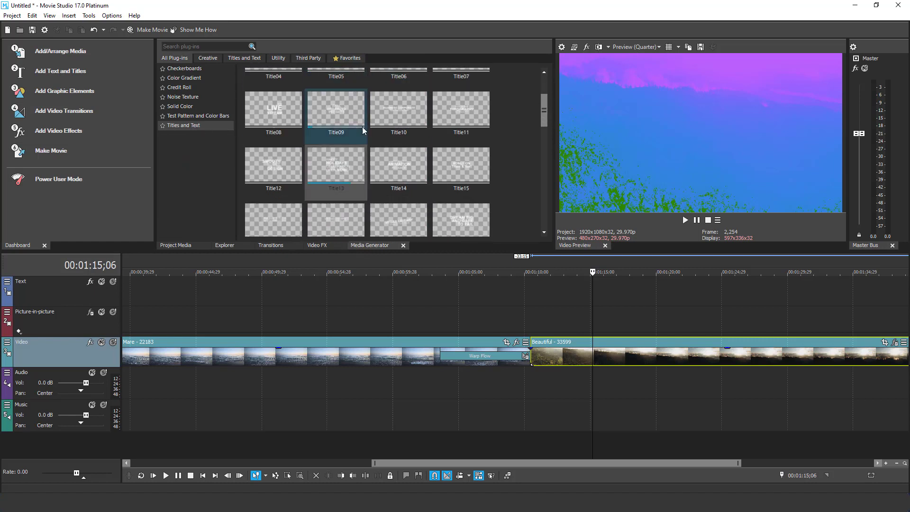
Drop a VEGAS LIBRARY title preset onto the Picture-in-picture track over Beautiful and play it back.
scroll(down, 3)
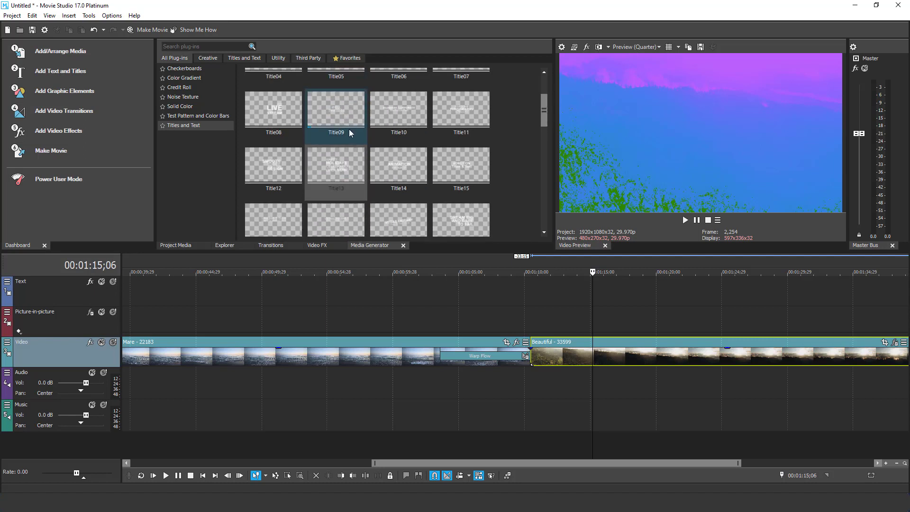
scroll(down, 3)
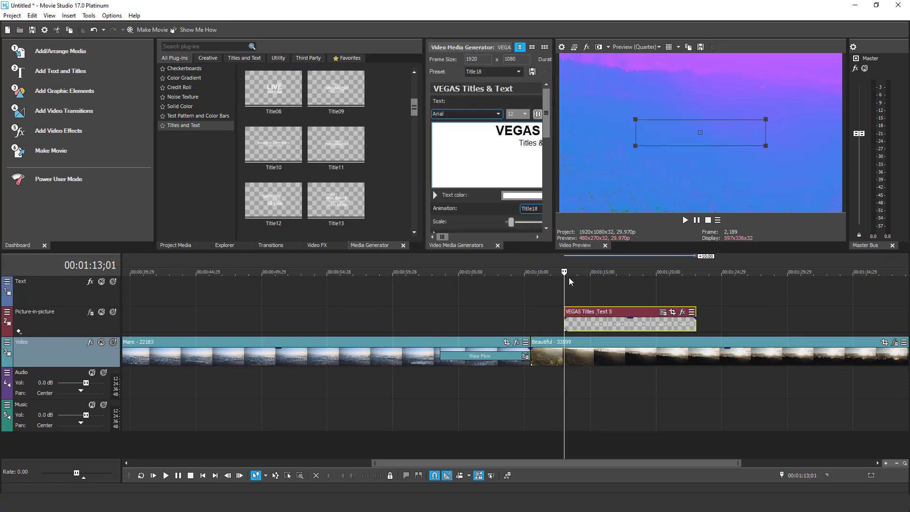
click(164, 475)
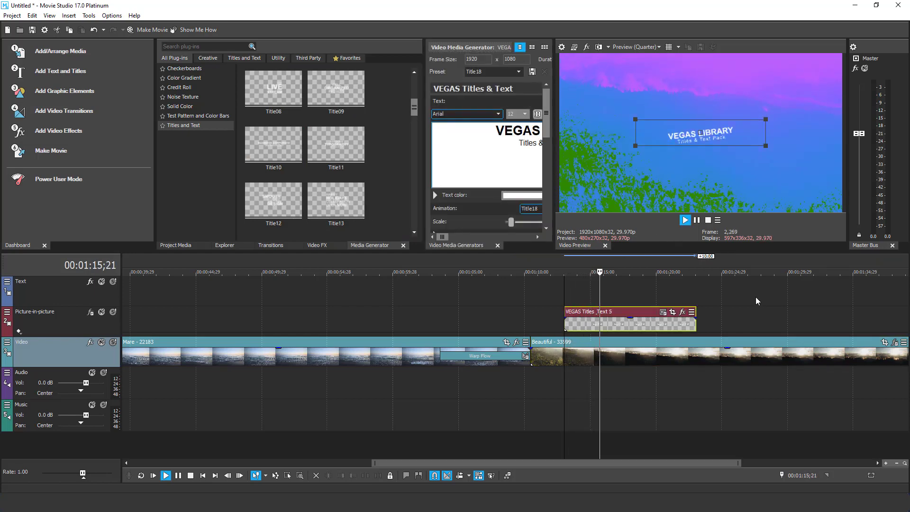
click(165, 474)
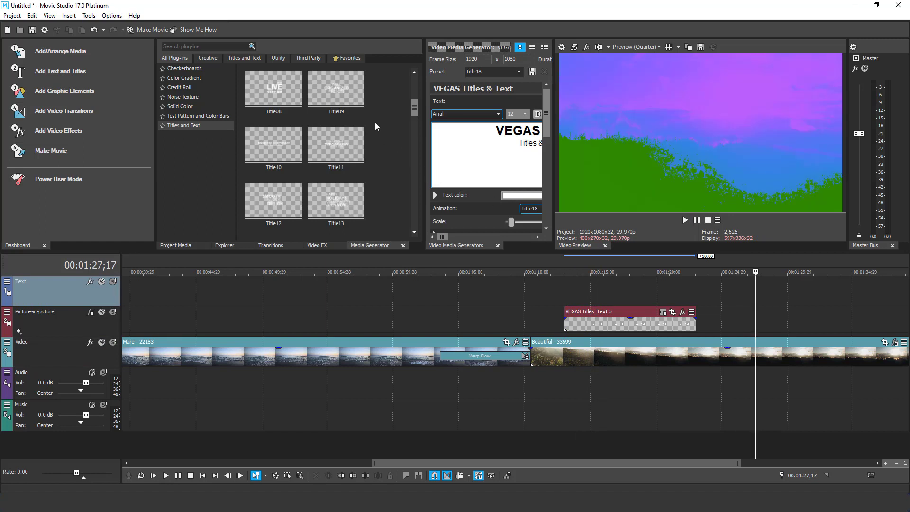
click(273, 201)
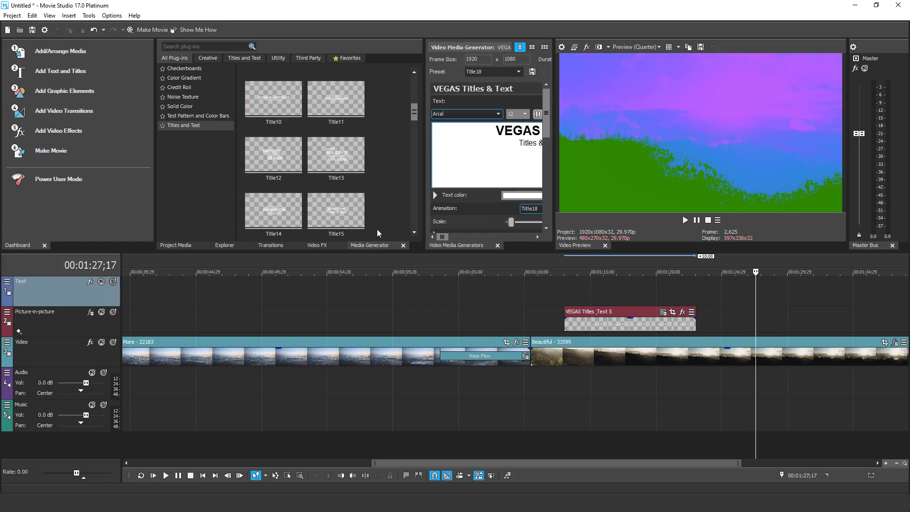
mouse_move(399, 300)
text(slo)
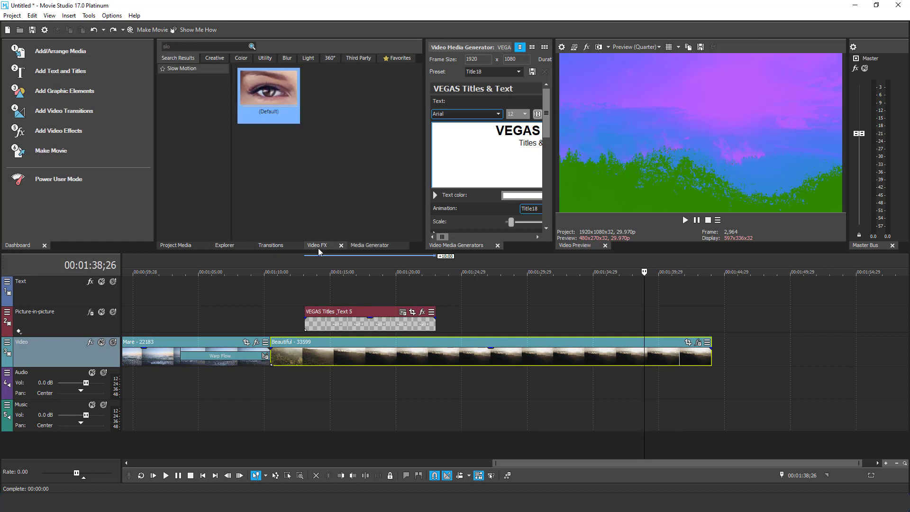
mouse_move(182, 227)
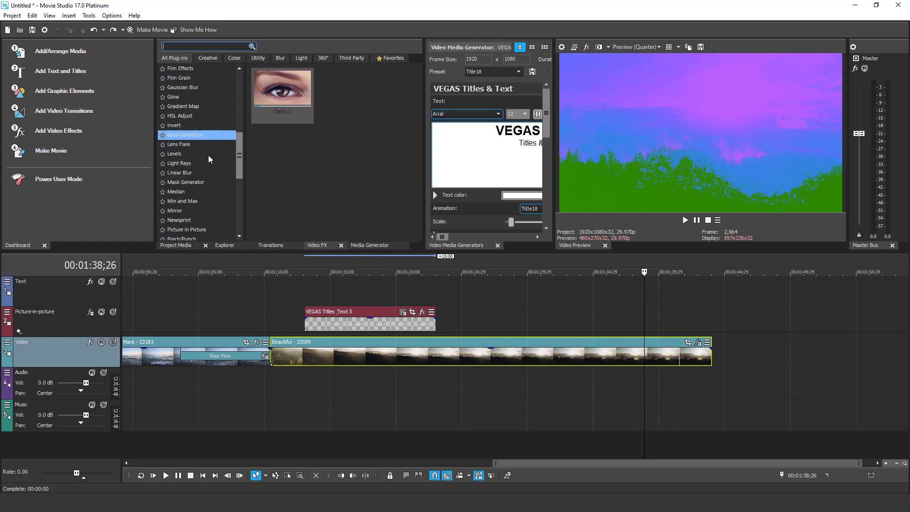
Apply VEGAS Slow Motion to the Beautiful clip, start Analyze Motion, then cancel it.
scroll(down, 3)
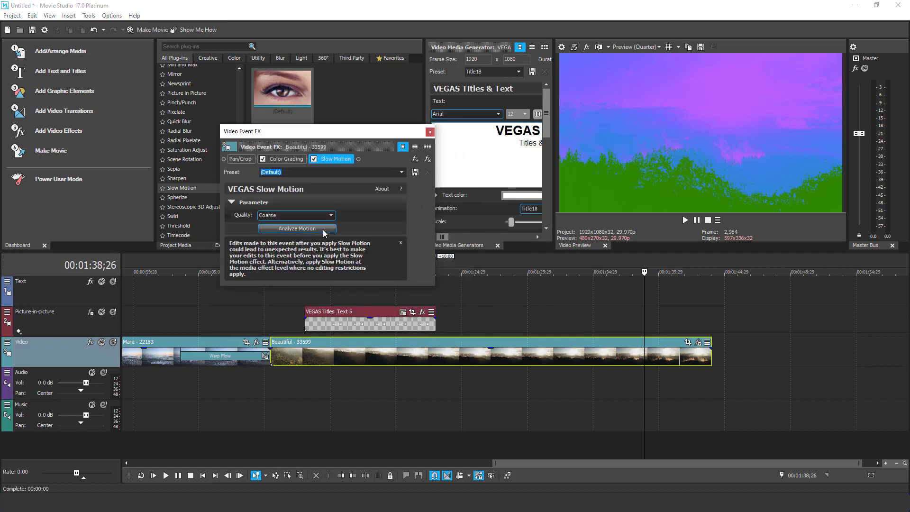
click(295, 229)
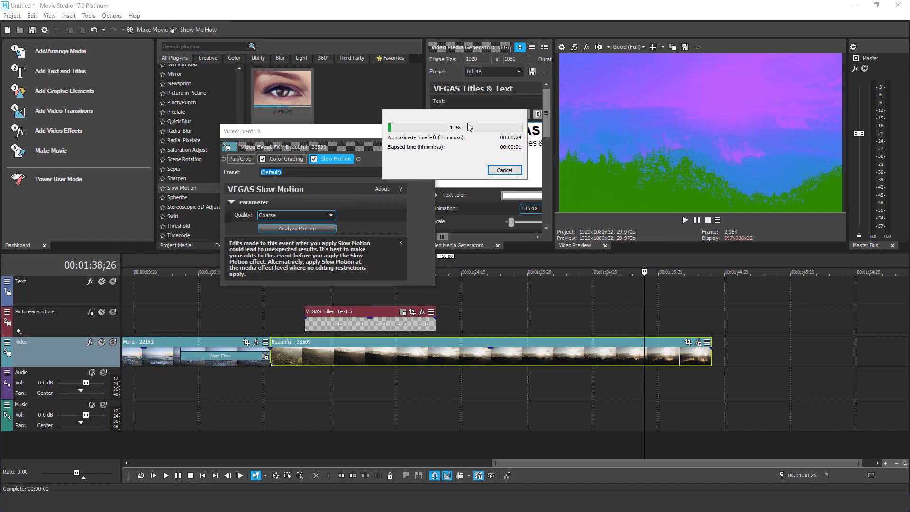
mouse_move(372, 155)
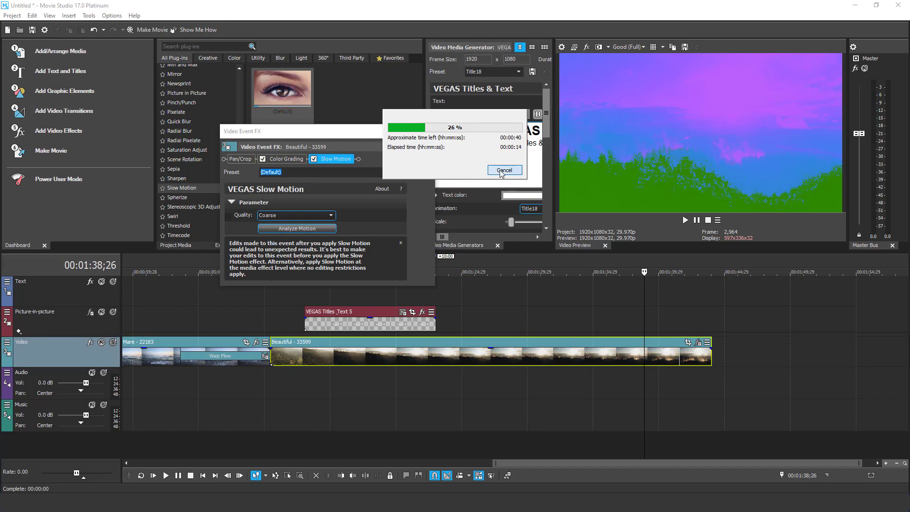
click(503, 170)
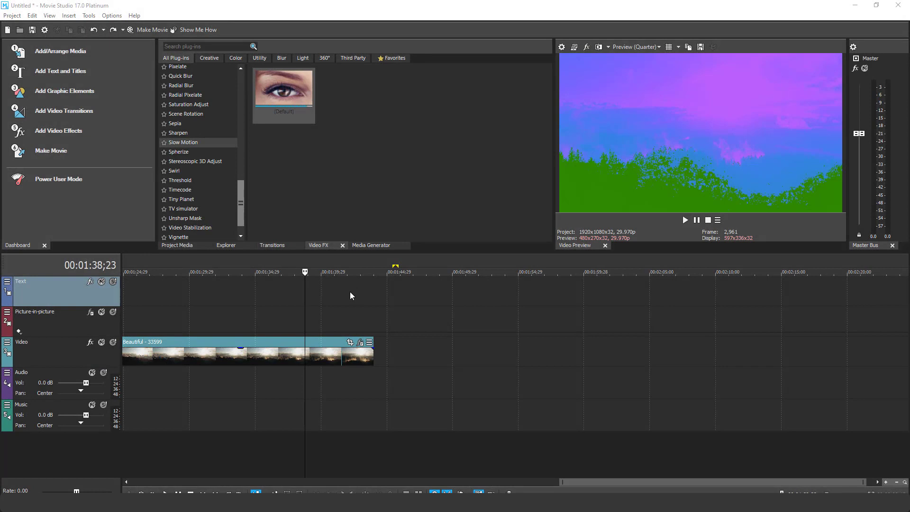
mouse_move(361, 280)
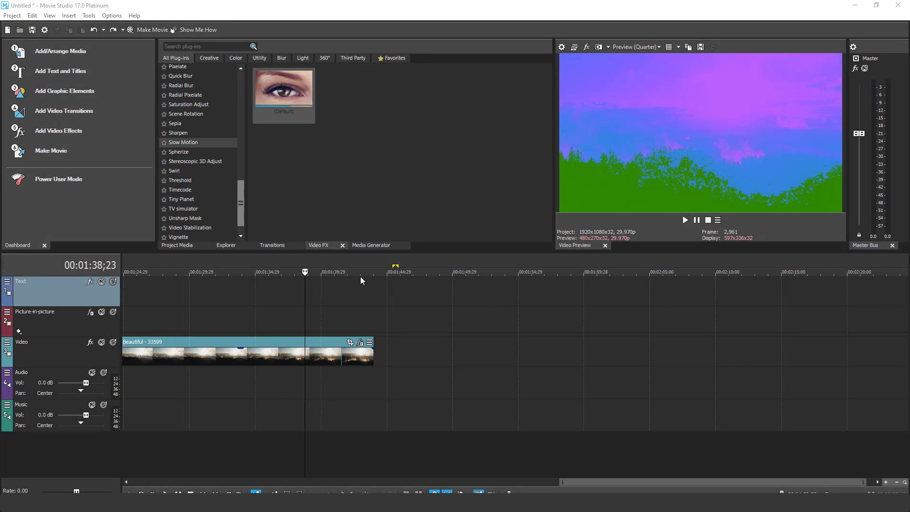
mouse_move(372, 287)
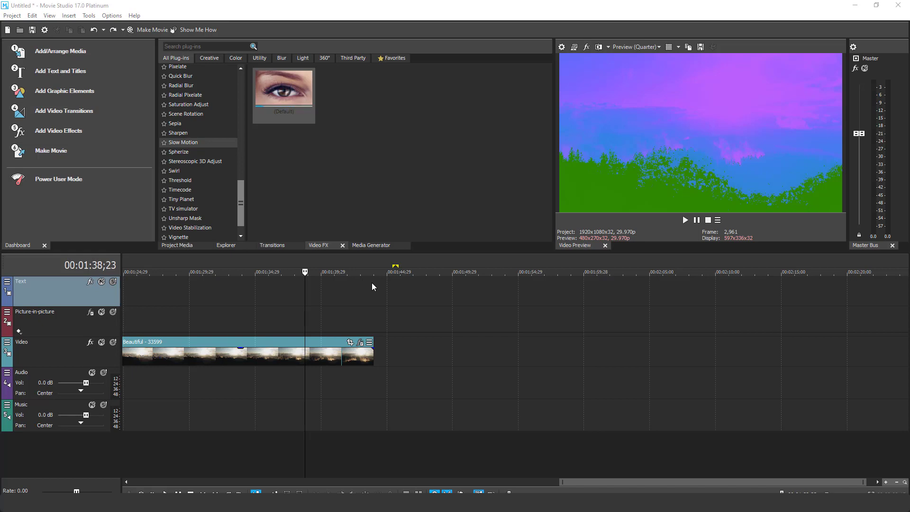
mouse_move(382, 277)
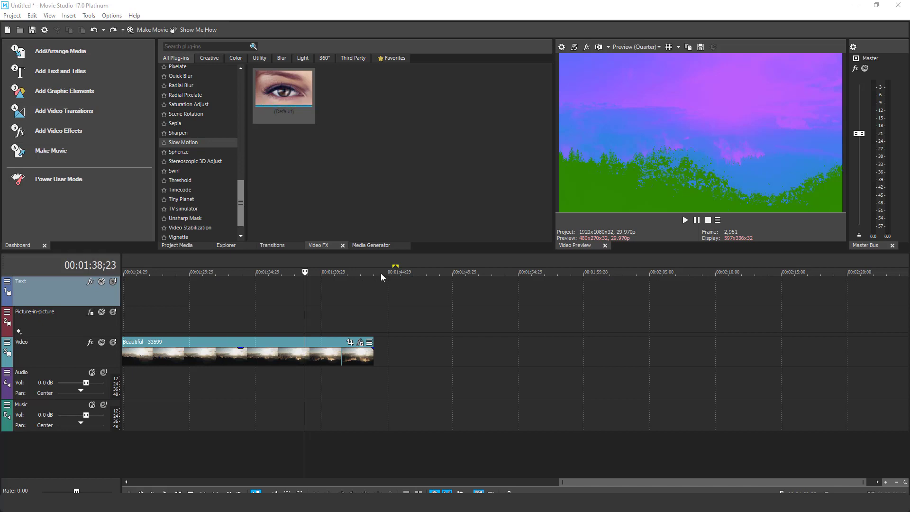
mouse_move(381, 273)
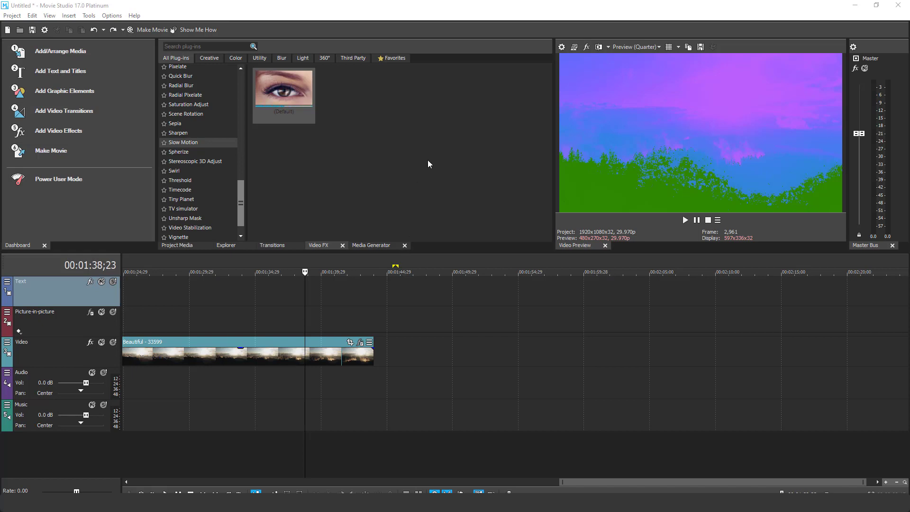
mouse_move(435, 146)
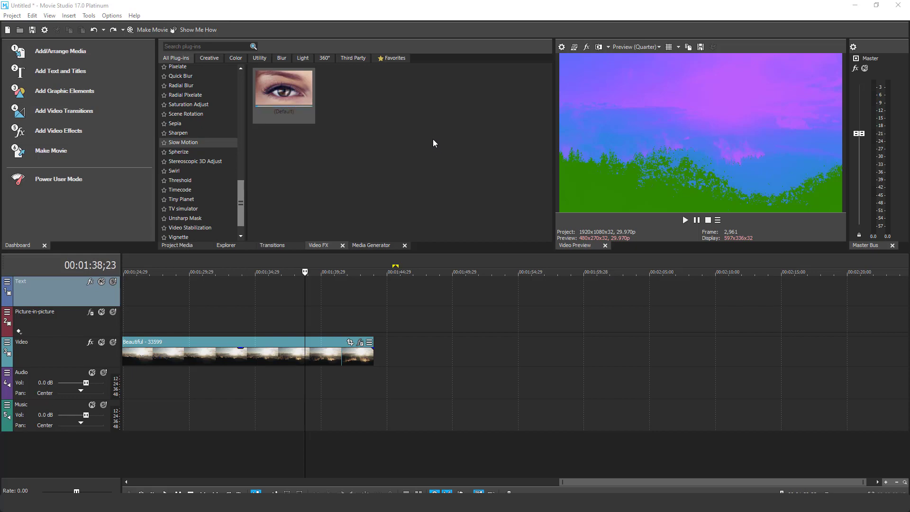
mouse_move(61, 52)
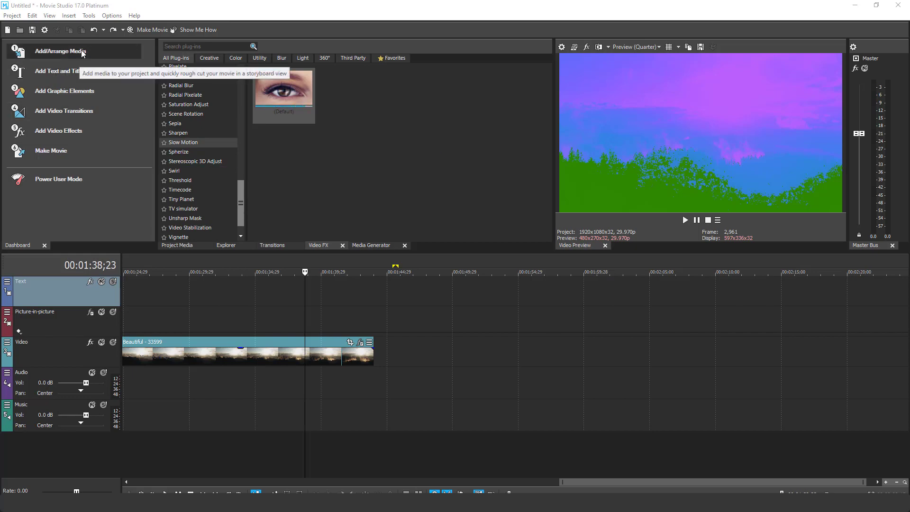
From Project Media, place the 4K Bernese Oberland clip after Beautiful on the Video track and play it.
click(61, 51)
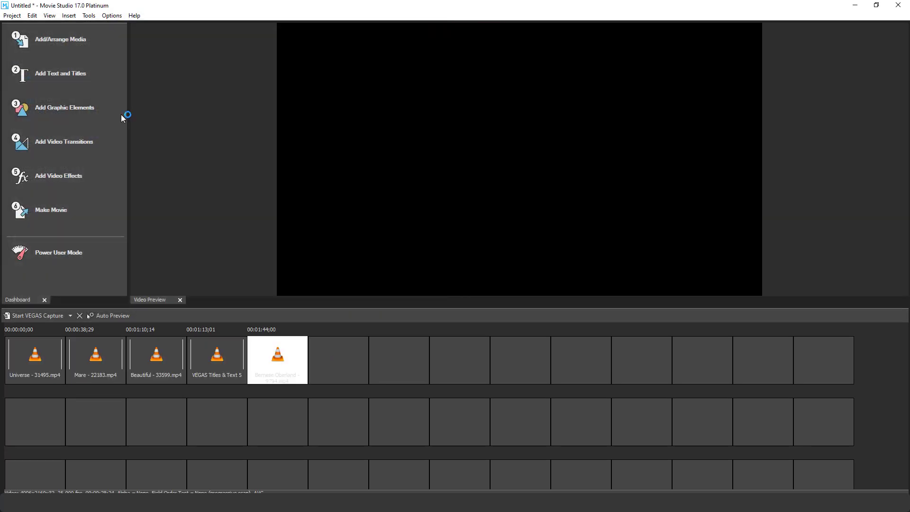
click(57, 252)
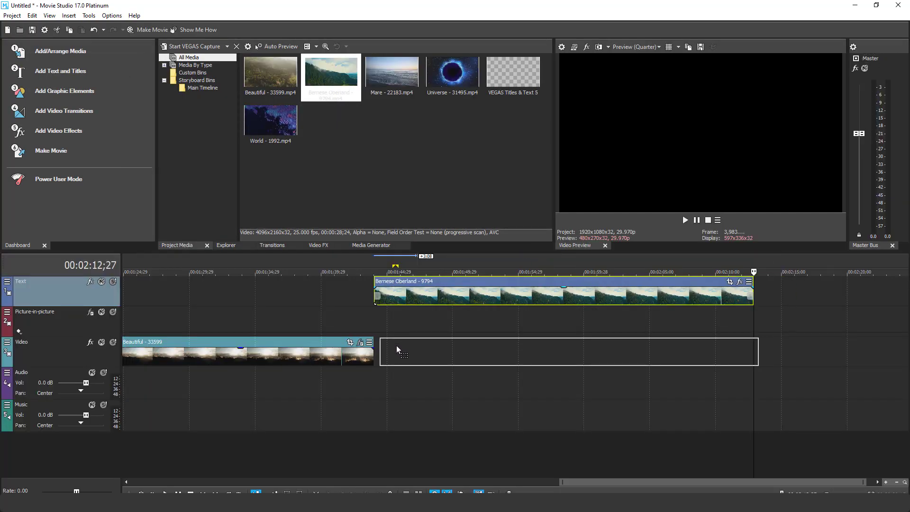
drag(560, 293, 560, 354)
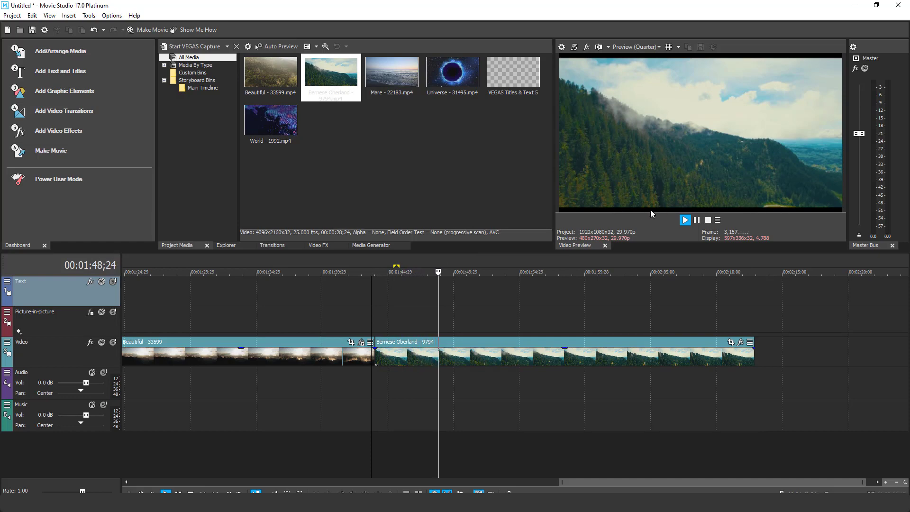
click(684, 220)
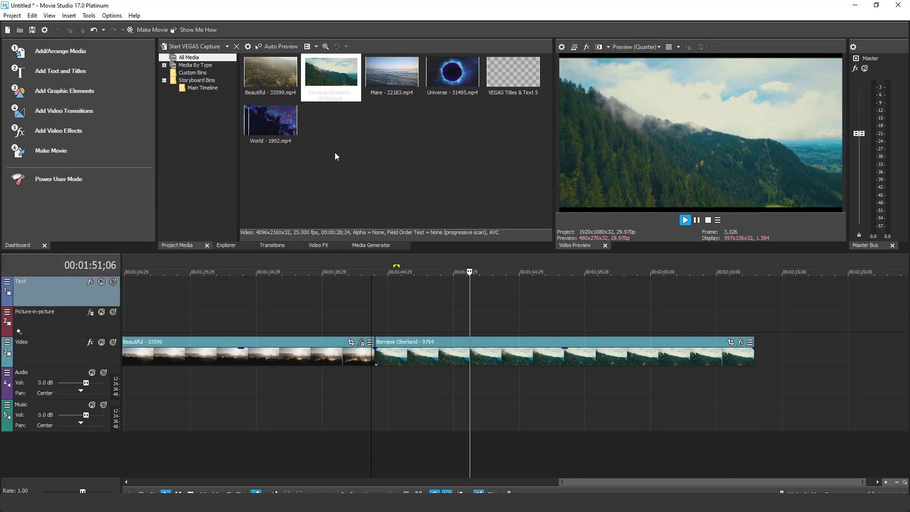
click(318, 245)
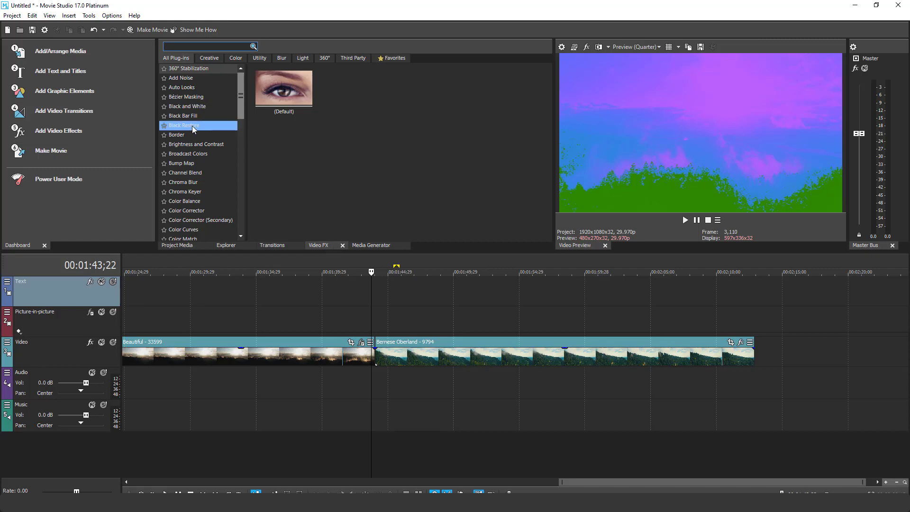
Apply the Black Bar Fill (Default) preset to the Bernese Oberland clip with slightly raised shadow blur.
click(183, 116)
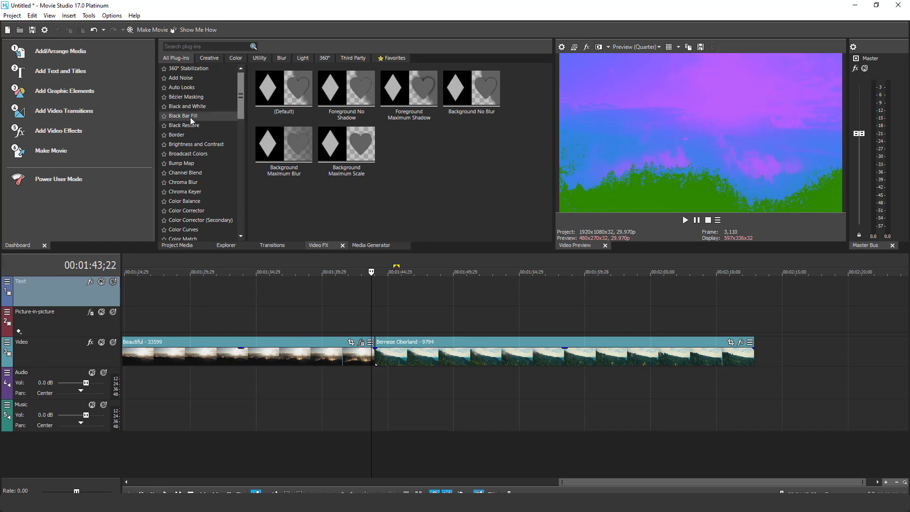
click(283, 88)
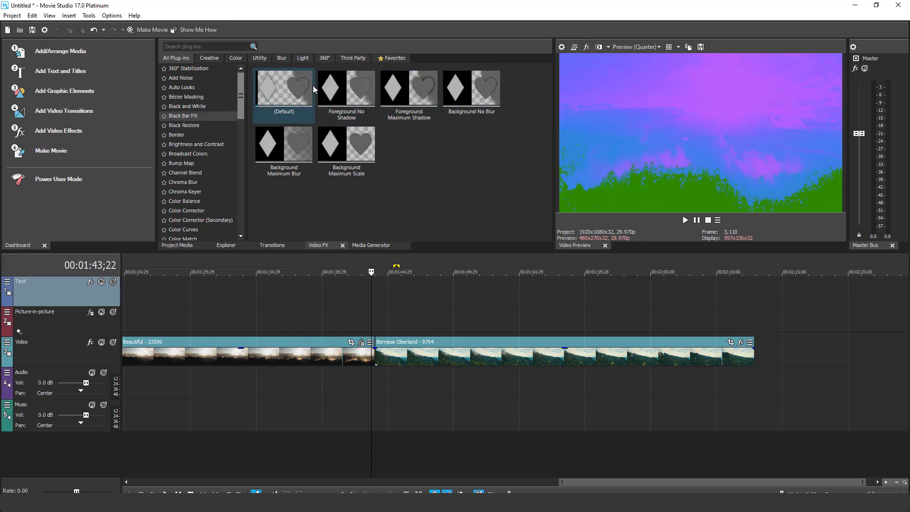
click(283, 88)
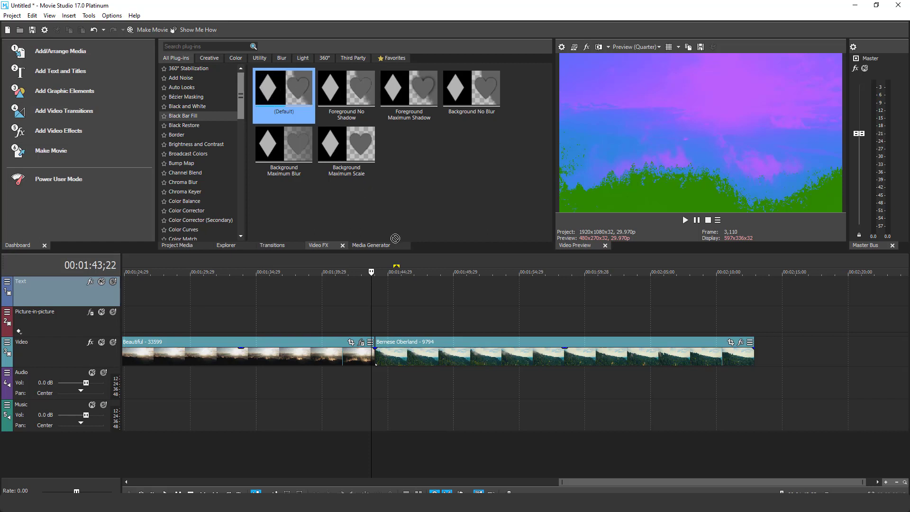
double_click(283, 88)
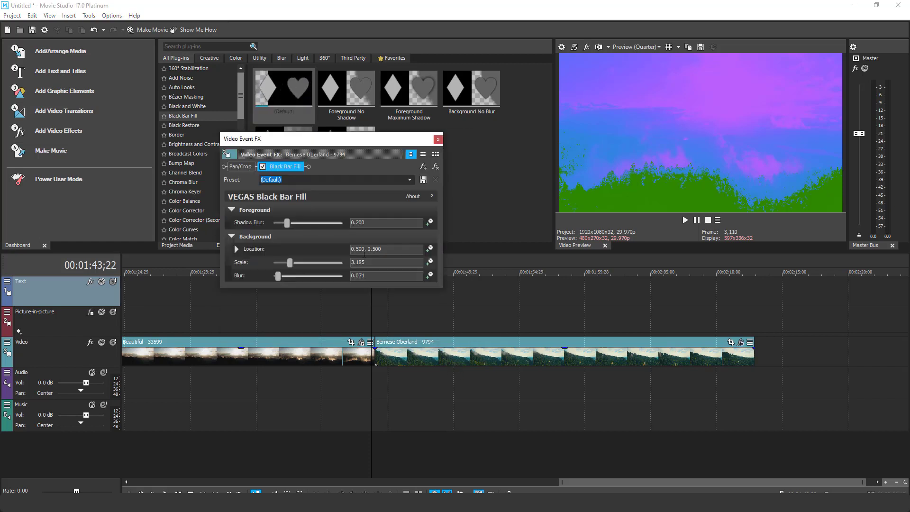
drag(279, 222, 299, 223)
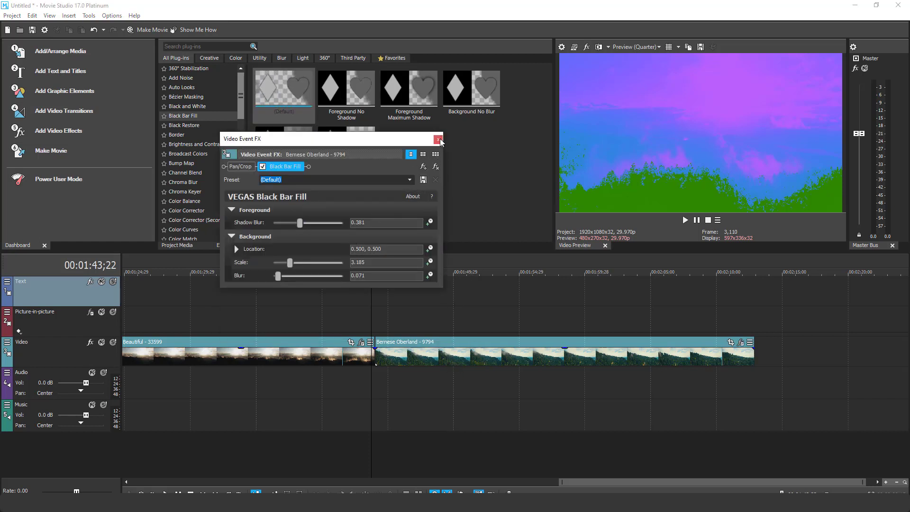
click(439, 140)
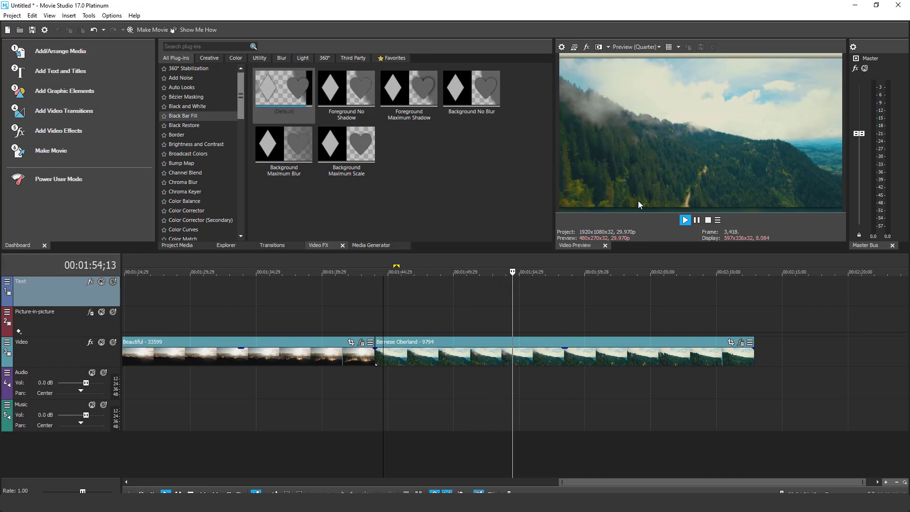
Raise the Black Bar Fill to Shadow Blur 0.925, Scale 8.653 and background Blur 1.000.
click(563, 351)
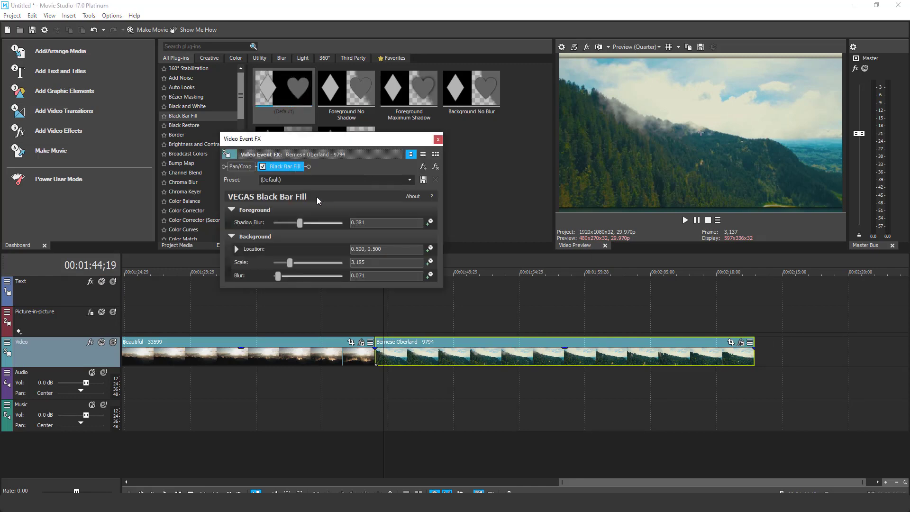
drag(300, 223, 322, 223)
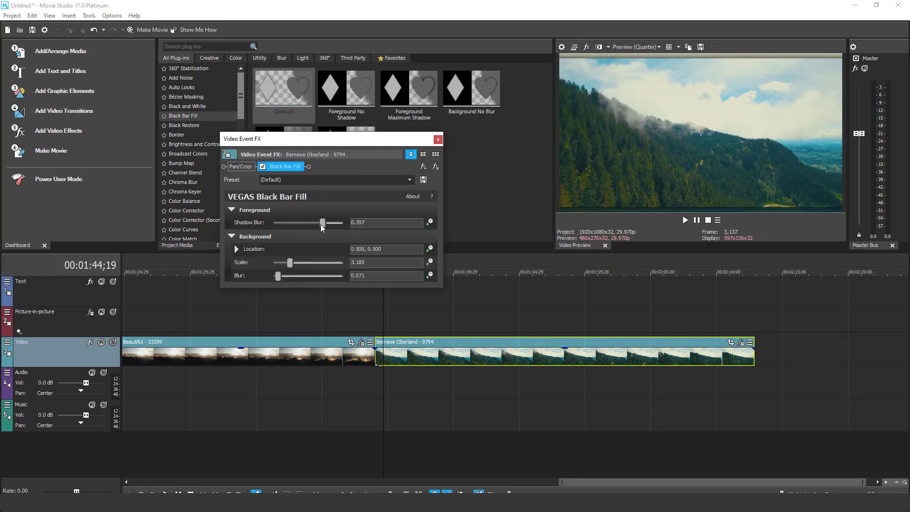
drag(290, 262, 293, 263)
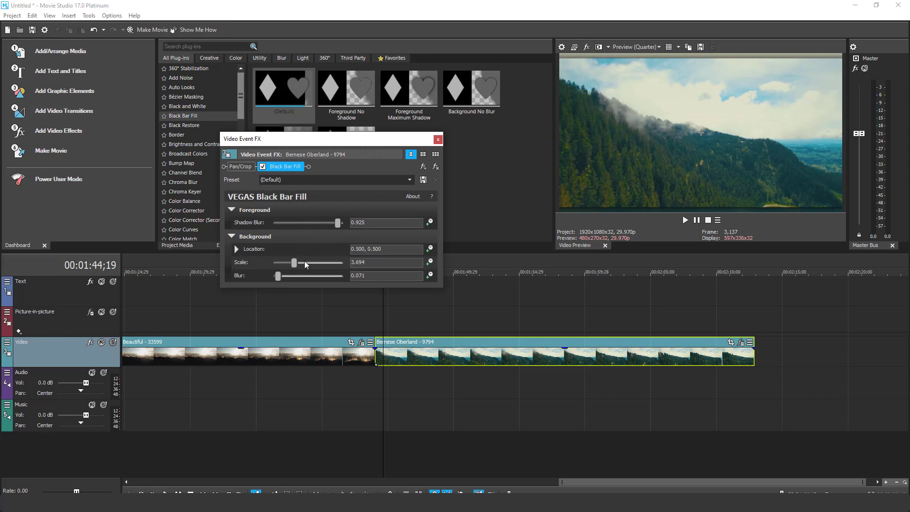
drag(278, 276, 307, 275)
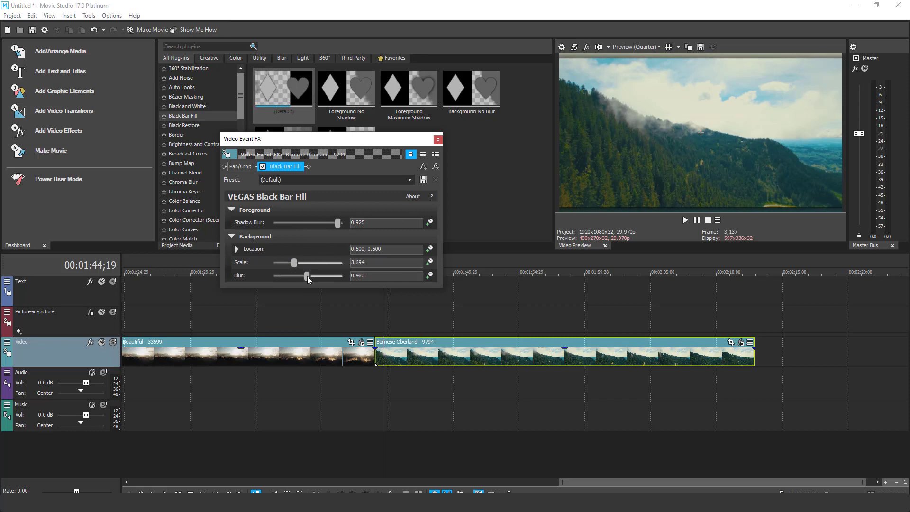
drag(307, 275, 342, 276)
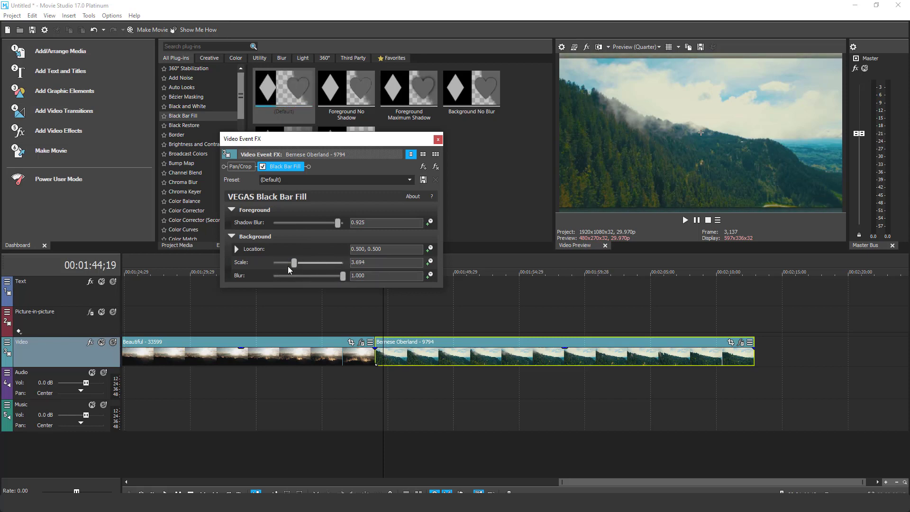
drag(293, 263, 332, 263)
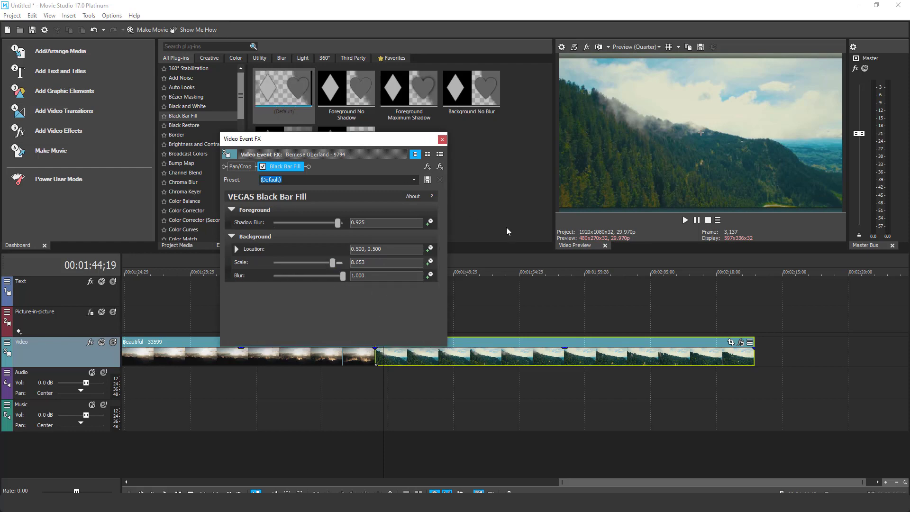
click(443, 139)
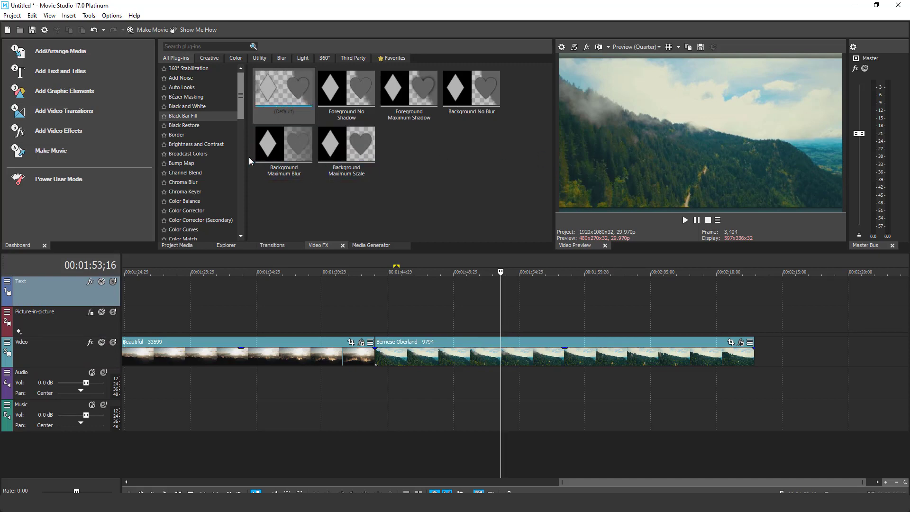
mouse_move(296, 210)
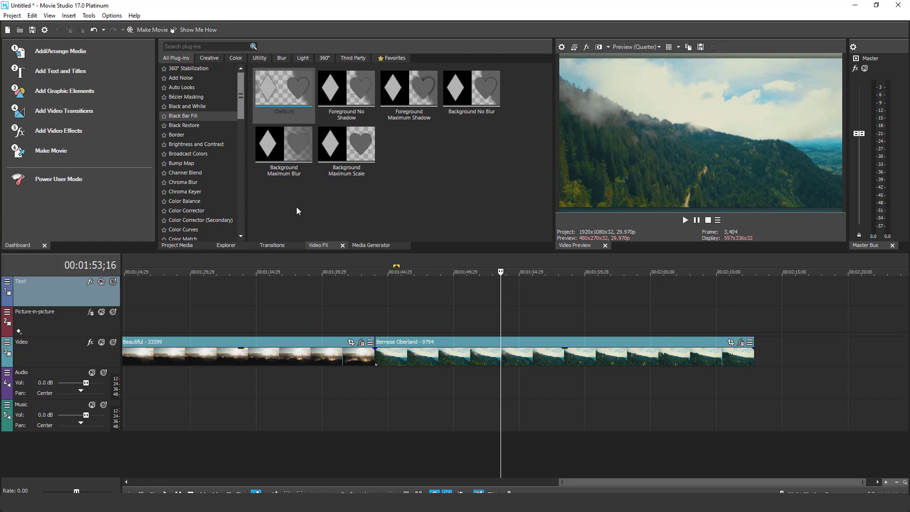
Add the Lens Correction effect to the Bernese Oberland clip and start bending it with radial distortion.
scroll(down, 3)
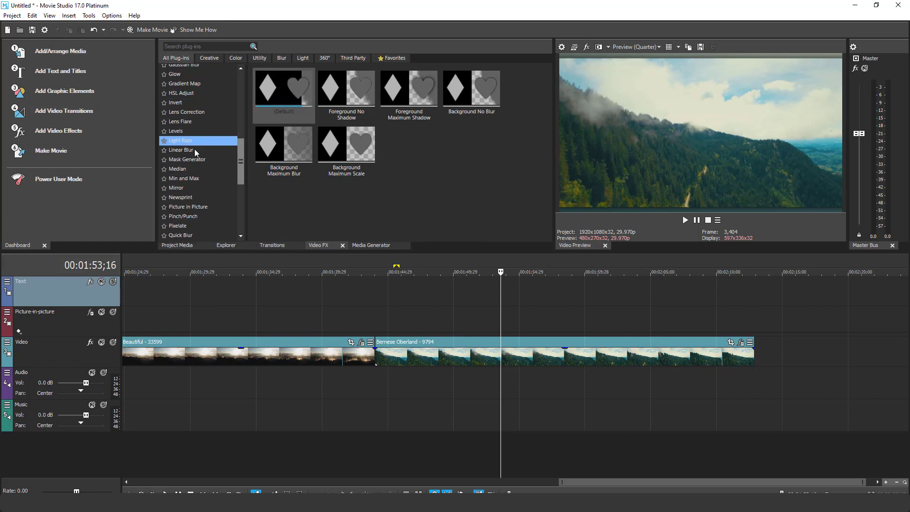
click(187, 111)
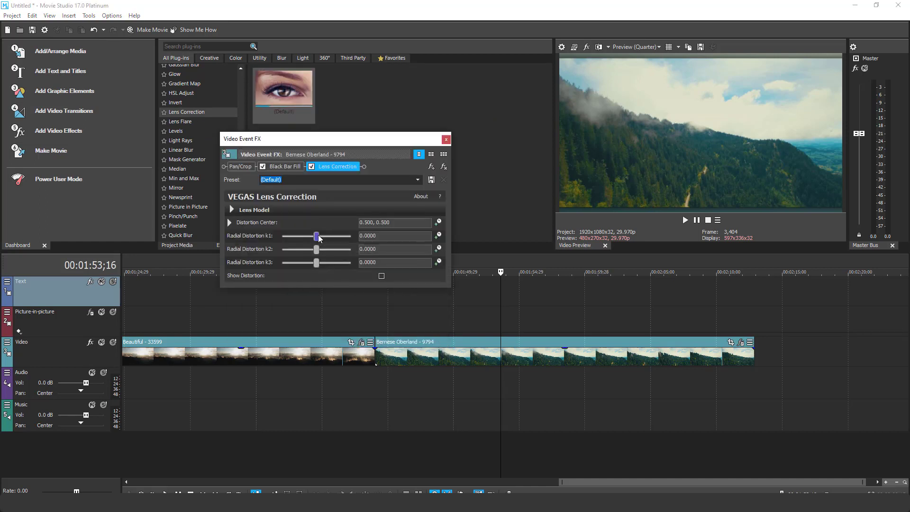
drag(316, 263, 325, 263)
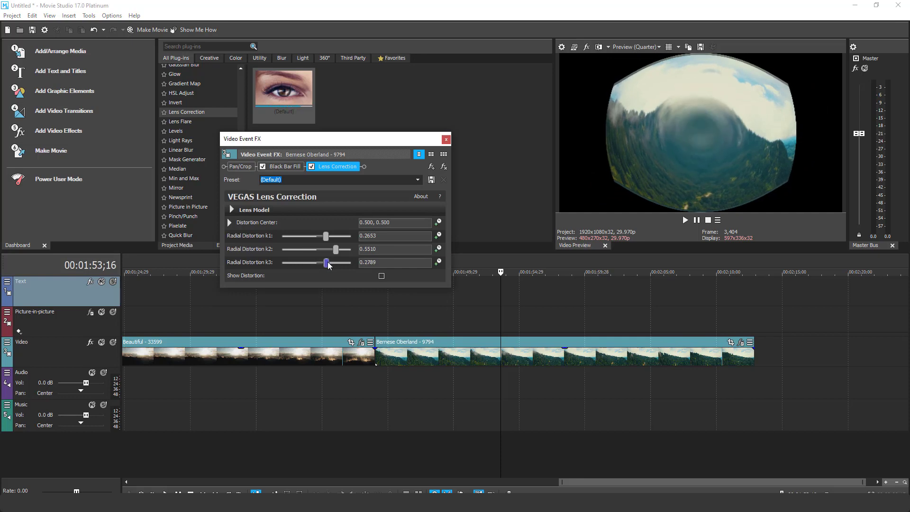
drag(334, 249, 307, 250)
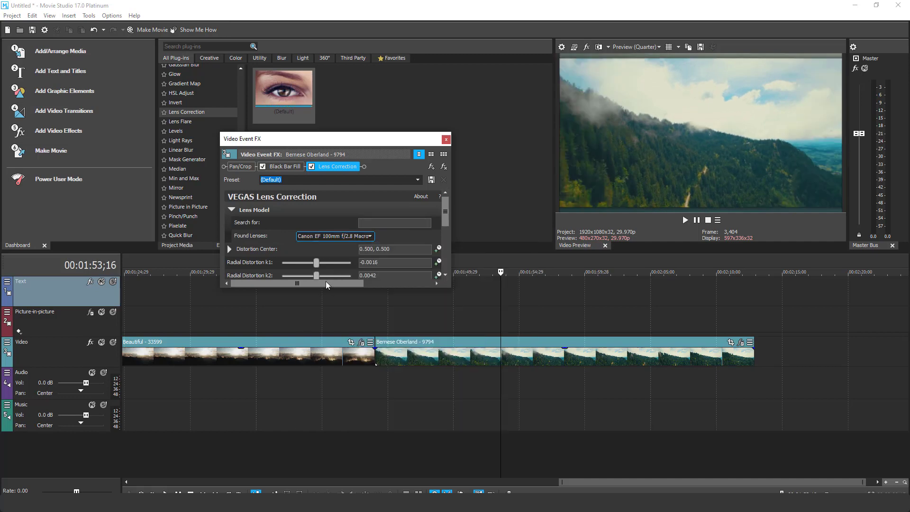
Set the k1 and k2 distortion amounts and push k3 to its minimum for strong barrel distortion.
drag(316, 262, 323, 244)
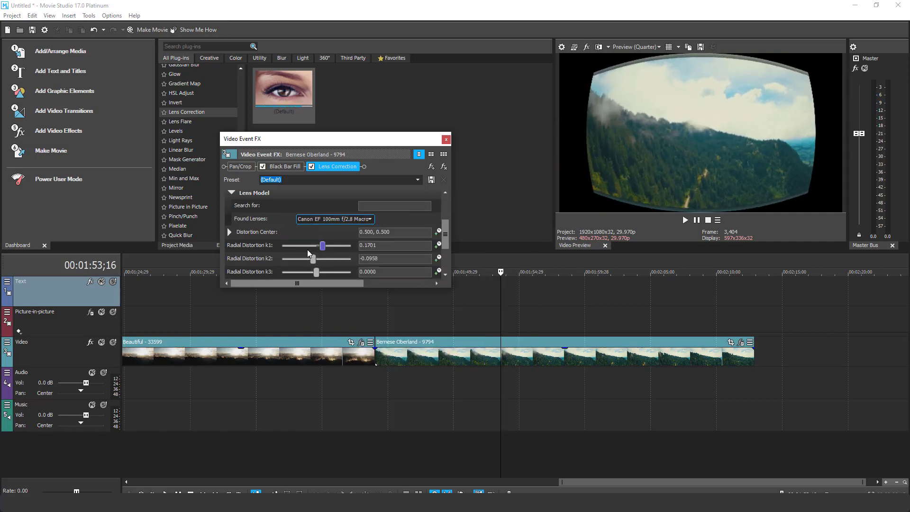
drag(316, 272, 283, 272)
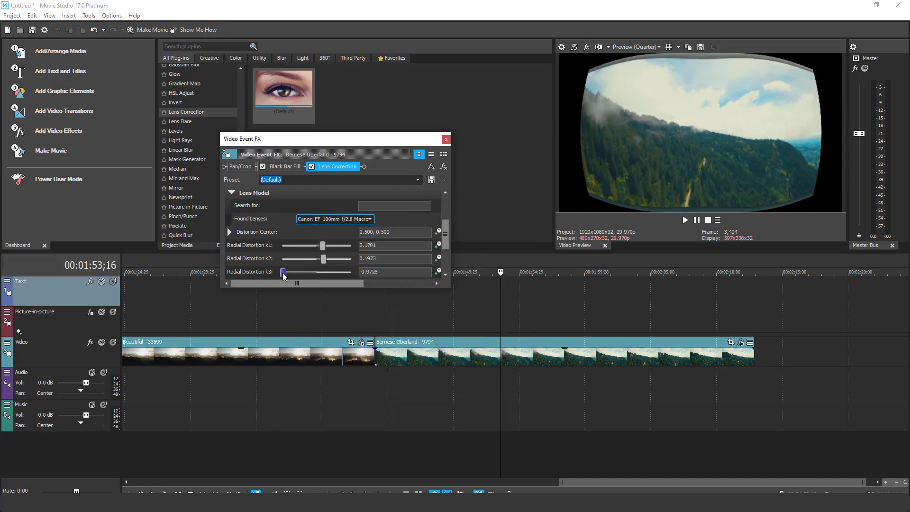
drag(283, 272, 280, 272)
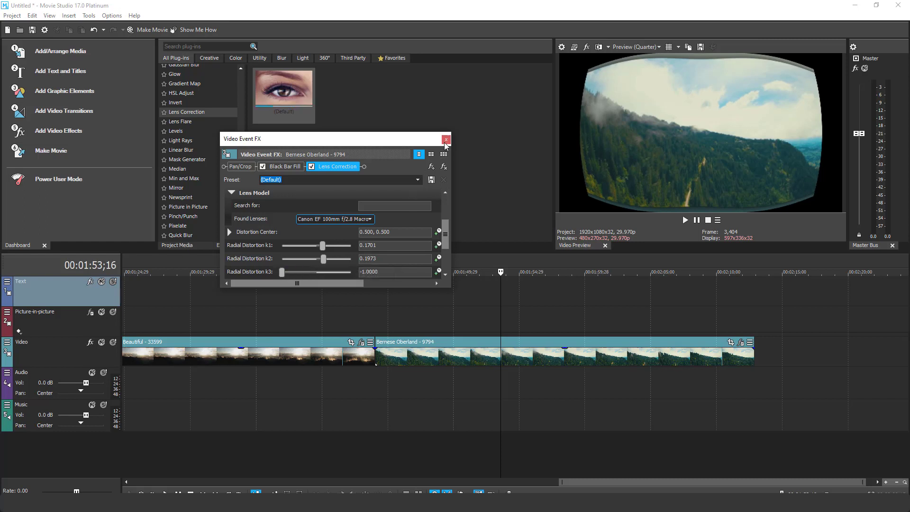
click(445, 140)
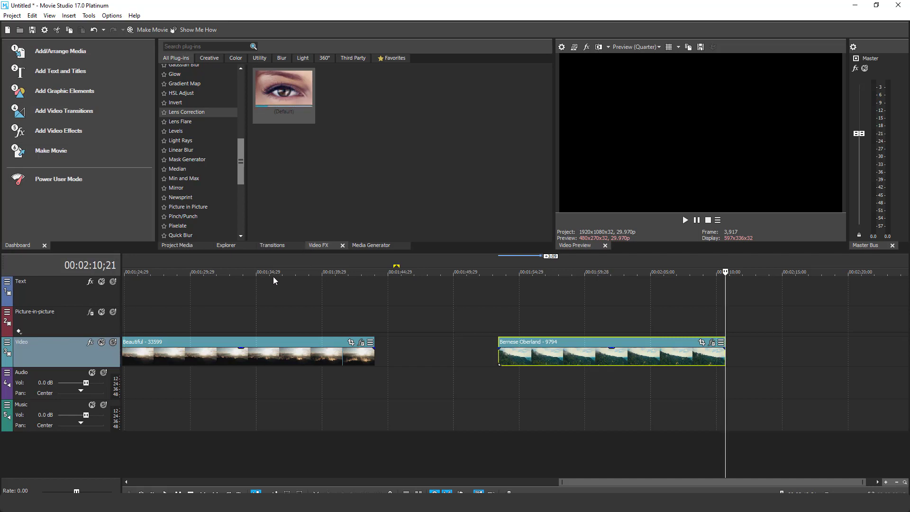
Jump the playhead back onto the Beautiful clip to preview it.
click(277, 272)
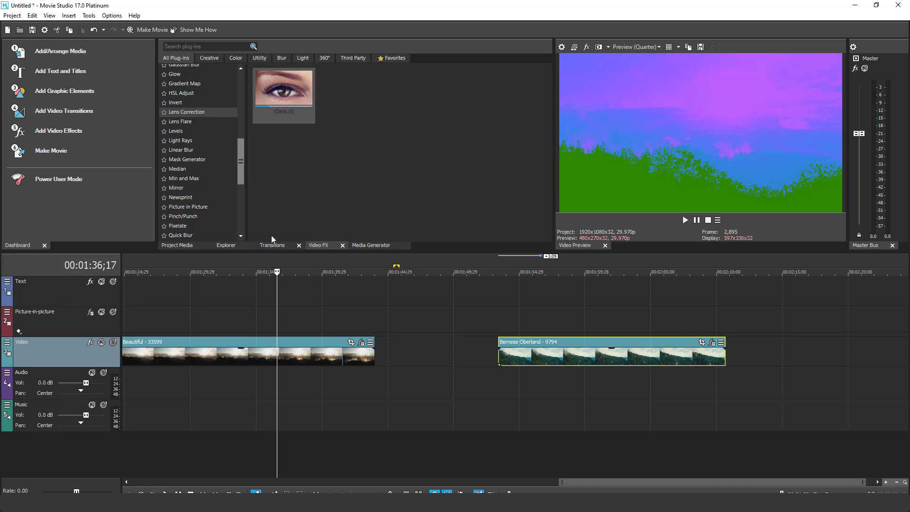
mouse_move(275, 236)
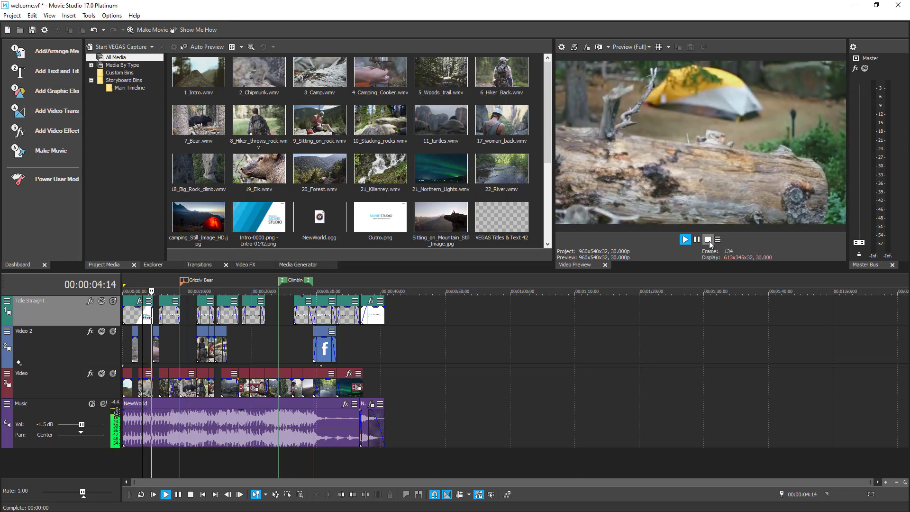
Stop playback of the welcome project and return near its start.
click(684, 239)
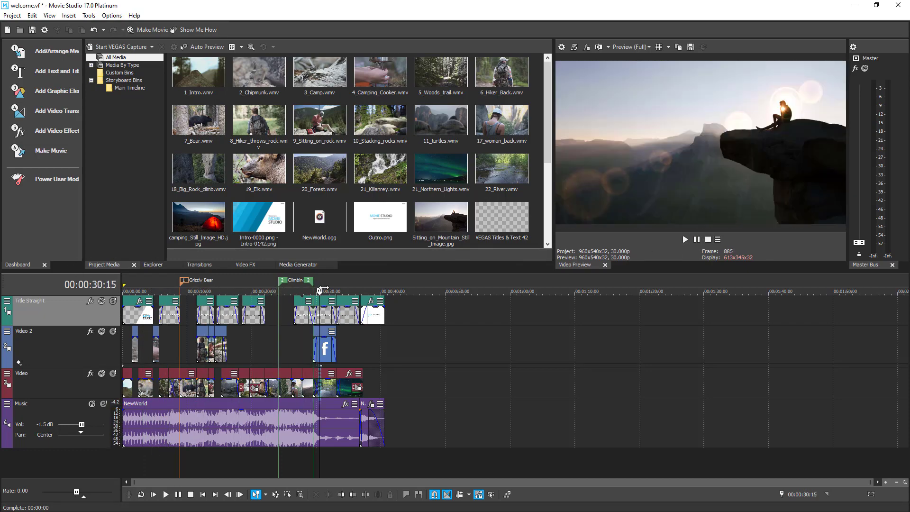
click(291, 291)
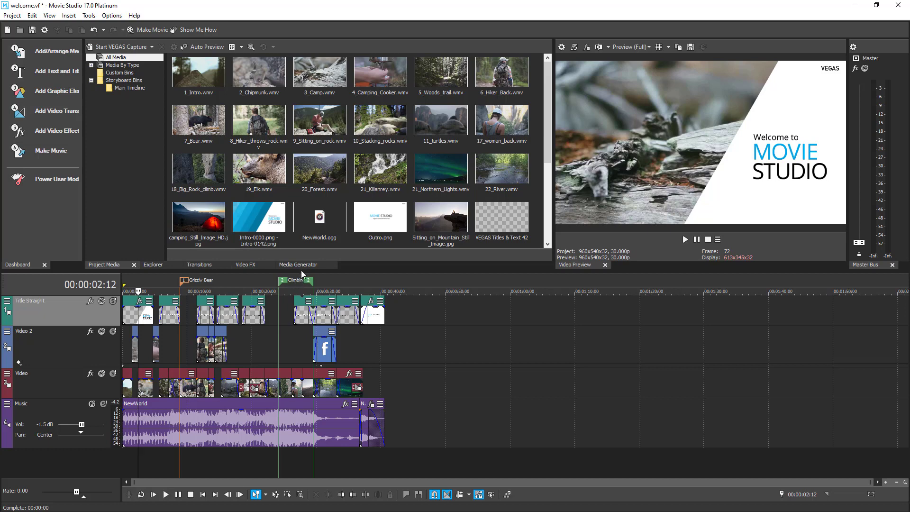
Show the Media Generator presets for Color Gradient, then Noise Texture.
click(298, 264)
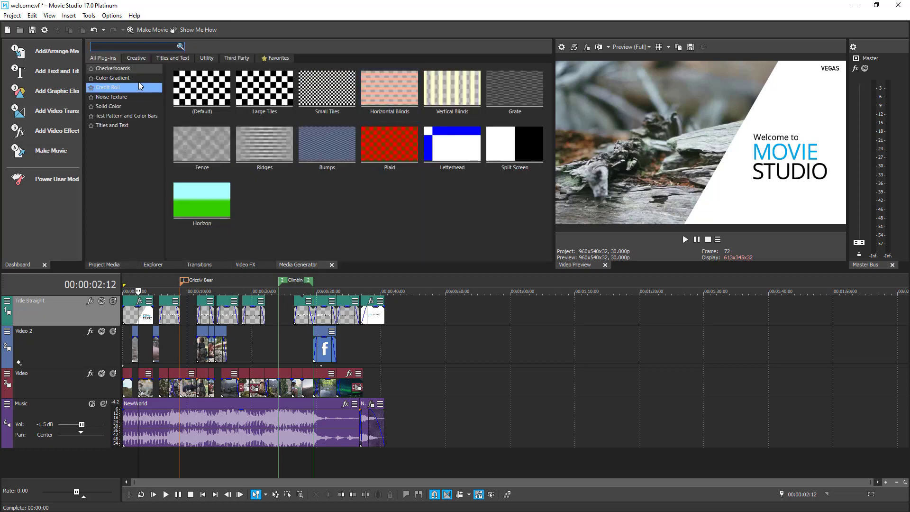
click(113, 76)
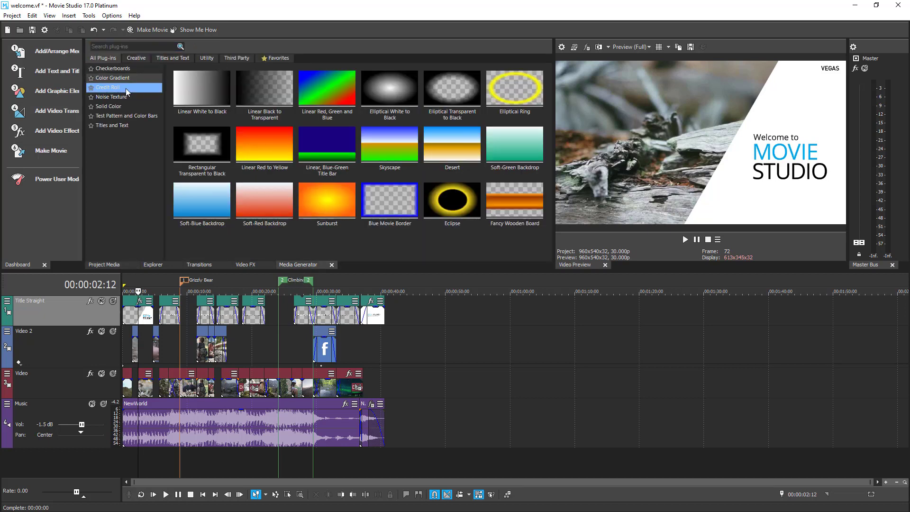
click(110, 97)
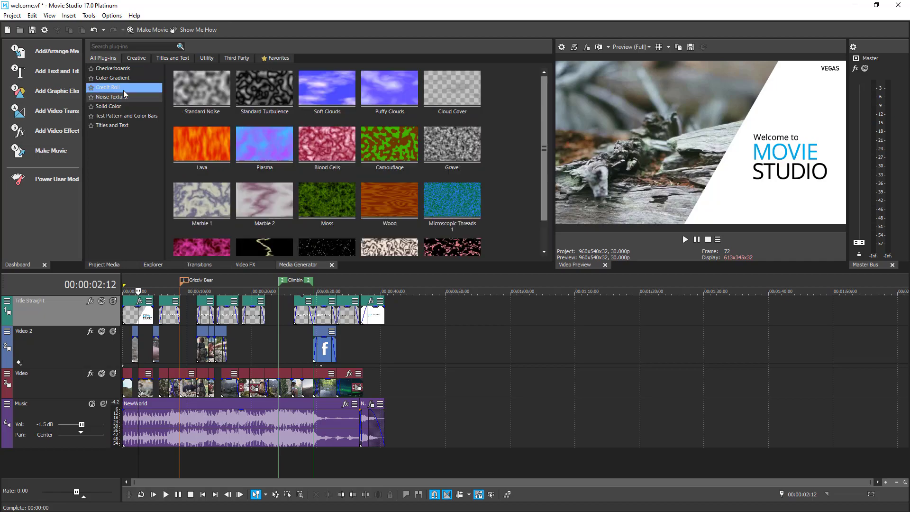